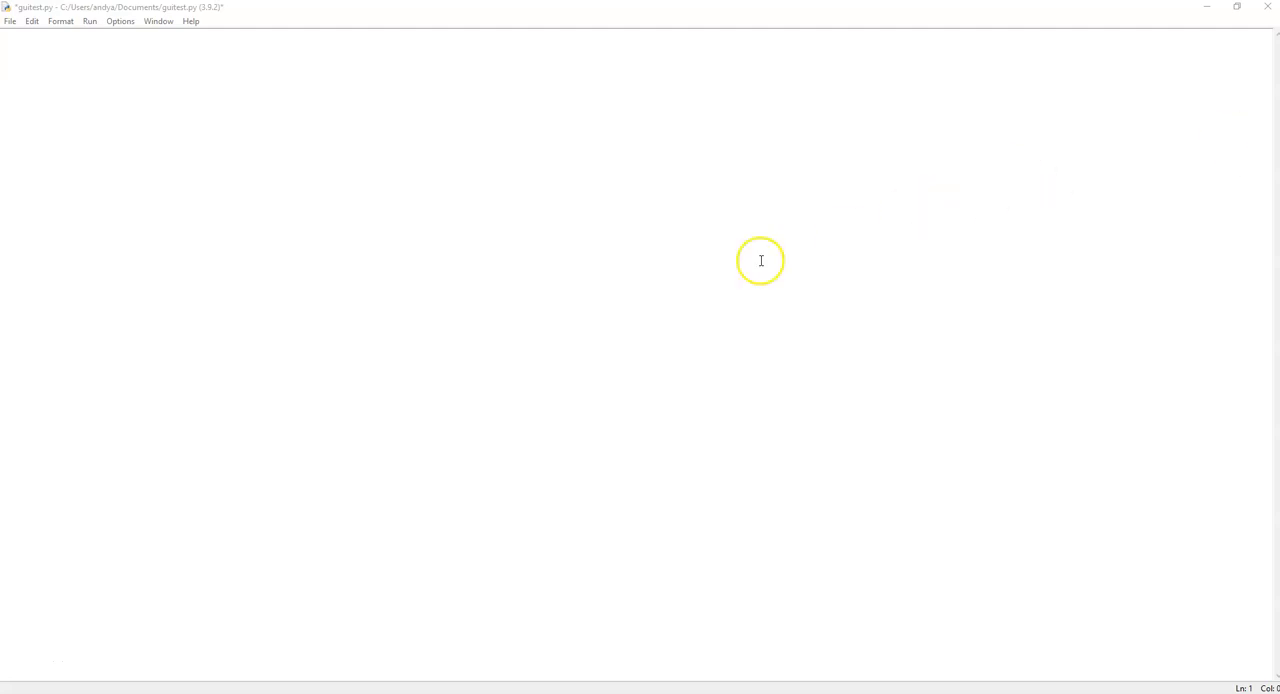
{"action": "mouse_move", "coordinate": [848, 250]}
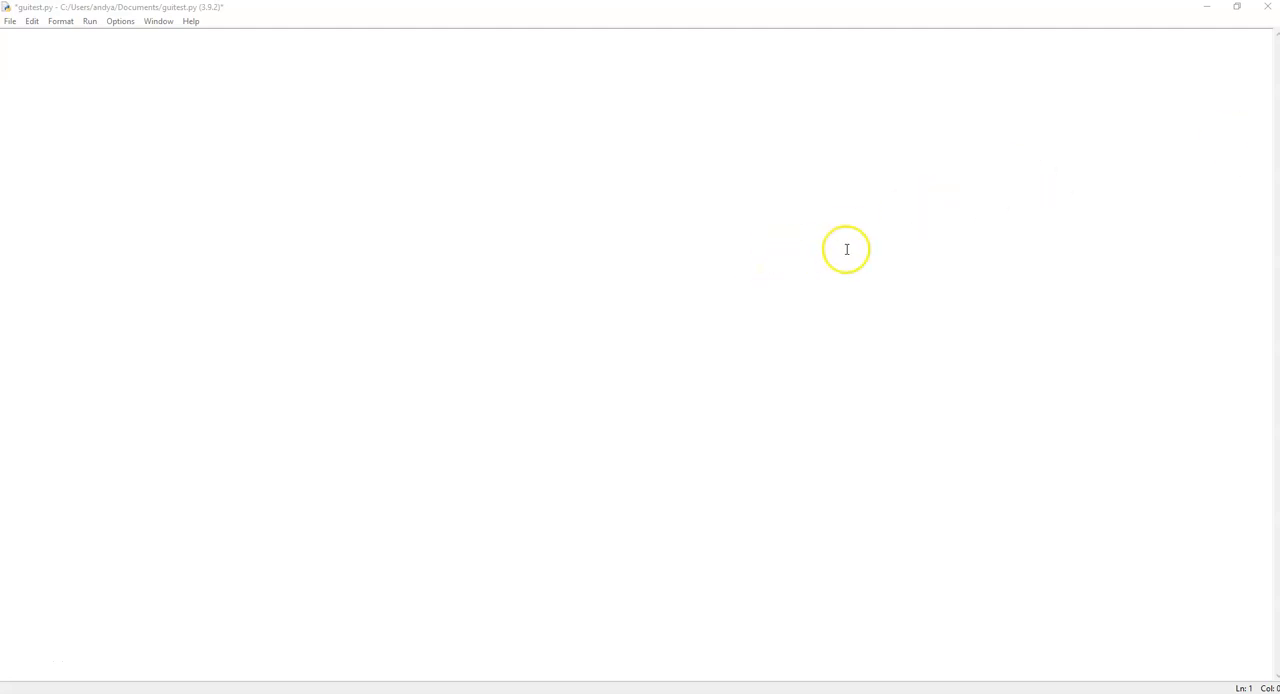
{"action": "mouse_move", "coordinate": [1272, 140]}
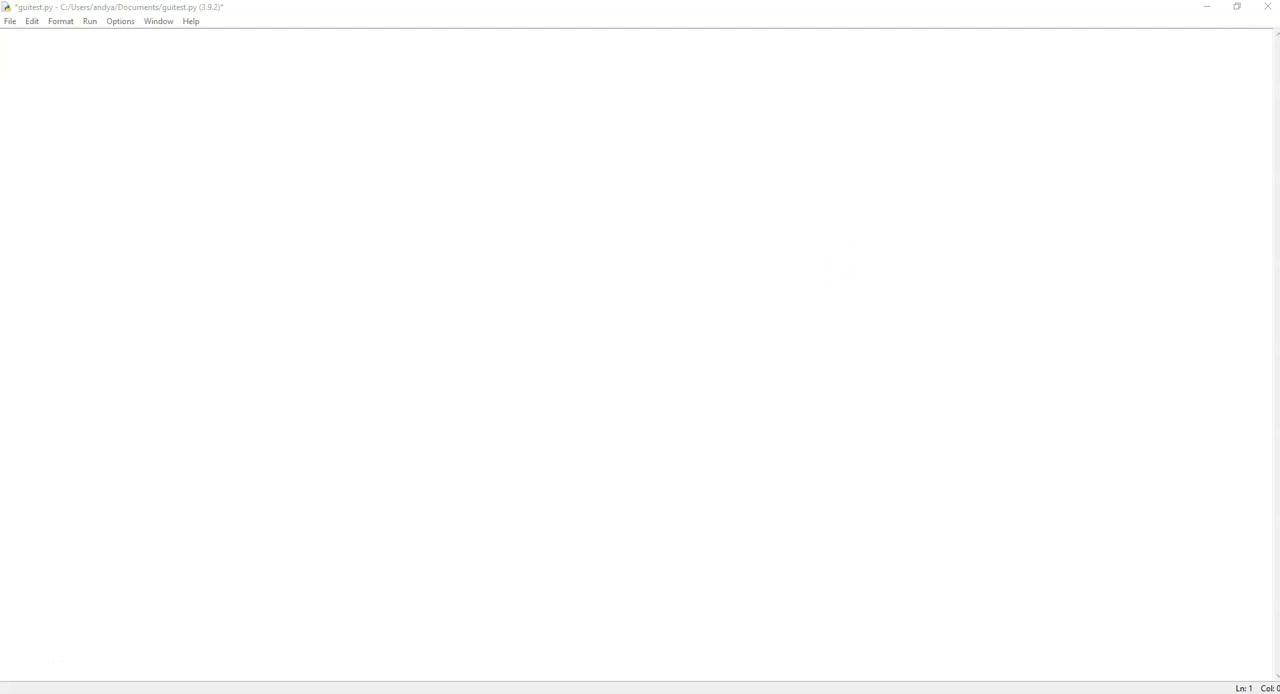
{"action": "mouse_move", "coordinate": [1254, 96]}
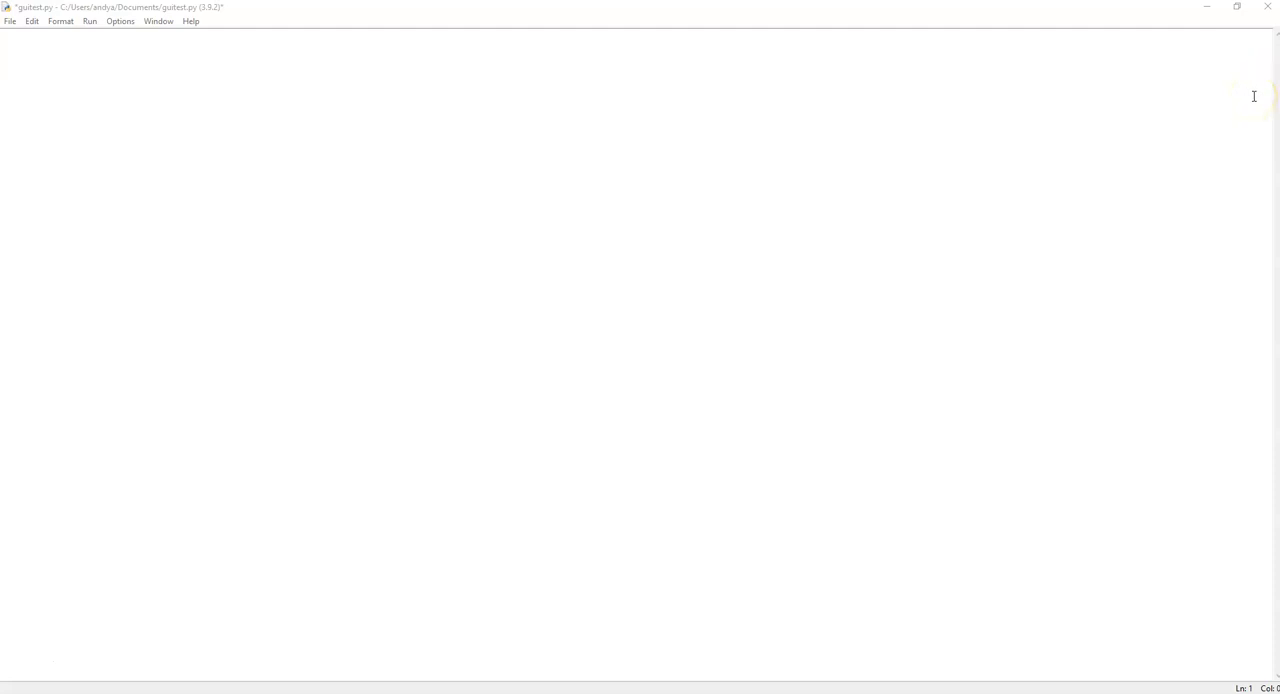
{"action": "mouse_move", "coordinate": [74, 52]}
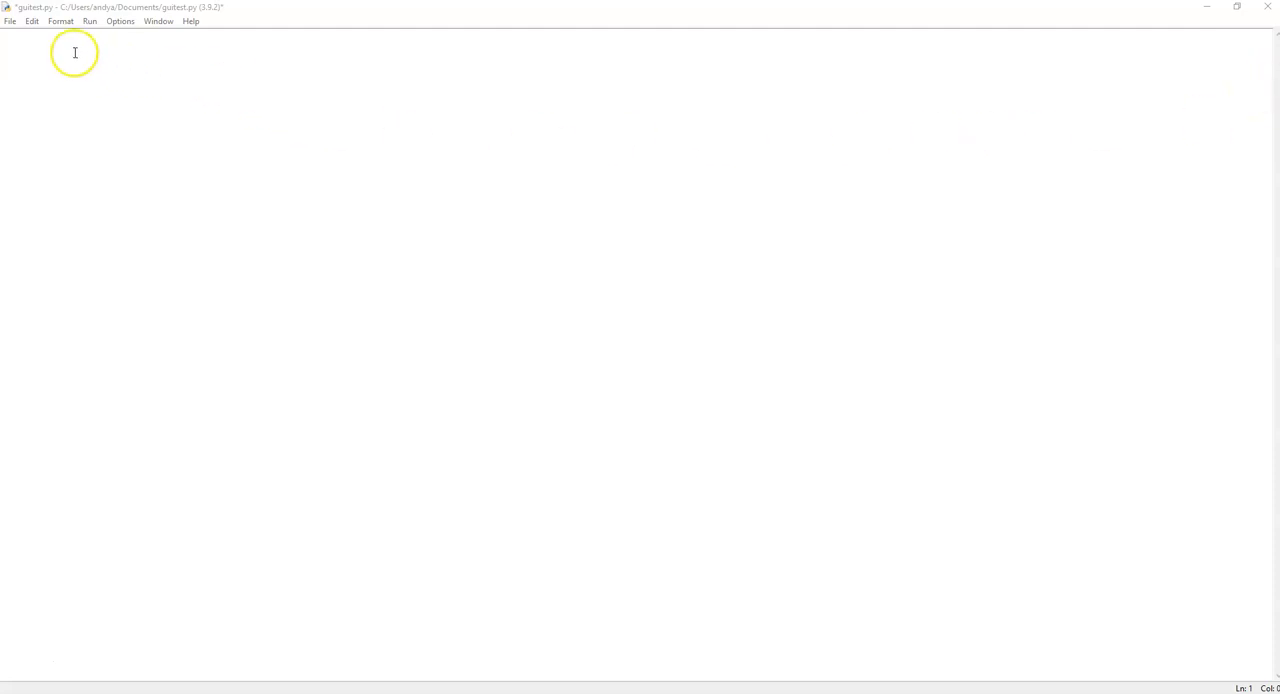
- Paste the two import lines bringing in sqlite3 as sql and tkinter
{"action": "right_click", "coordinate": [74, 52]}
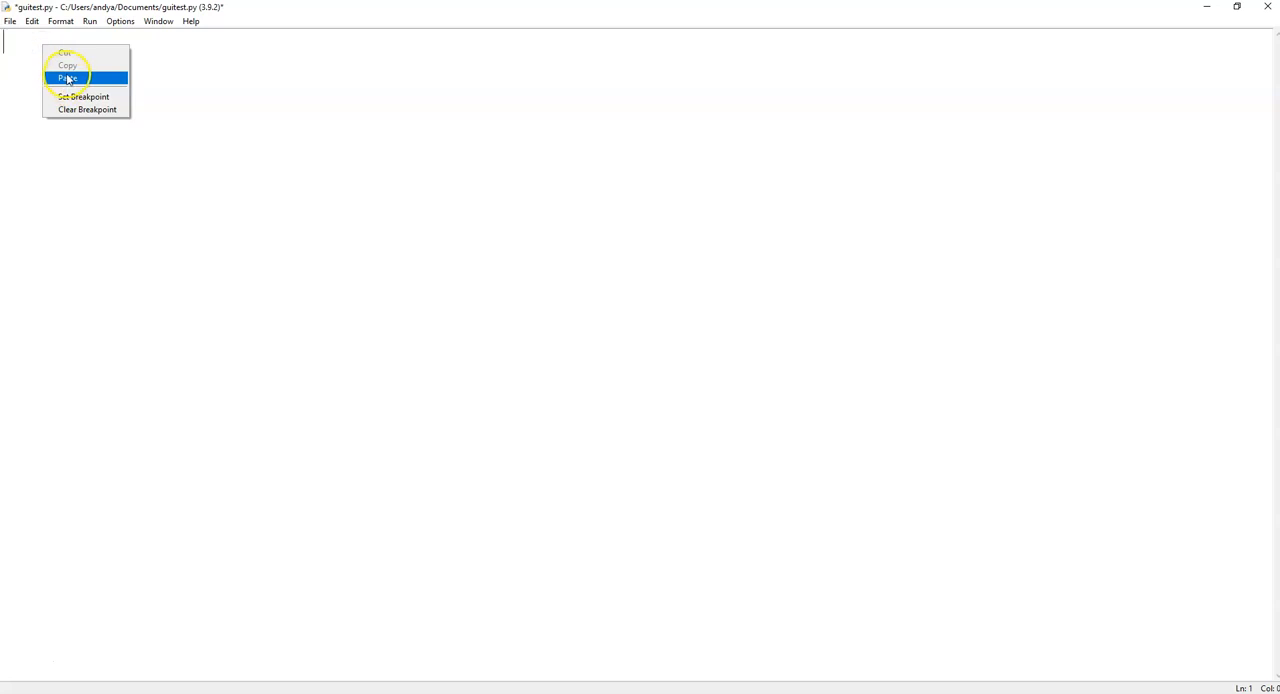
{"action": "left_click", "coordinate": [68, 78]}
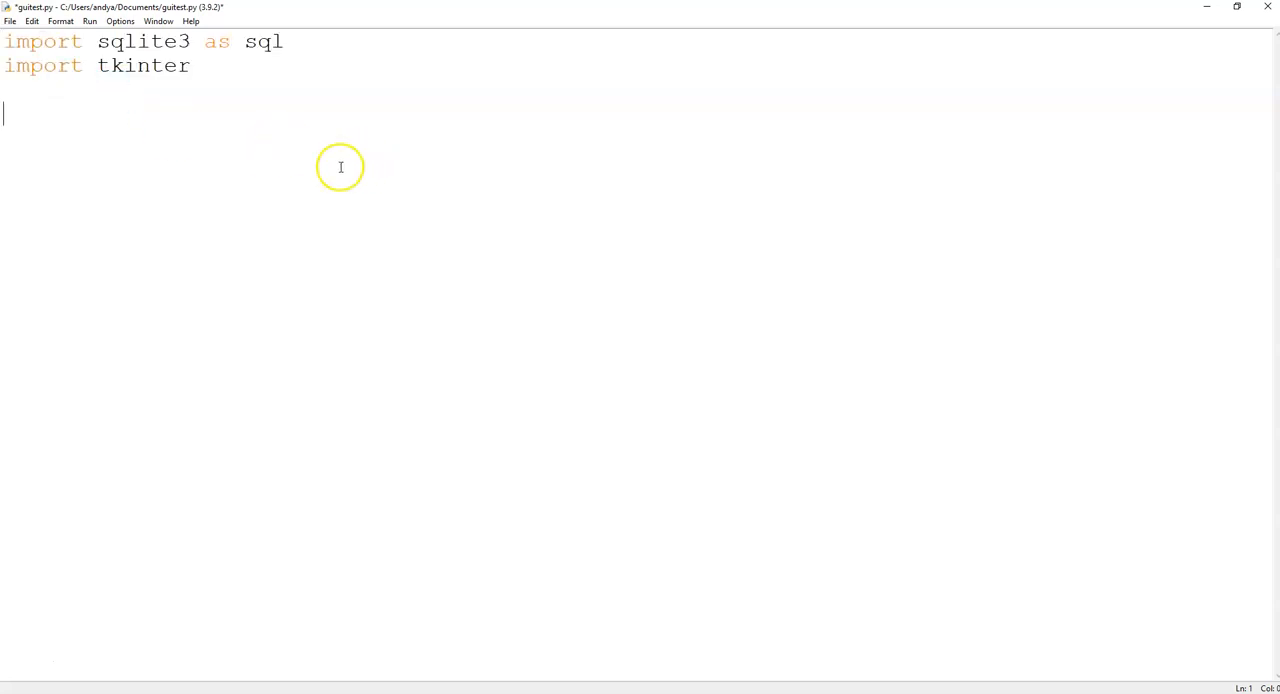
{"action": "mouse_move", "coordinate": [76, 96]}
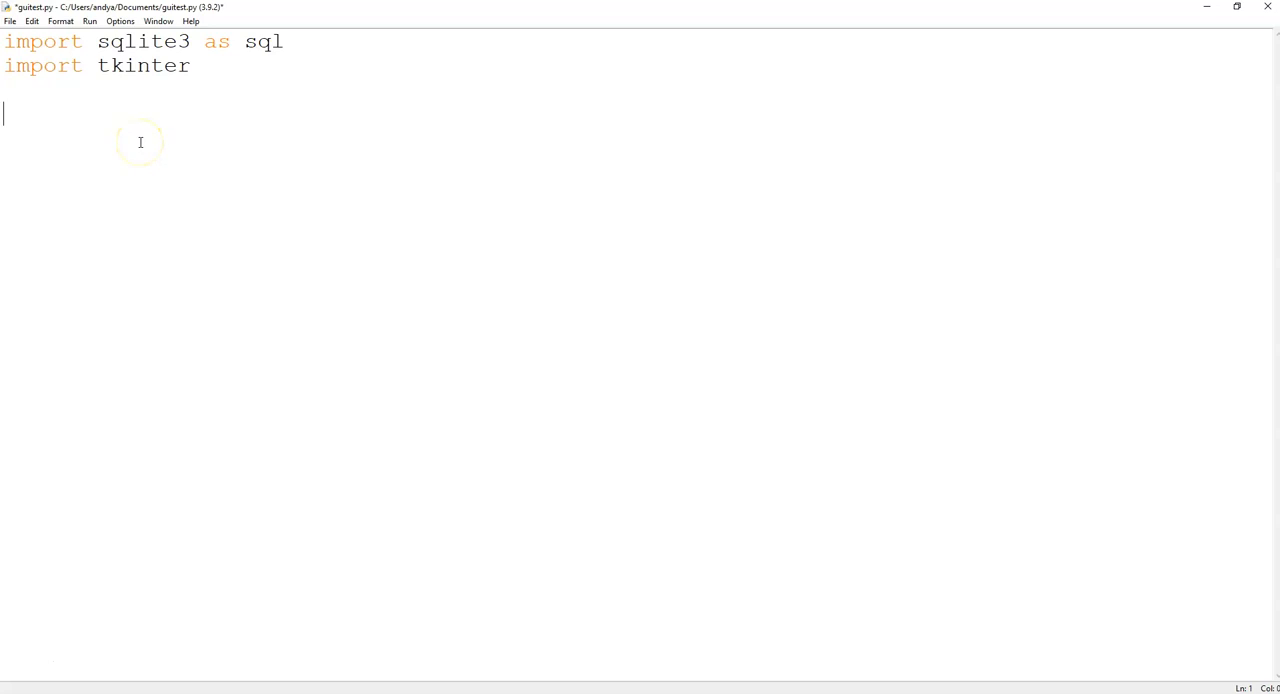
{"action": "mouse_move", "coordinate": [1260, 186]}
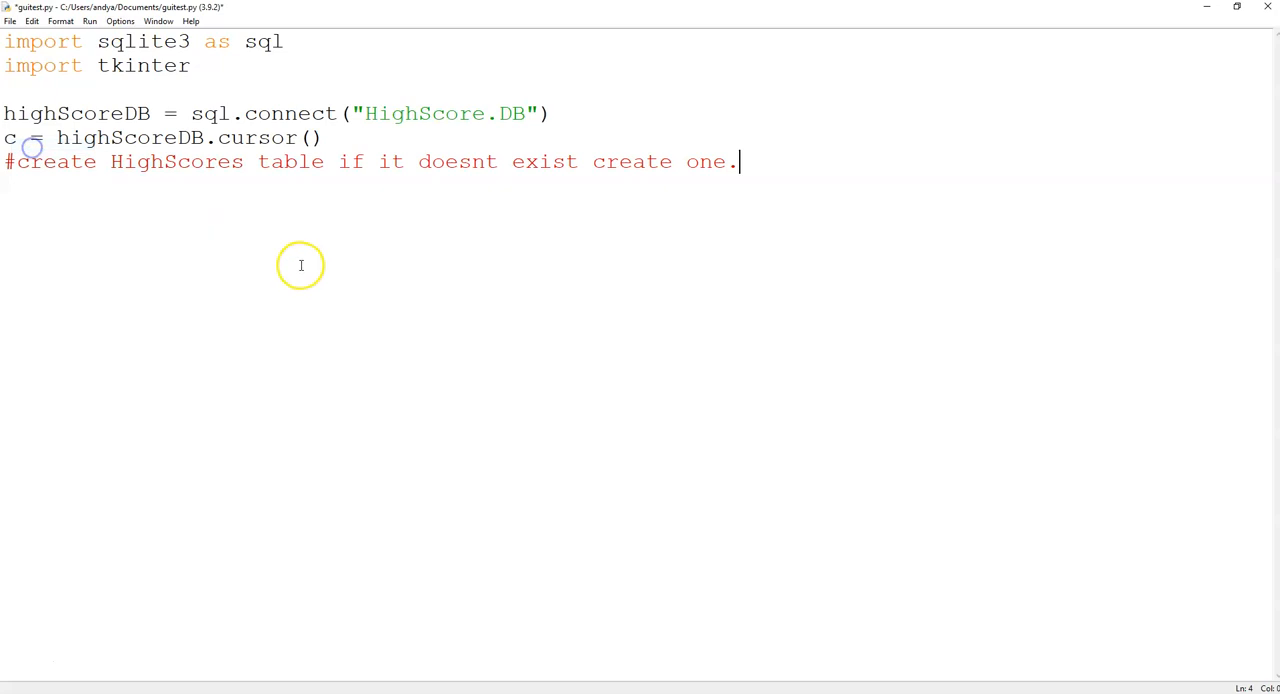
{"action": "mouse_move", "coordinate": [668, 252]}
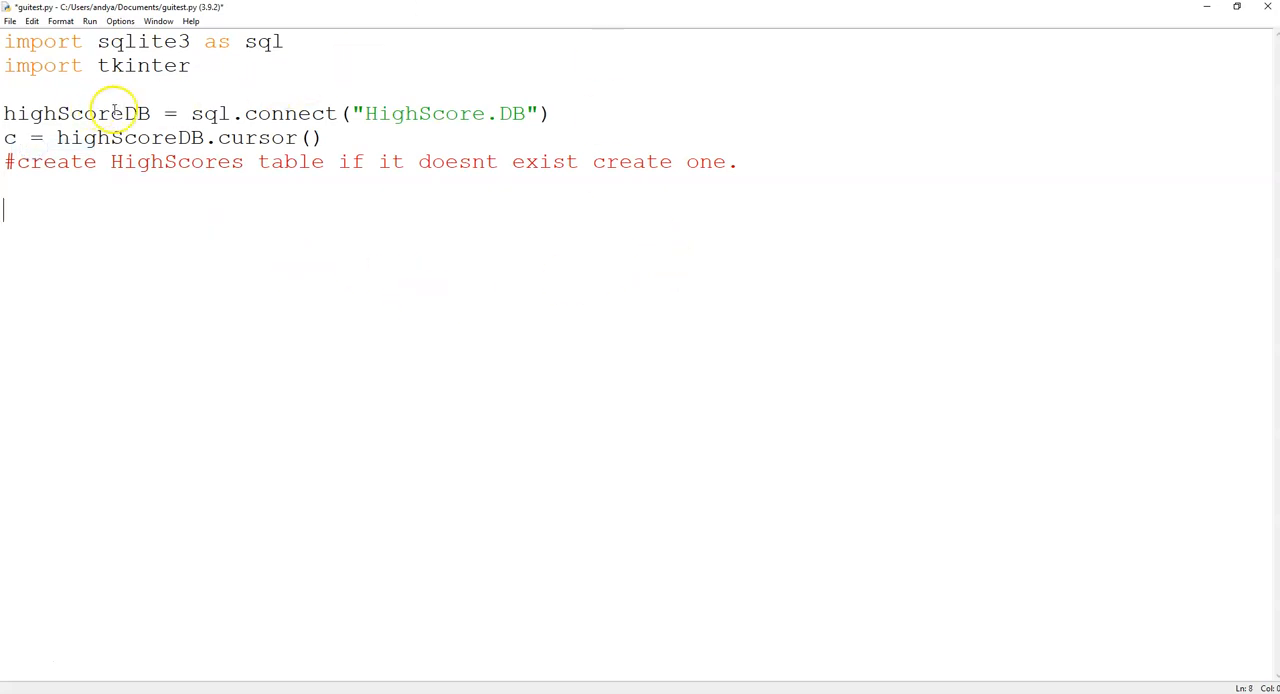
- Highlight highScoreDB, the sql alias and the HighScore.DB name to explain the connect line
{"action": "double_click", "coordinate": [76, 112]}
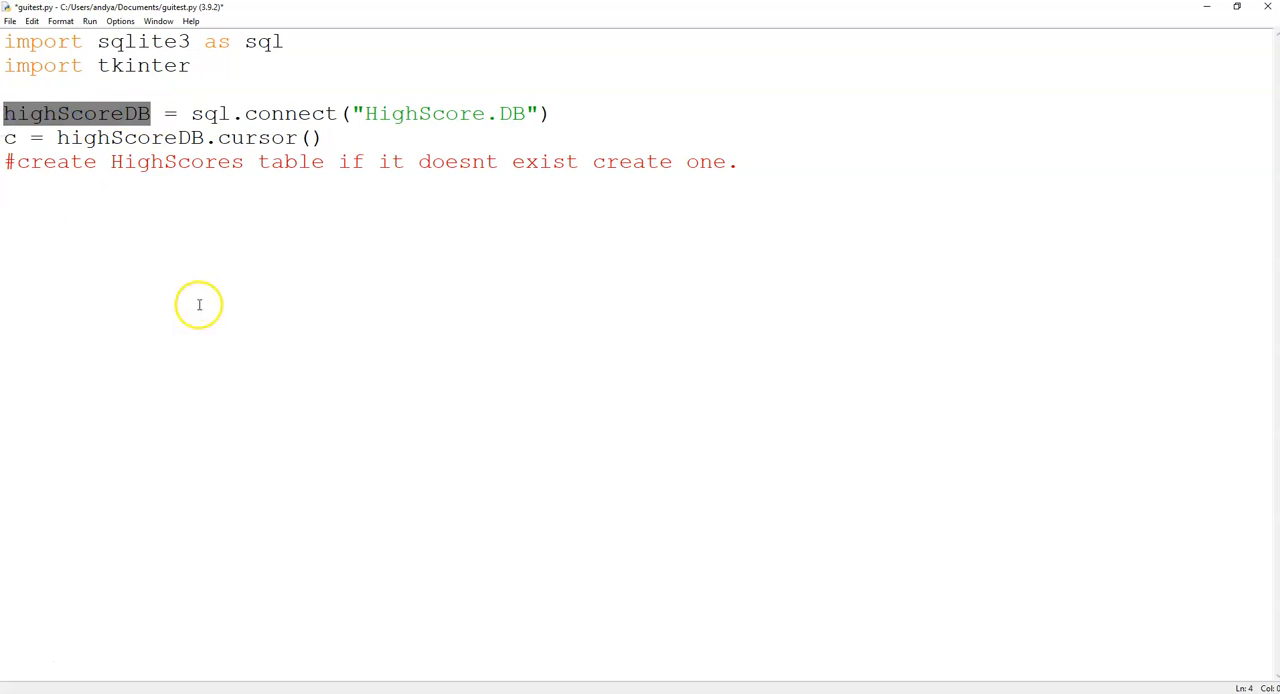
{"action": "mouse_move", "coordinate": [240, 226]}
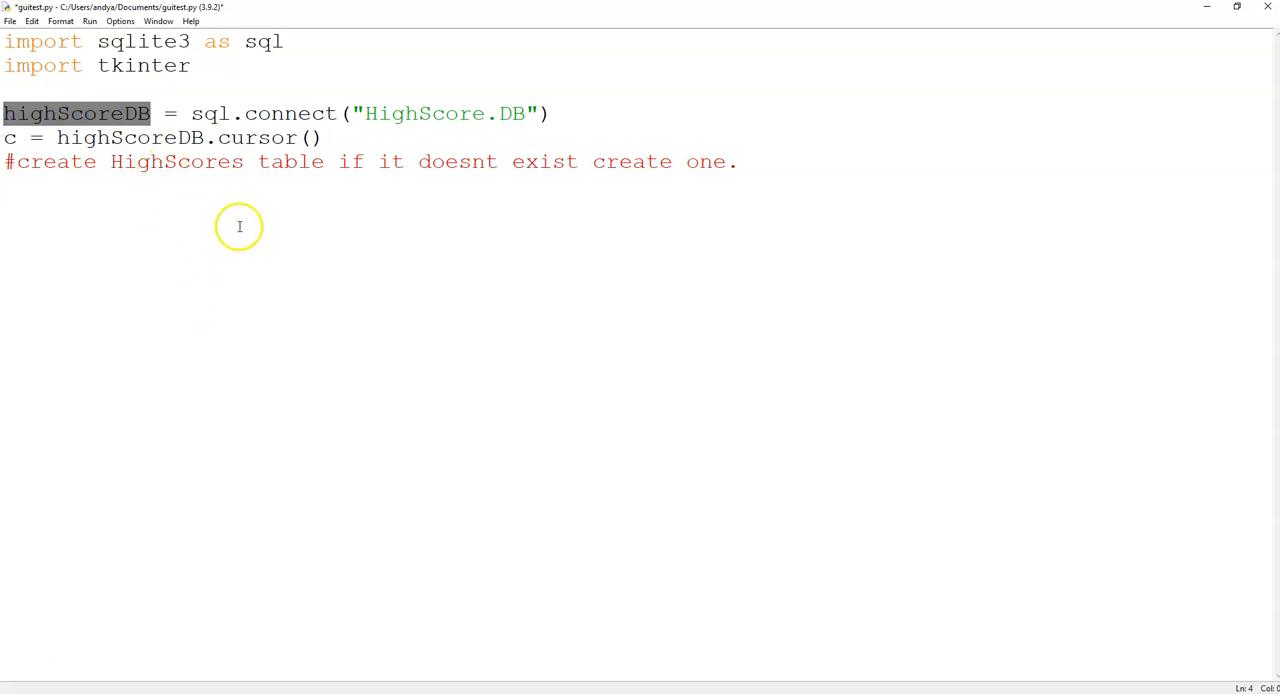
{"action": "left_click", "coordinate": [228, 112]}
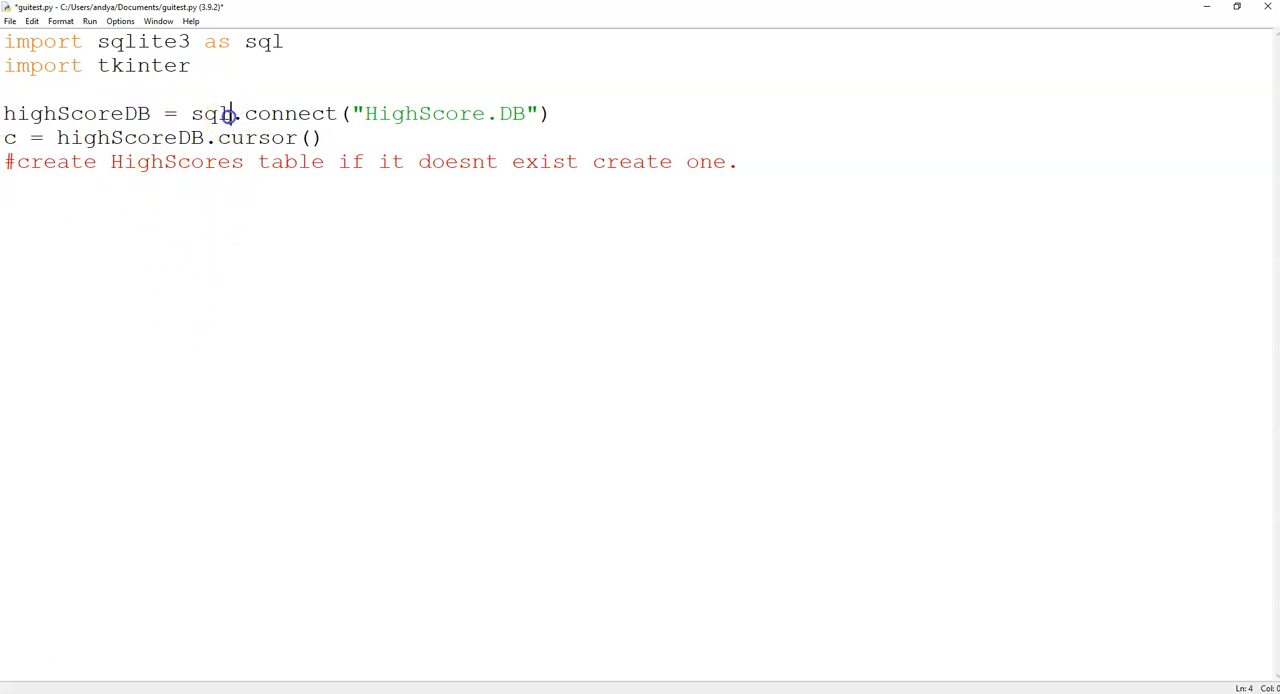
{"action": "double_click", "coordinate": [210, 112]}
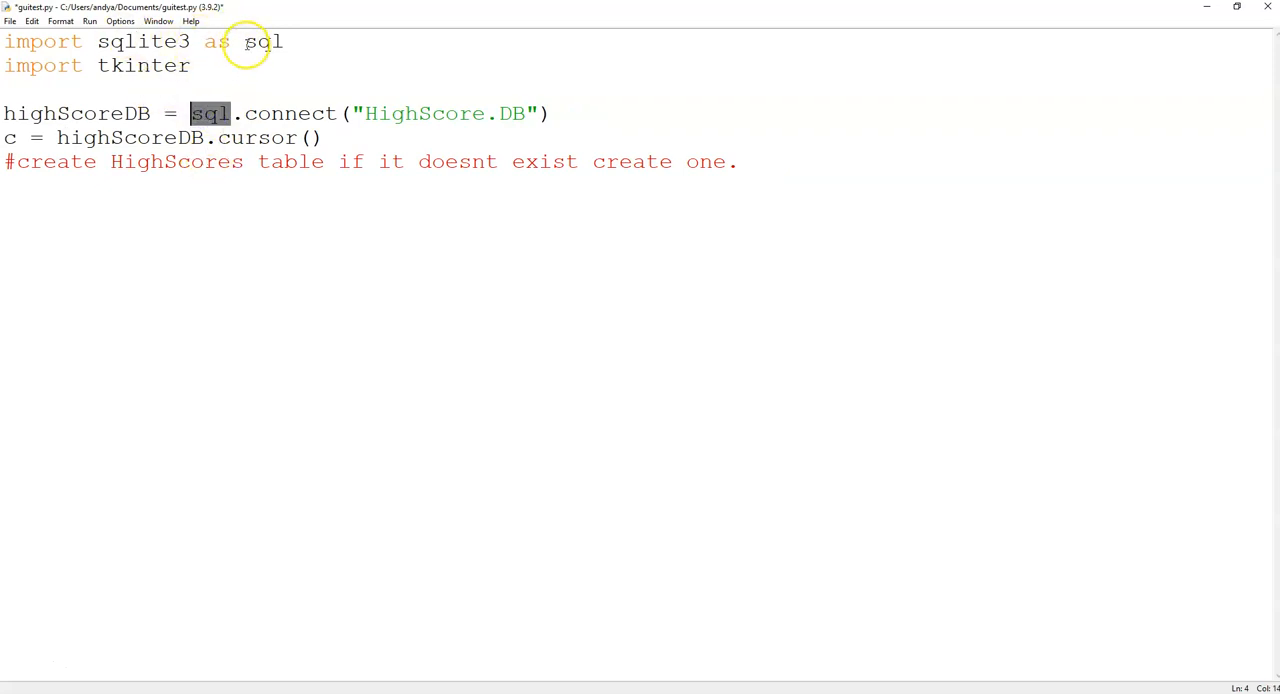
{"action": "mouse_move", "coordinate": [216, 216]}
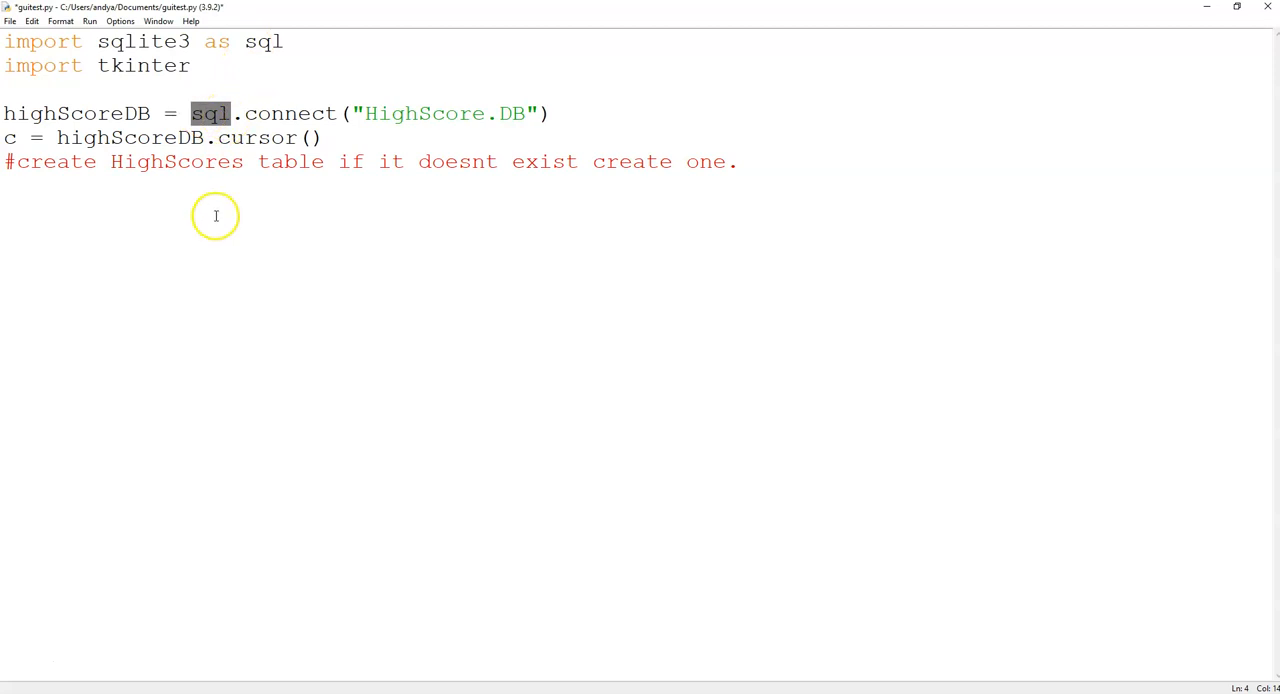
{"action": "mouse_move", "coordinate": [564, 152]}
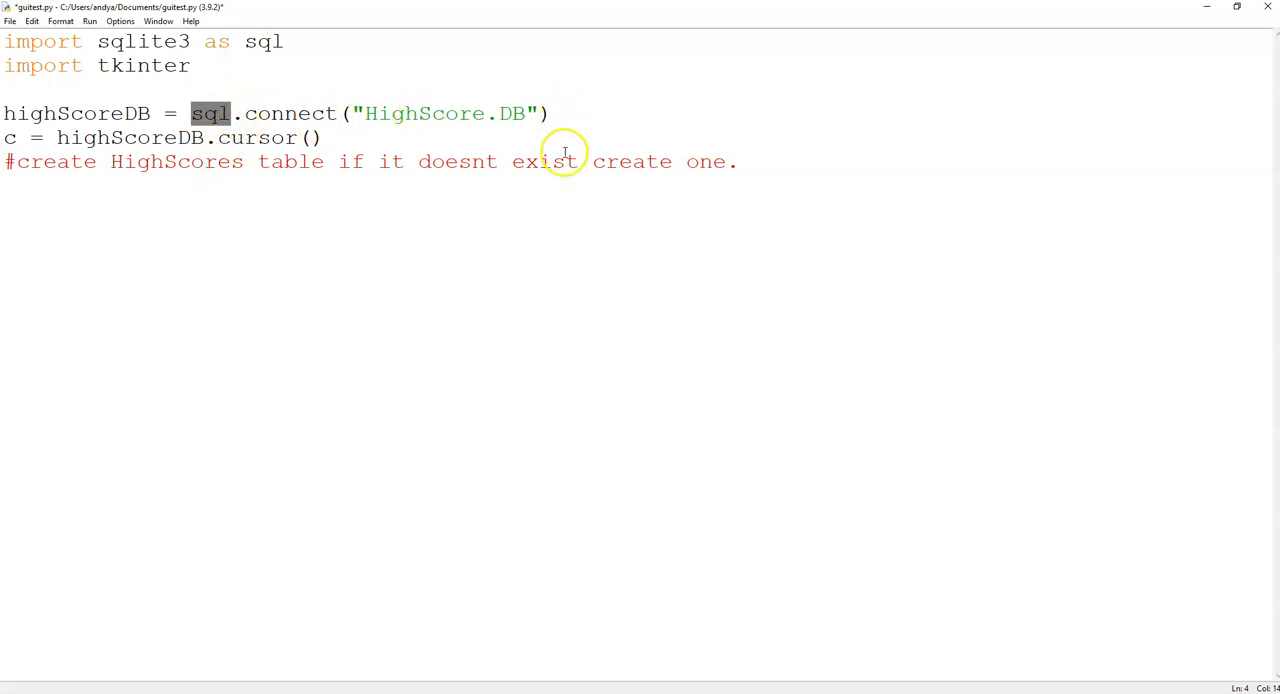
{"action": "mouse_move", "coordinate": [370, 112]}
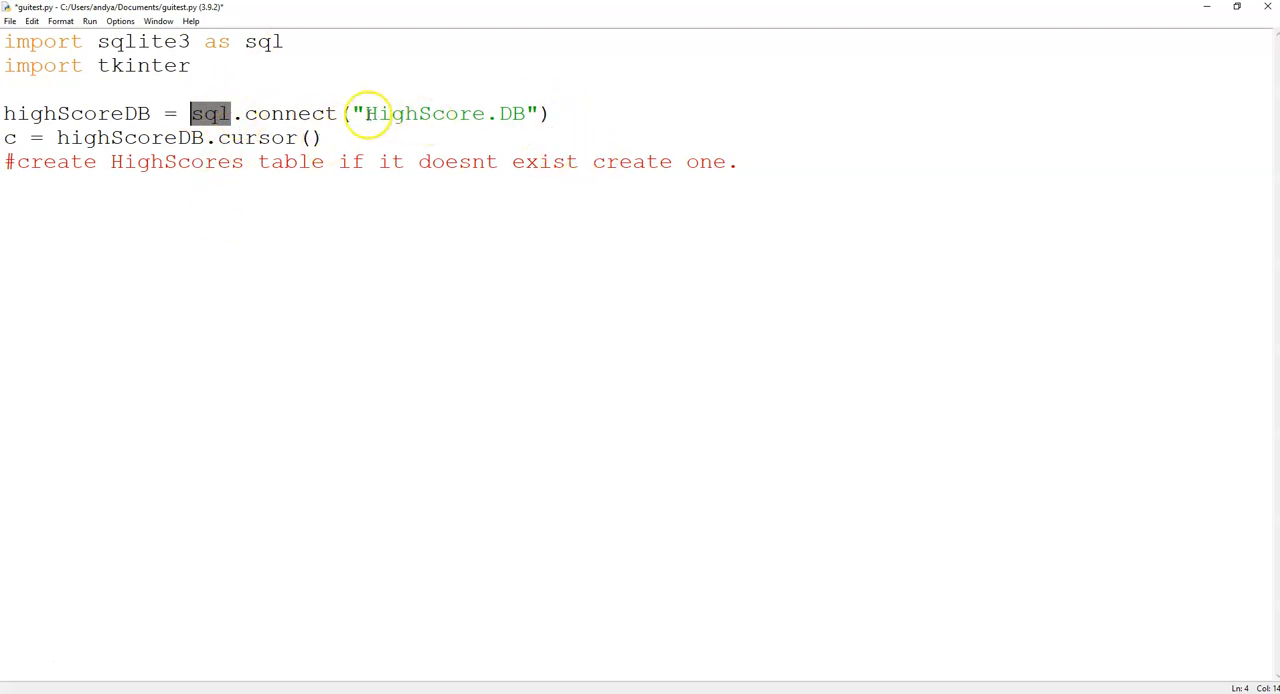
{"action": "double_click", "coordinate": [424, 112]}
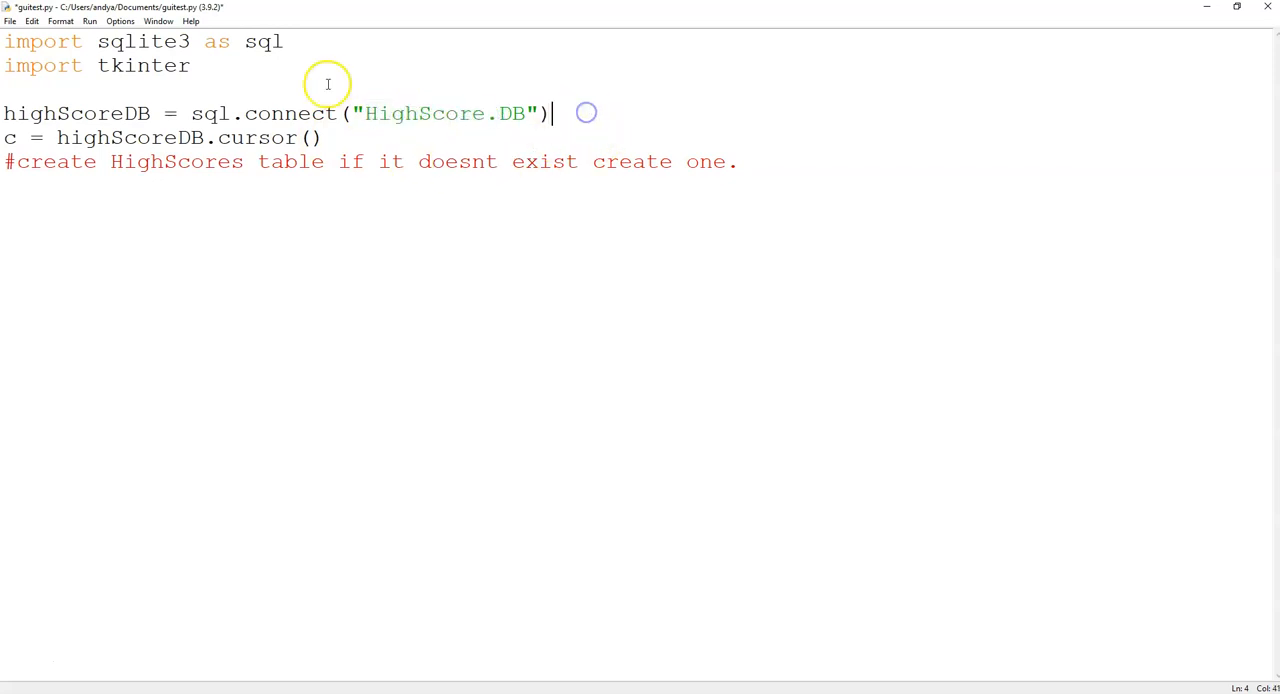
- Highlight the cursor() call on the c = highScoreDB.cursor() line to explain it
{"action": "left_click", "coordinate": [44, 162]}
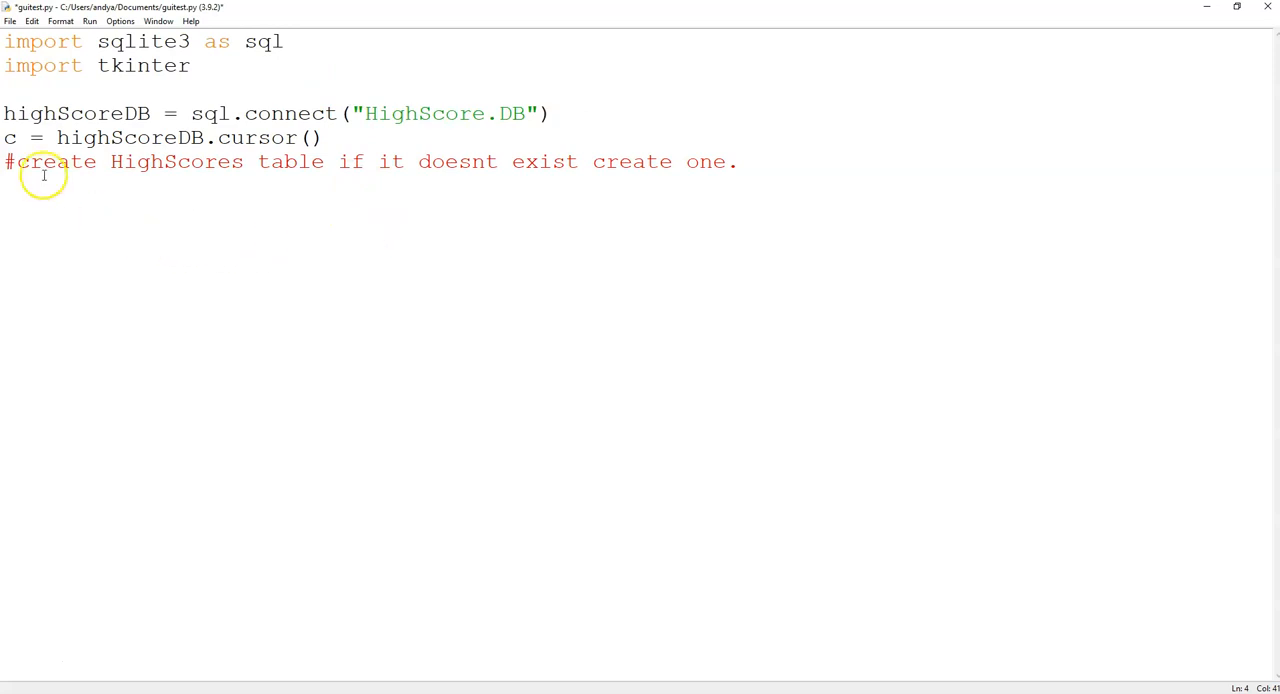
{"action": "mouse_move", "coordinate": [320, 136]}
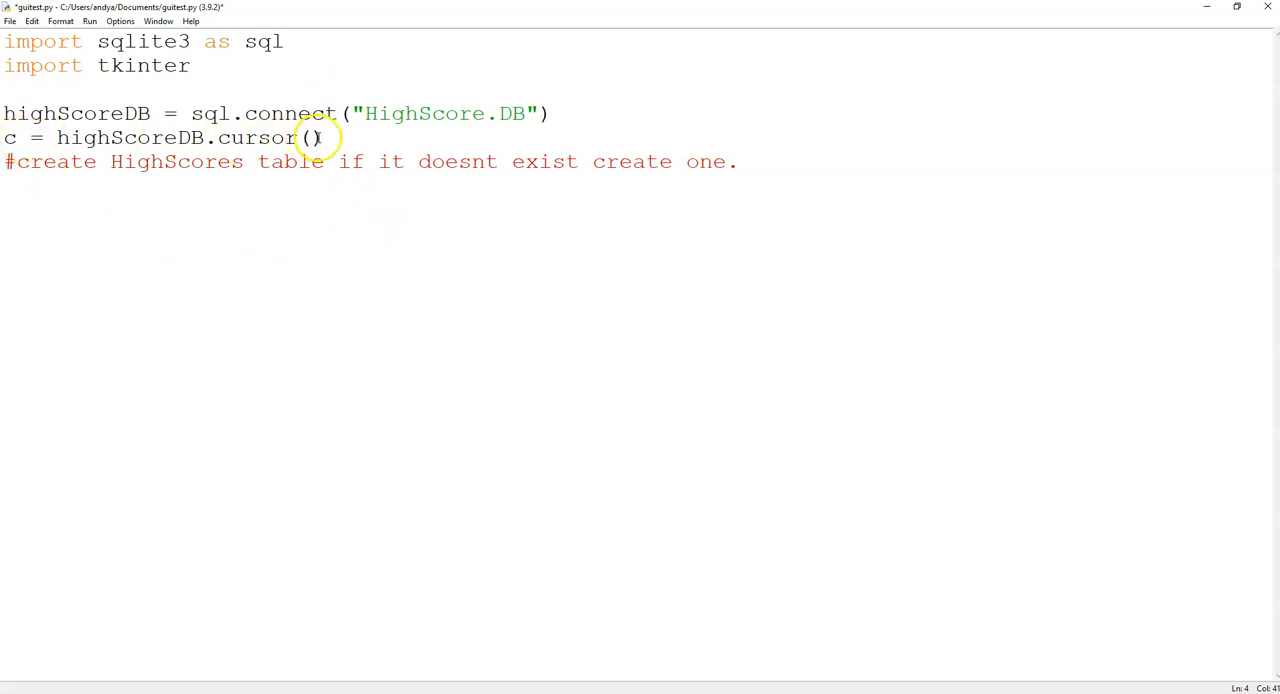
{"action": "double_click", "coordinate": [258, 136]}
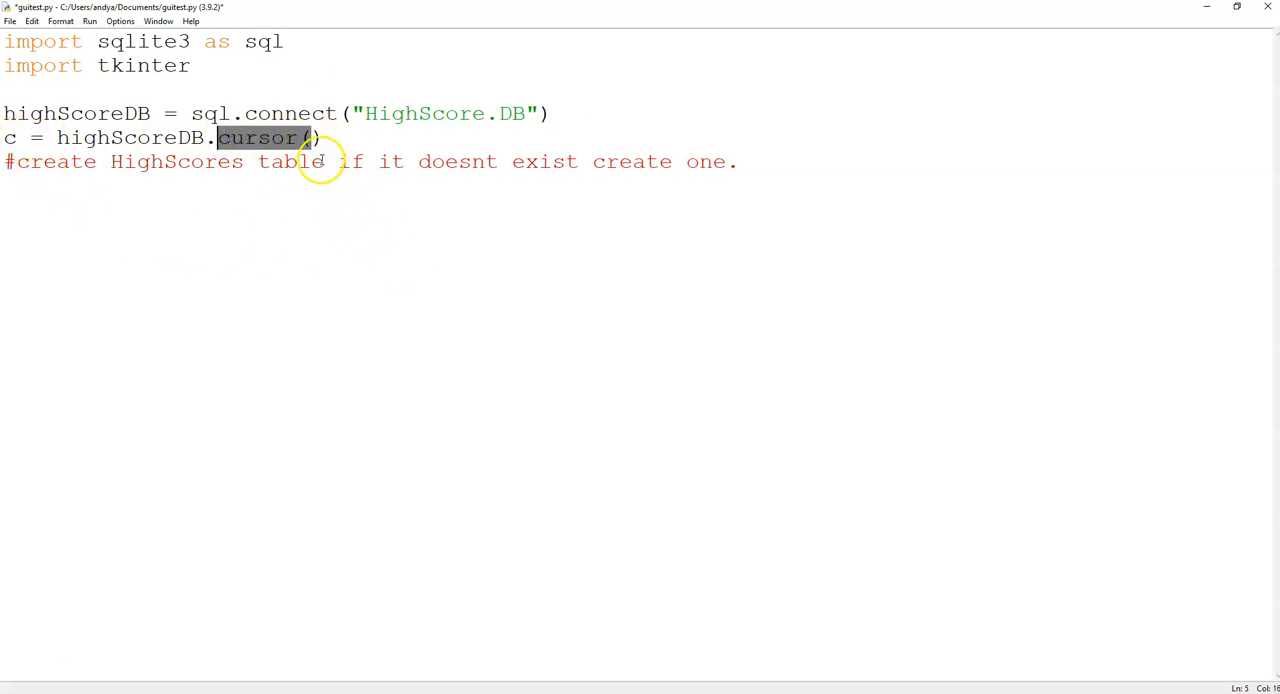
{"action": "left_click", "coordinate": [348, 240]}
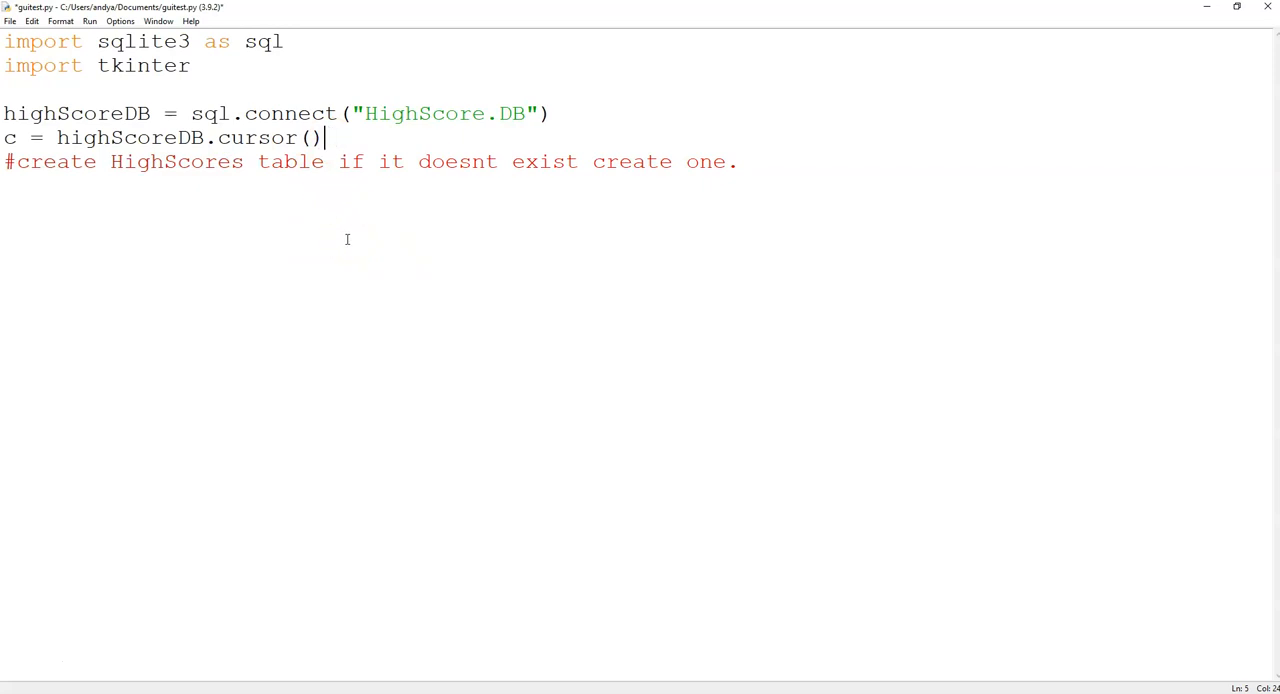
{"action": "mouse_move", "coordinate": [176, 258]}
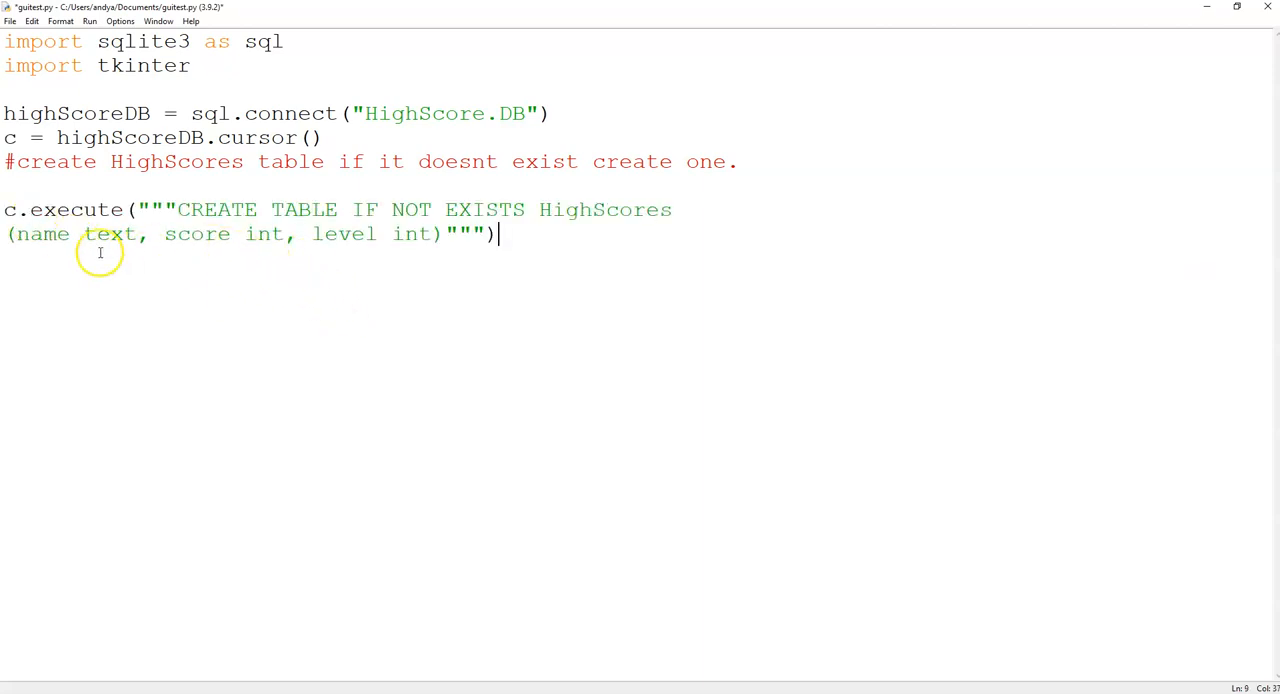
{"action": "mouse_move", "coordinate": [10, 210]}
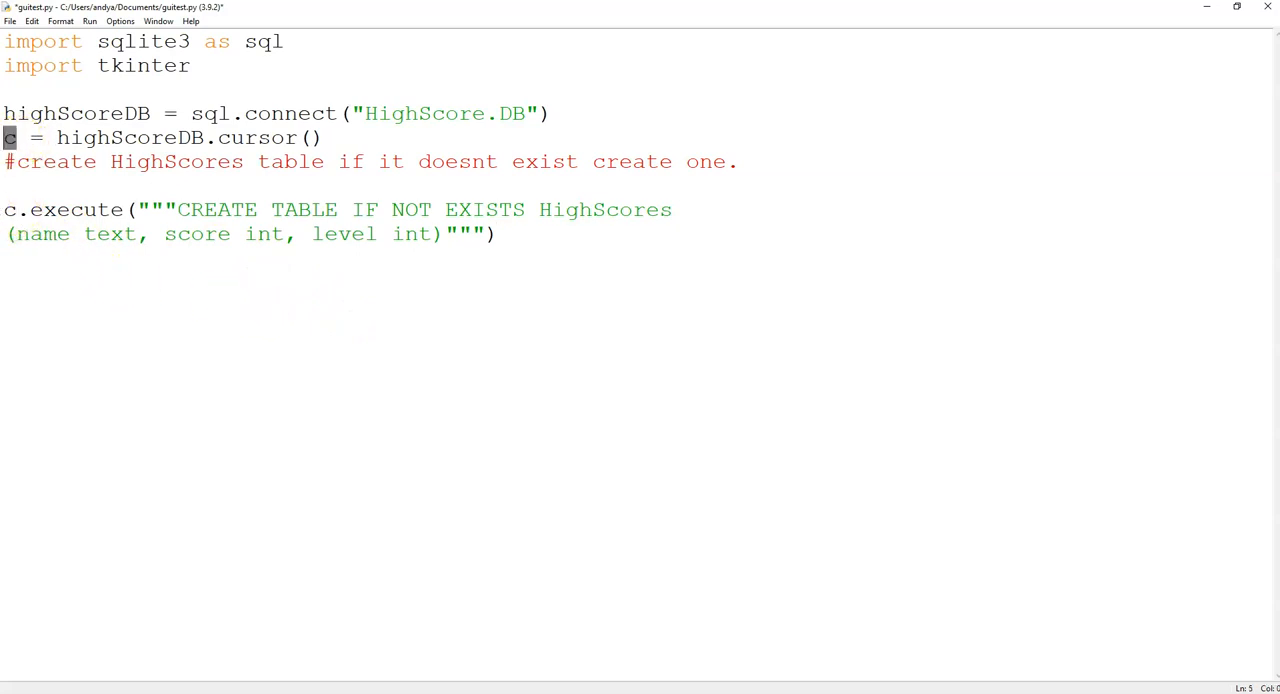
- Highlight execute, the IF NOT EXISTS clause and the HighScores table name in the CREATE TABLE line
{"action": "double_click", "coordinate": [76, 208]}
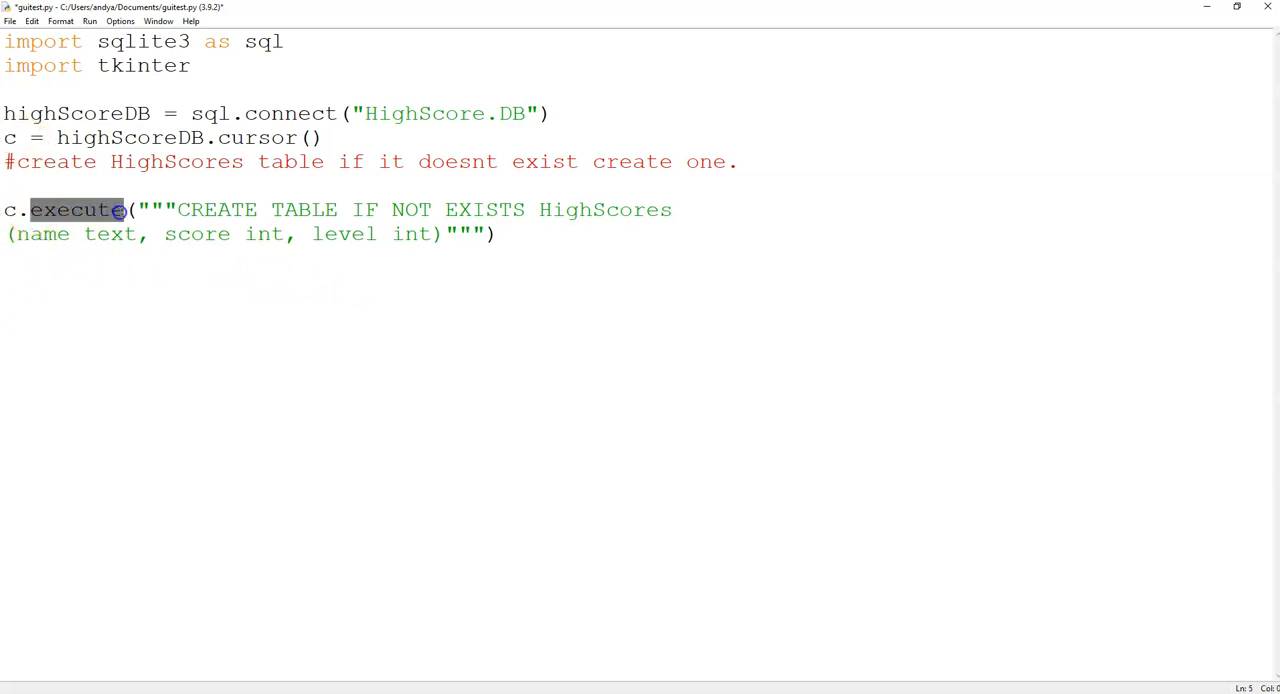
{"action": "mouse_move", "coordinate": [408, 216]}
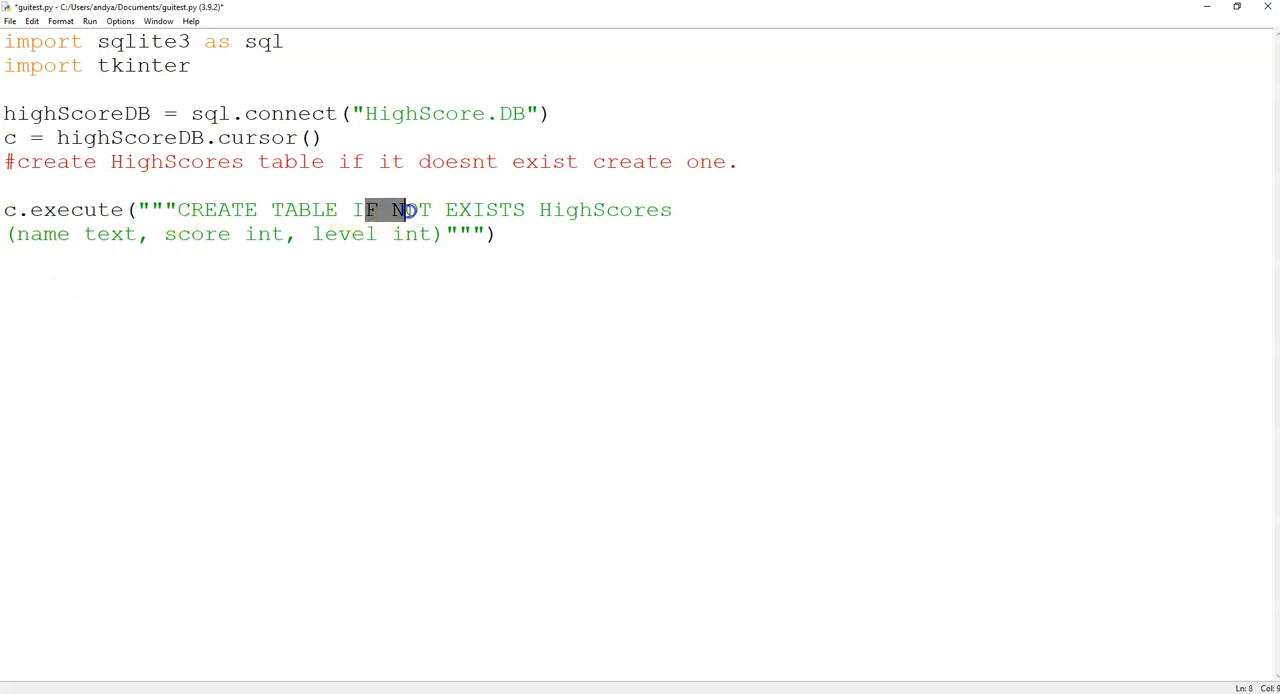
{"action": "left_click_drag", "start_coordinate": [390, 208], "coordinate": [528, 208]}
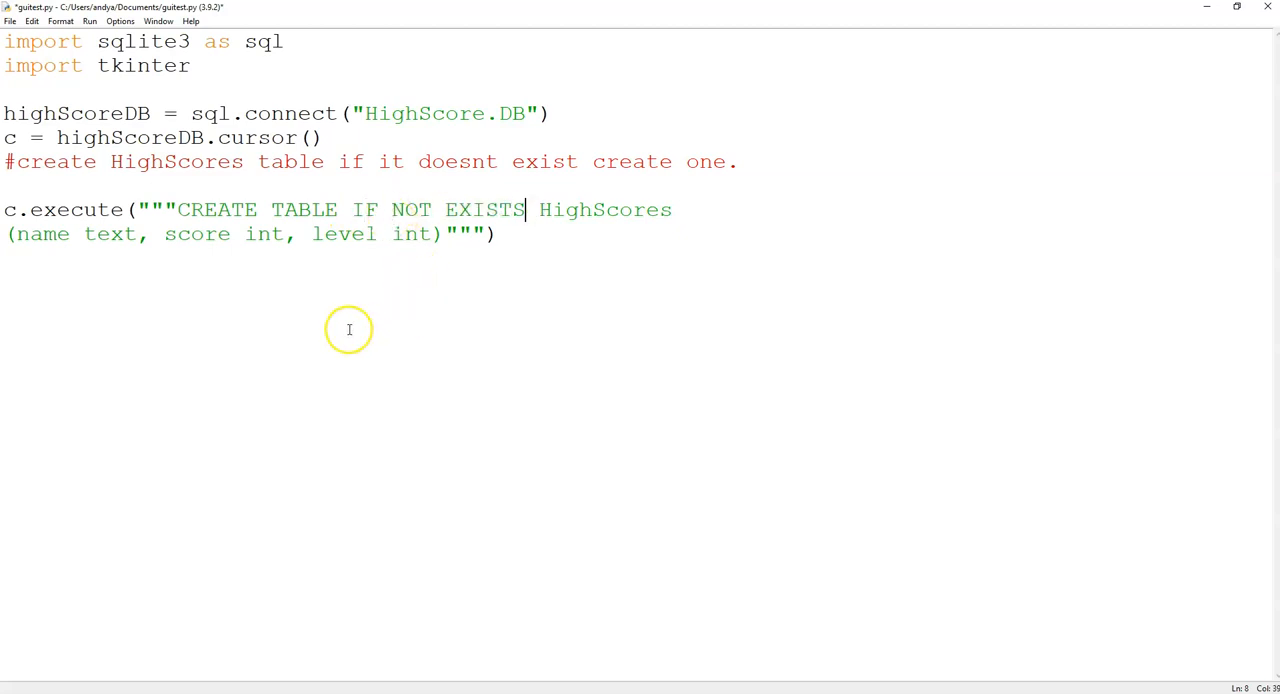
{"action": "mouse_move", "coordinate": [500, 322]}
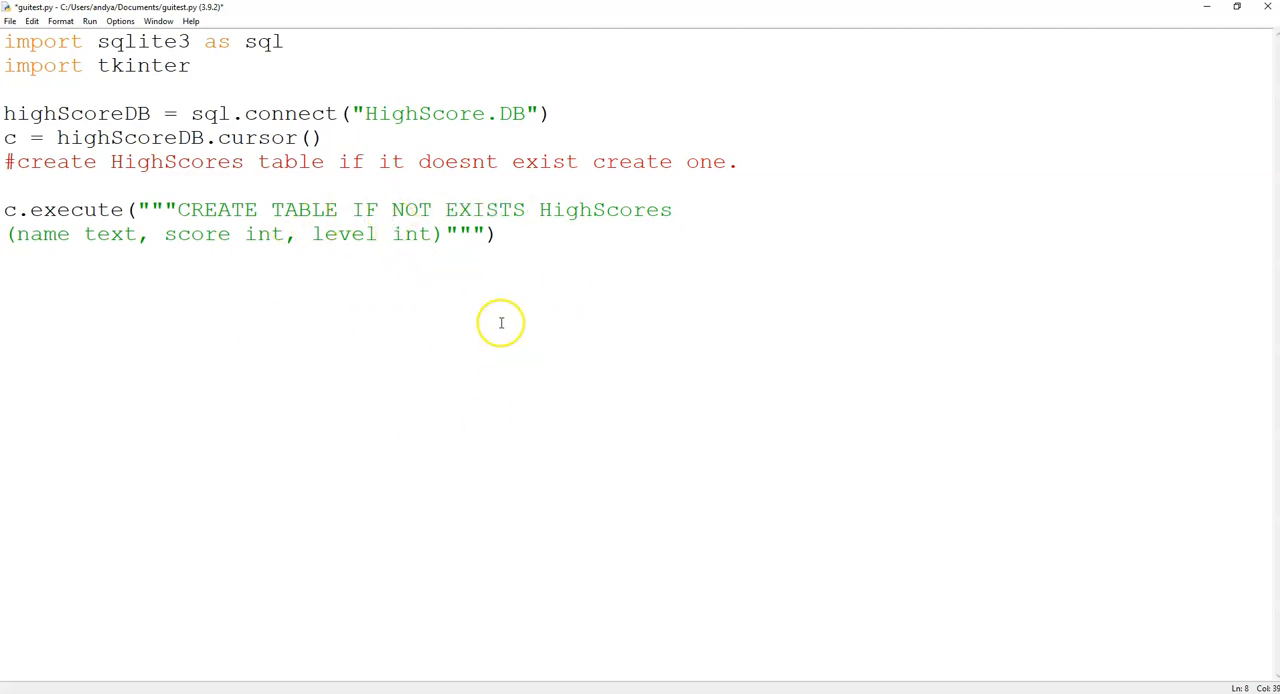
{"action": "left_click_drag", "start_coordinate": [352, 208], "coordinate": [524, 208]}
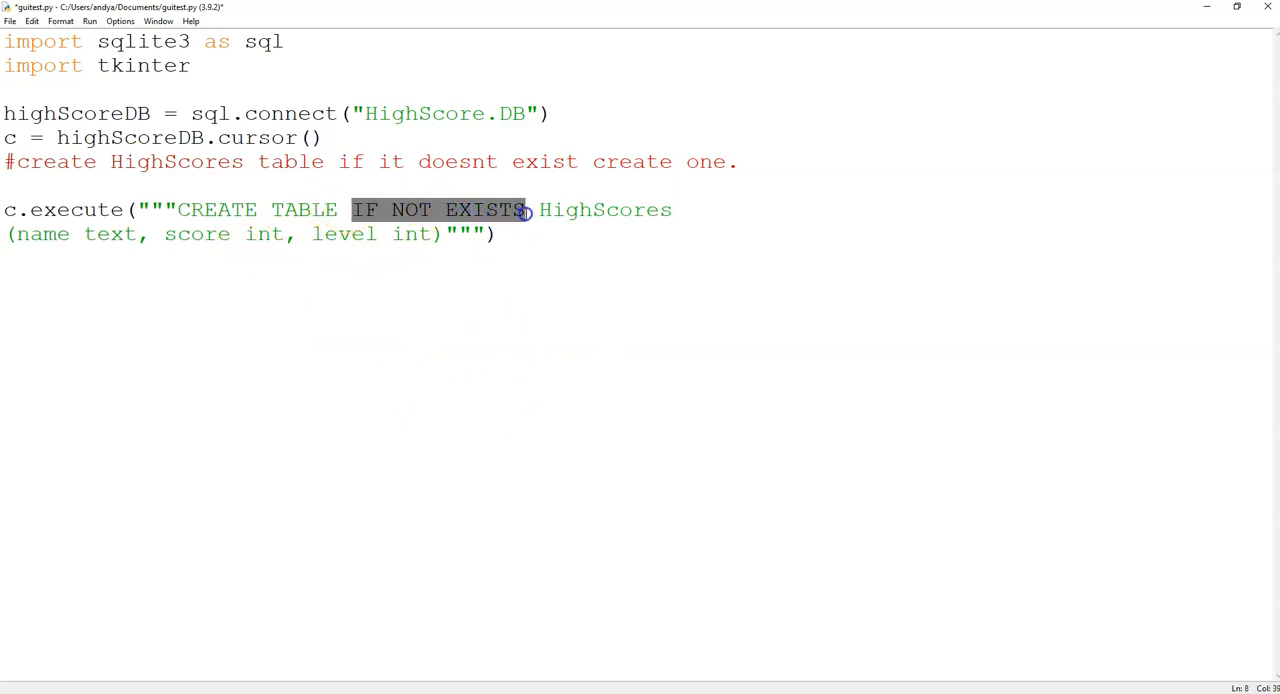
{"action": "double_click", "coordinate": [604, 208]}
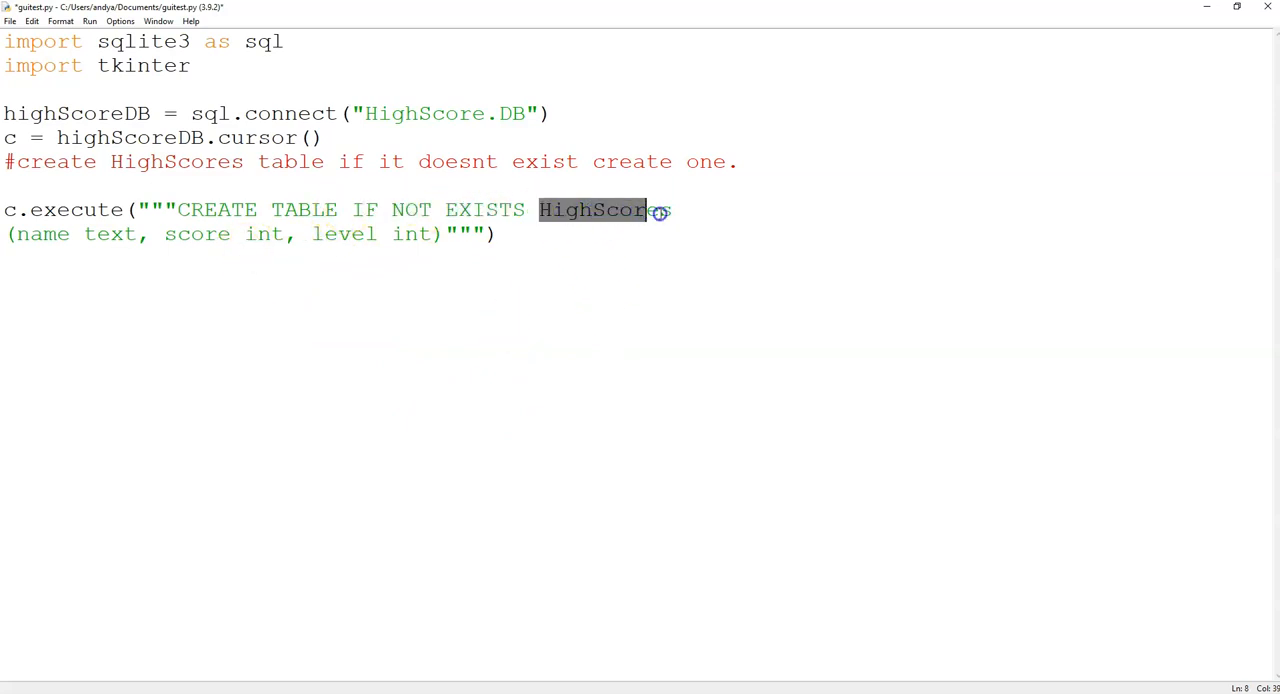
{"action": "left_click", "coordinate": [502, 234]}
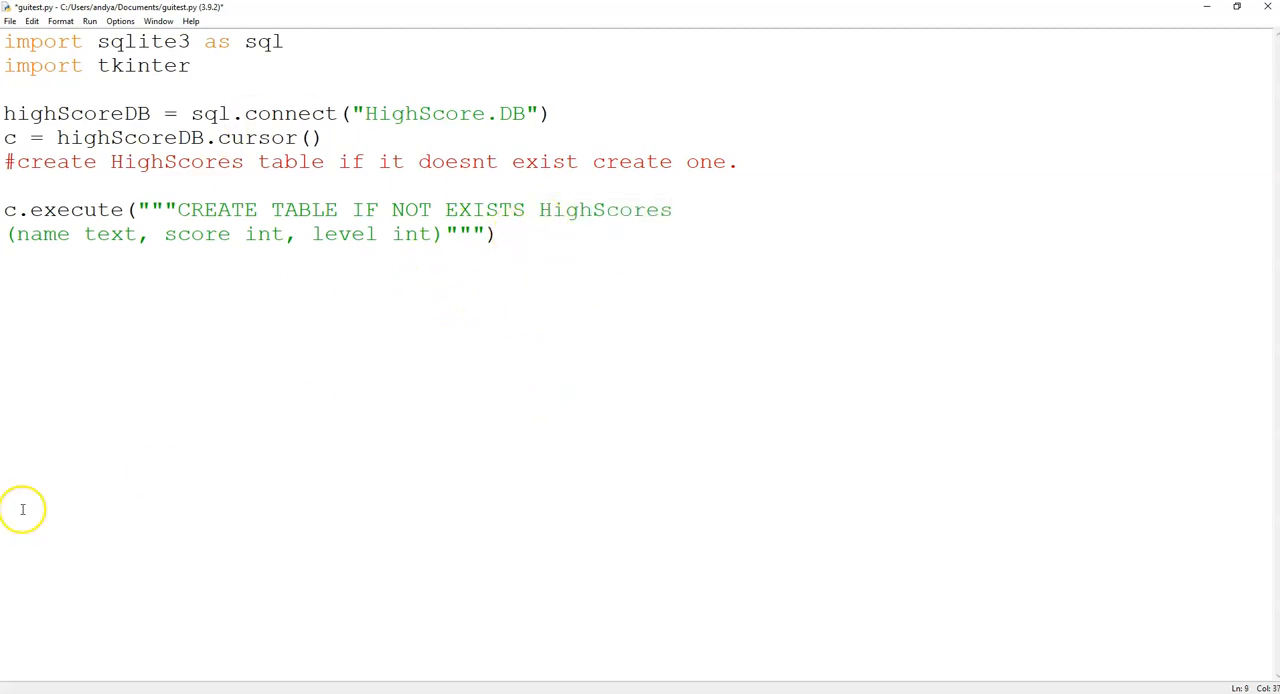
{"action": "mouse_move", "coordinate": [12, 240]}
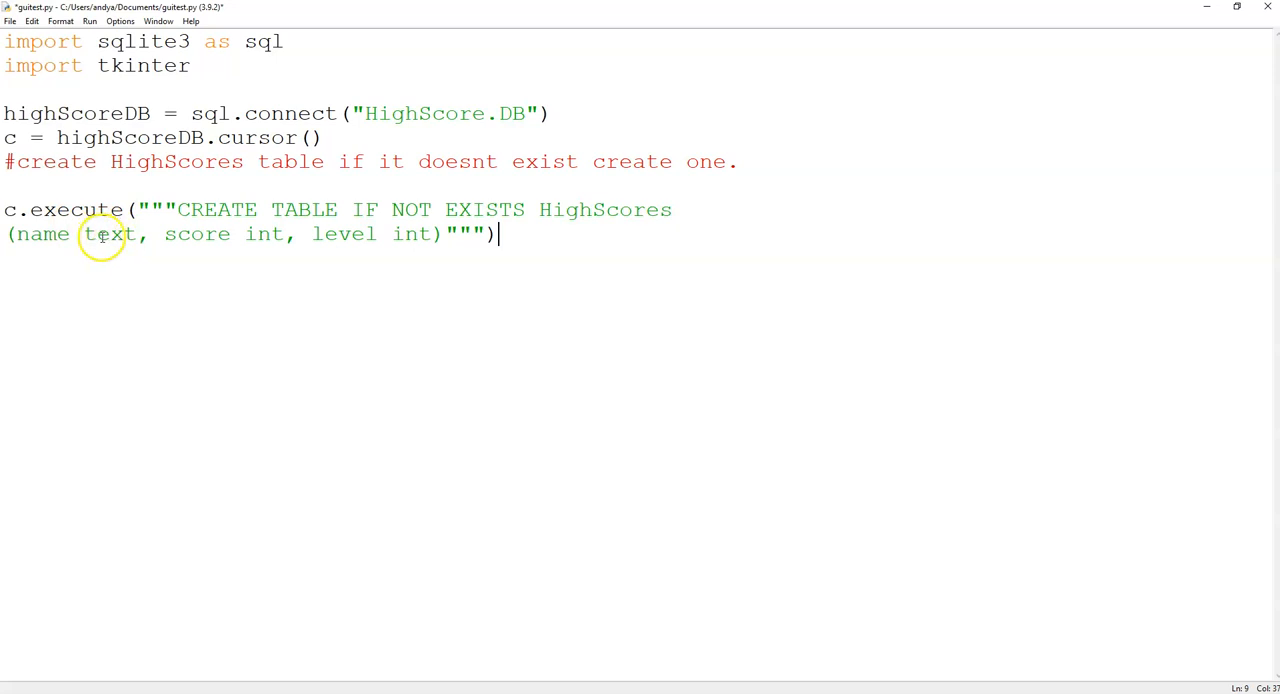
{"action": "mouse_move", "coordinate": [252, 270]}
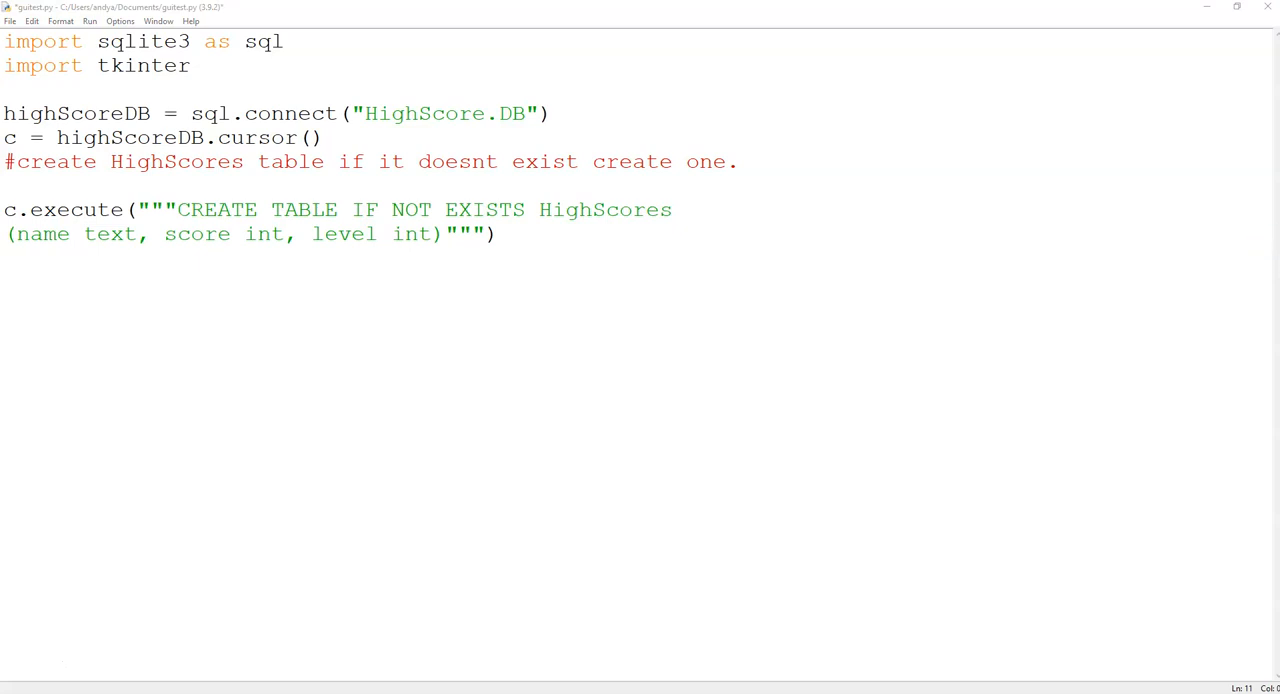
{"action": "mouse_move", "coordinate": [890, 378]}
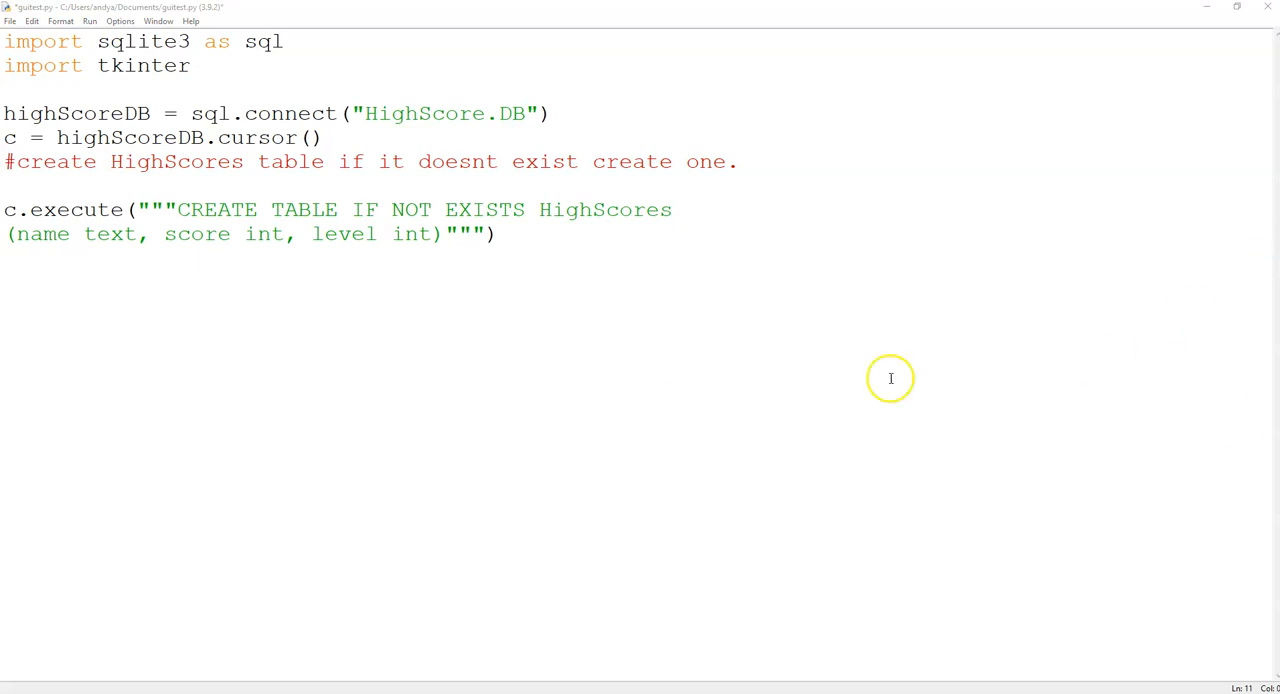
- Write addData below the table code and highlight the nameEntry, scoreEntry, levelEntry get lines
{"action": "left_click", "coordinate": [12, 302]}
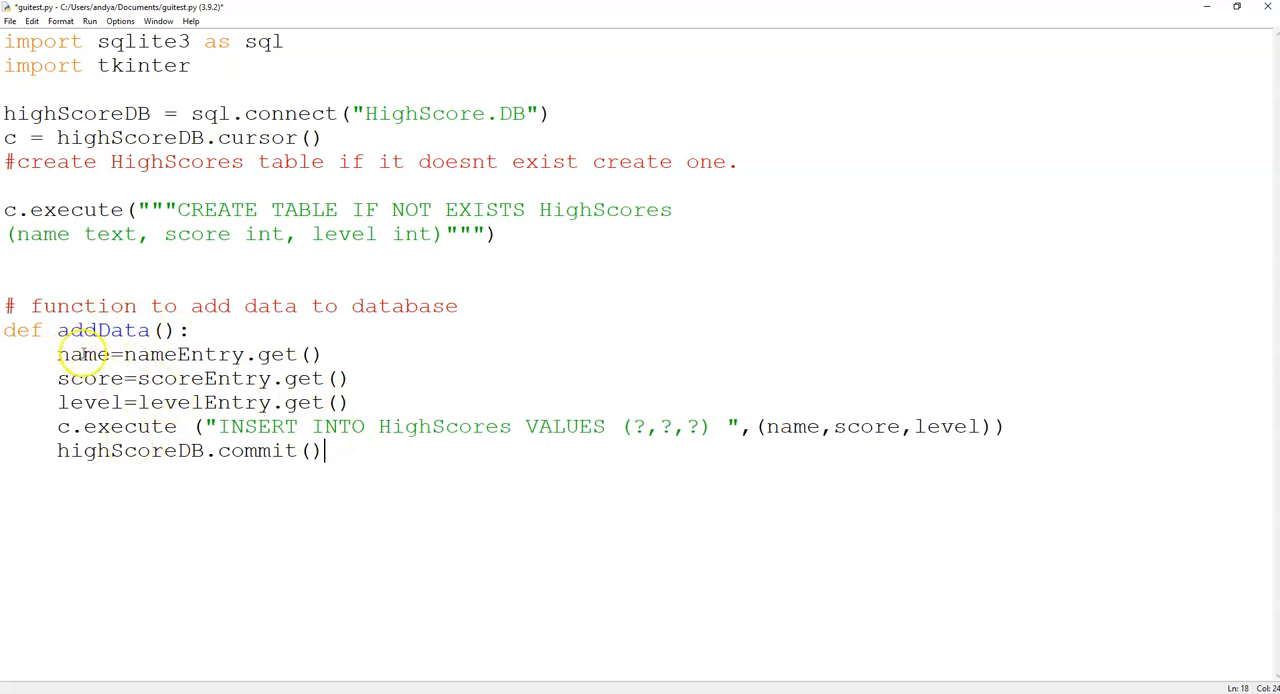
{"action": "mouse_move", "coordinate": [84, 378]}
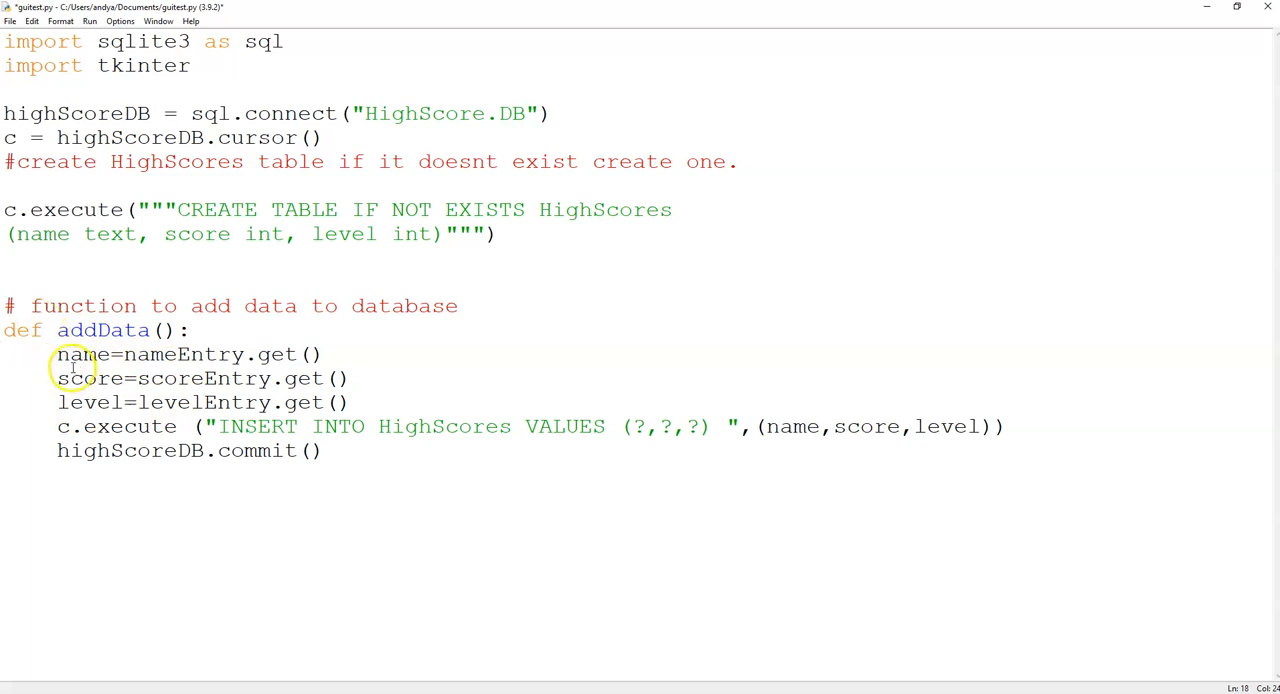
{"action": "left_click_drag", "start_coordinate": [56, 354], "coordinate": [318, 380]}
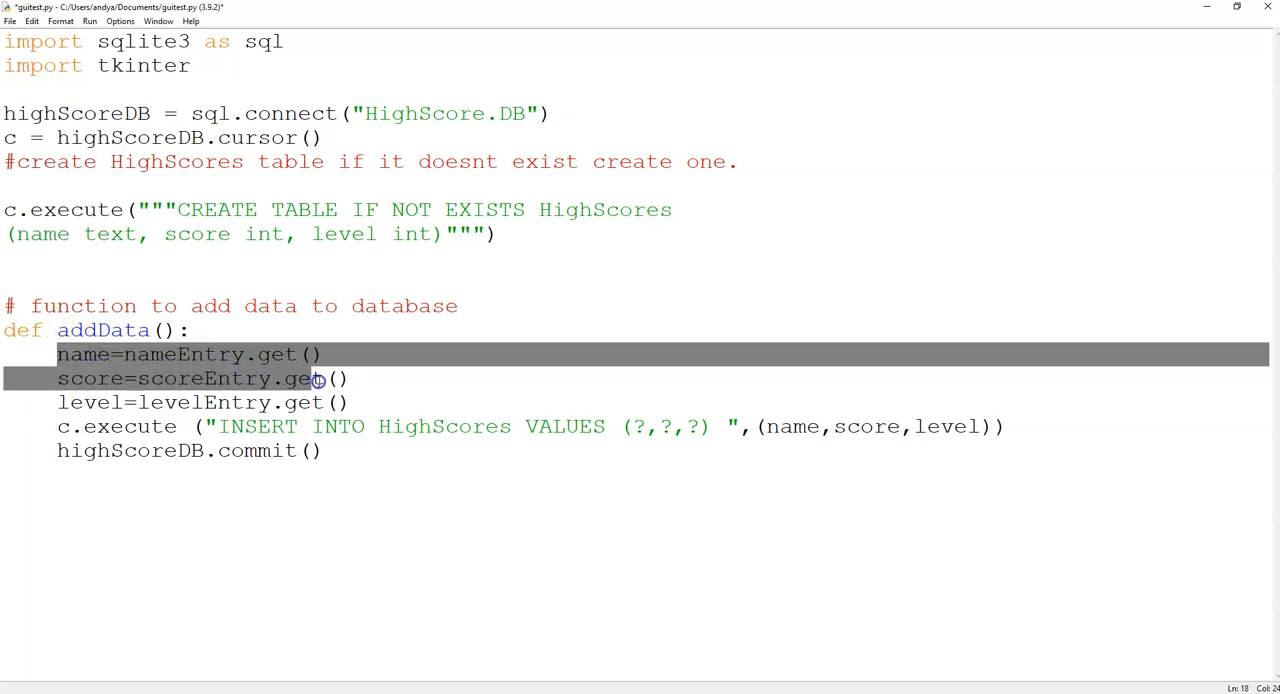
{"action": "left_click_drag", "start_coordinate": [316, 378], "coordinate": [352, 402]}
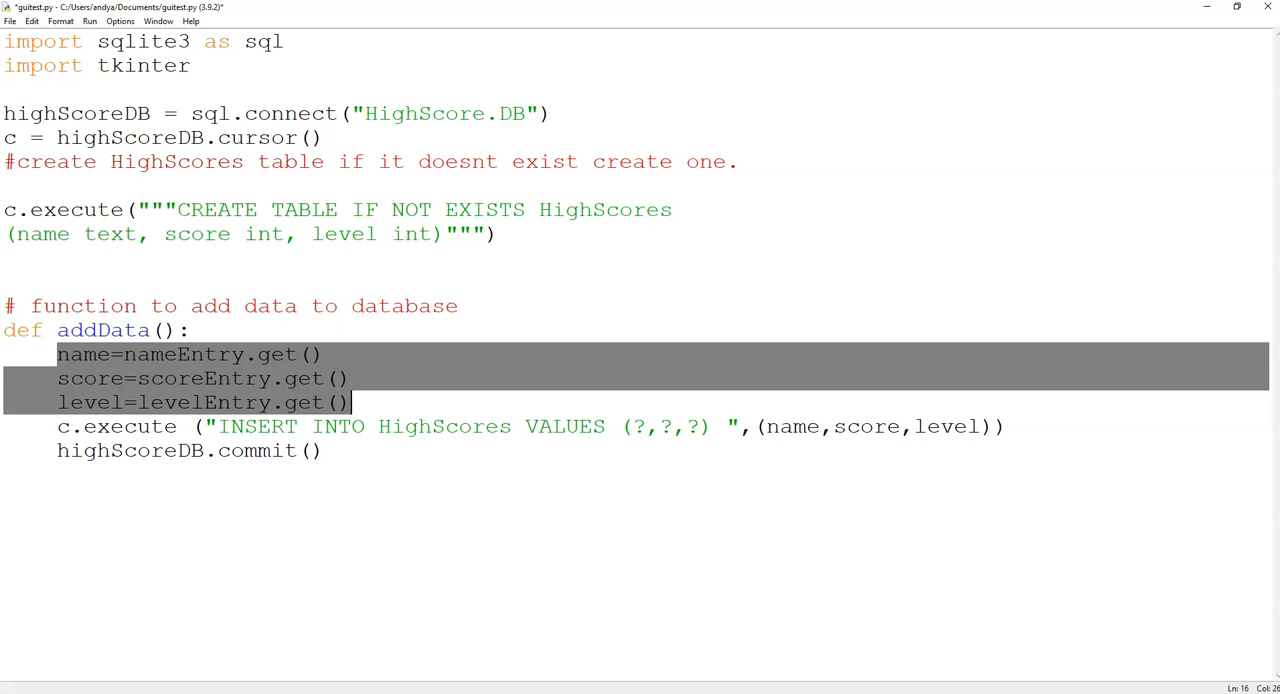
{"action": "mouse_move", "coordinate": [108, 378]}
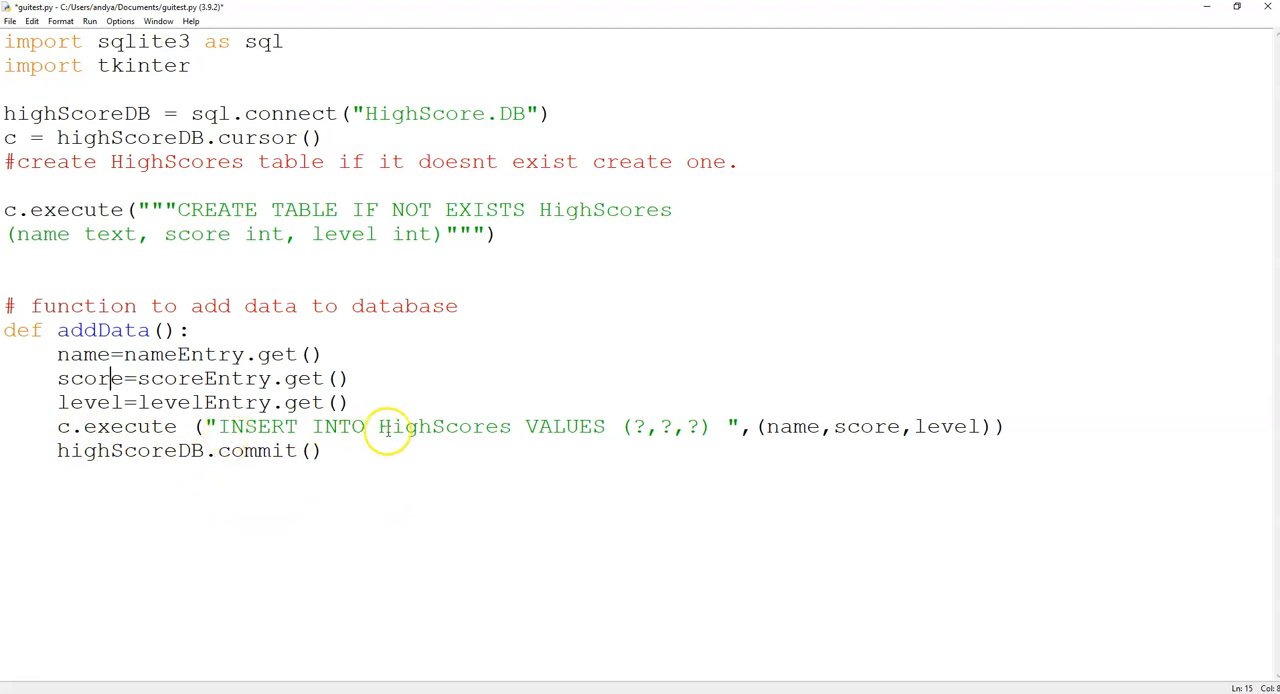
- Highlight the HighScores table name in the INSERT INTO ... VALUES (?,?,?) statement
{"action": "double_click", "coordinate": [444, 426]}
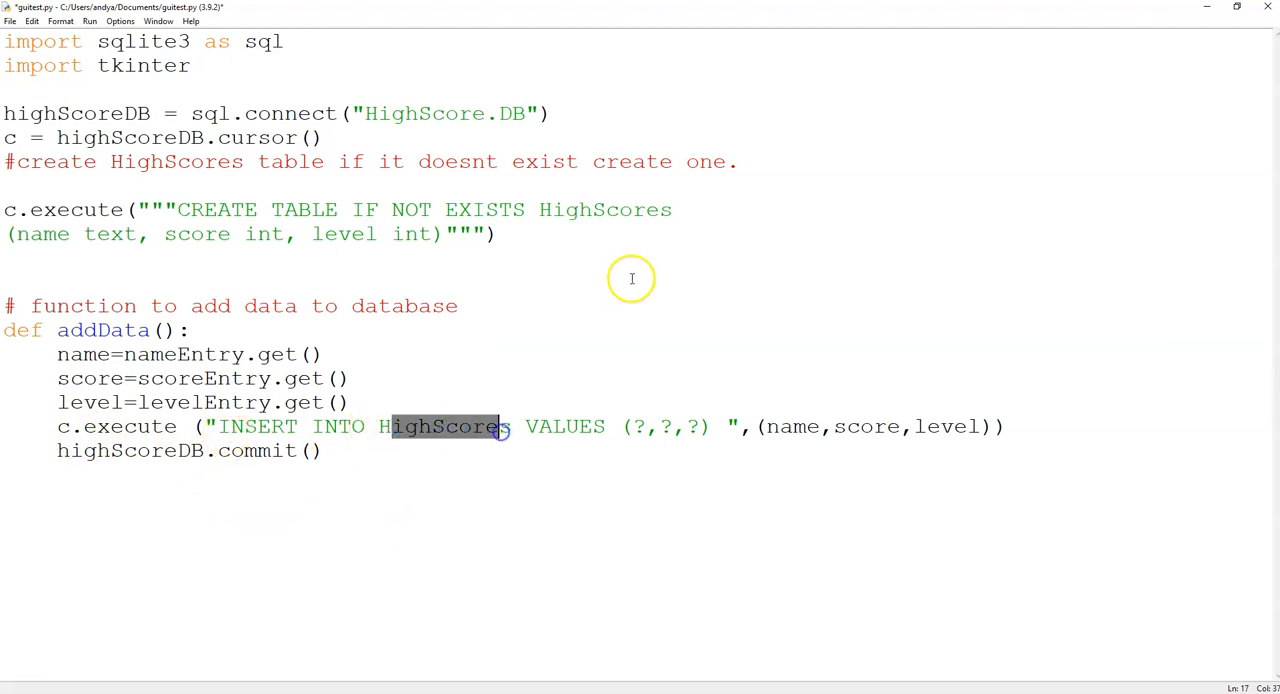
{"action": "double_click", "coordinate": [604, 208]}
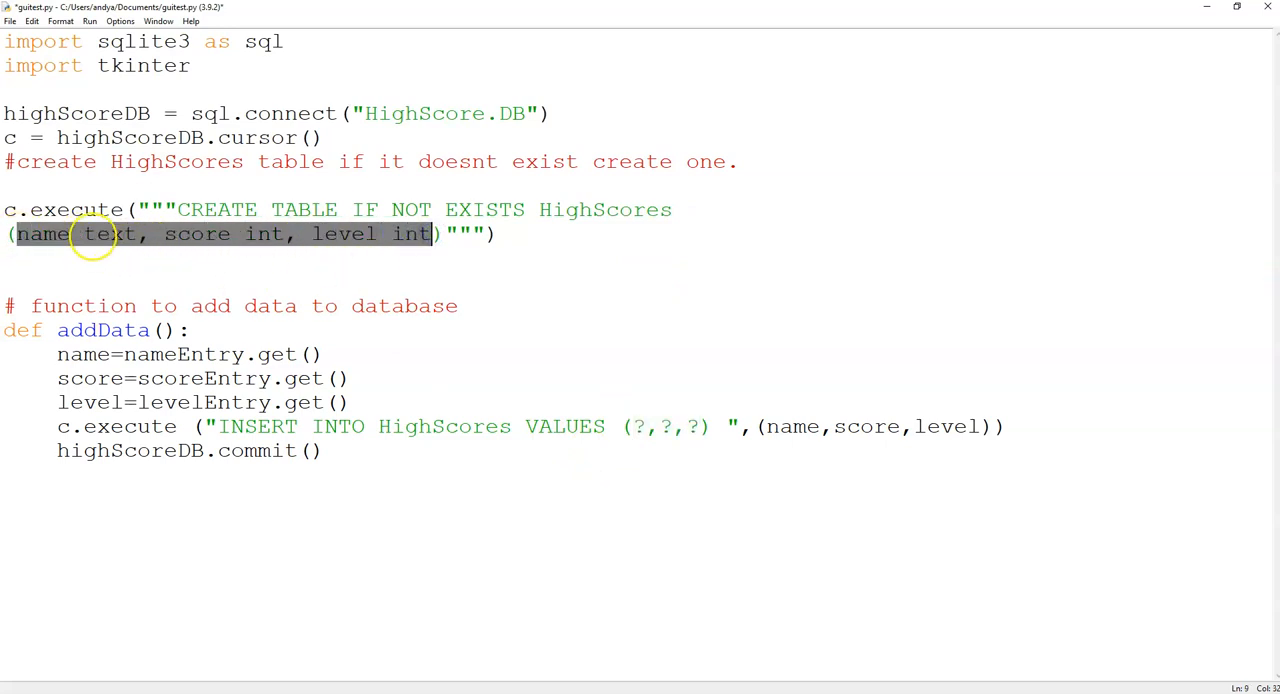
{"action": "left_click", "coordinate": [696, 426]}
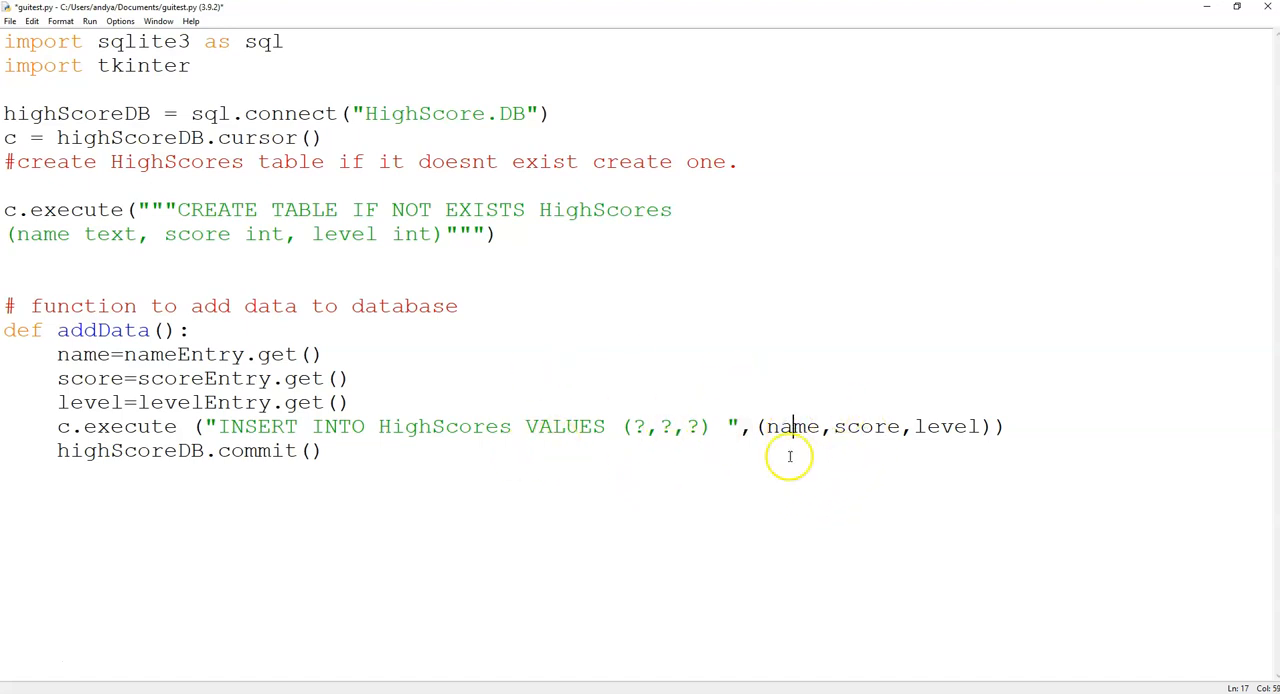
{"action": "mouse_move", "coordinate": [328, 452]}
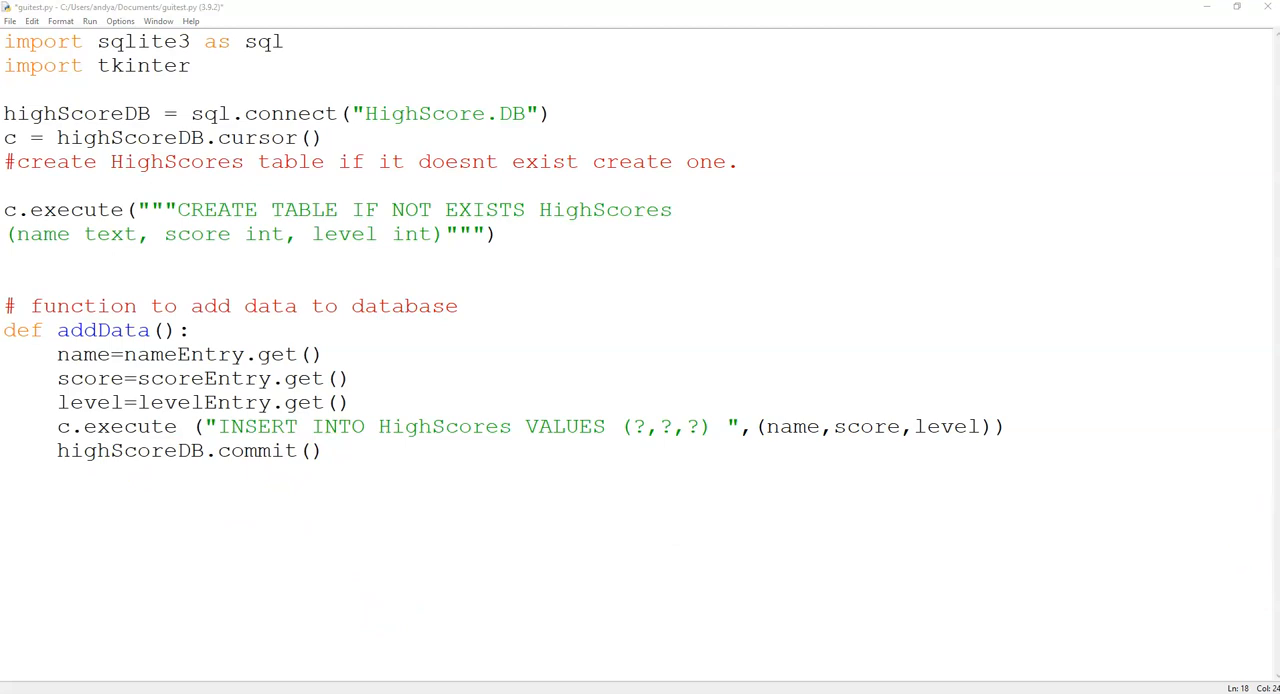
- Write seeData with SELECT * FROM HighScores and highlight the fetchall call
{"action": "left_click", "coordinate": [18, 490]}
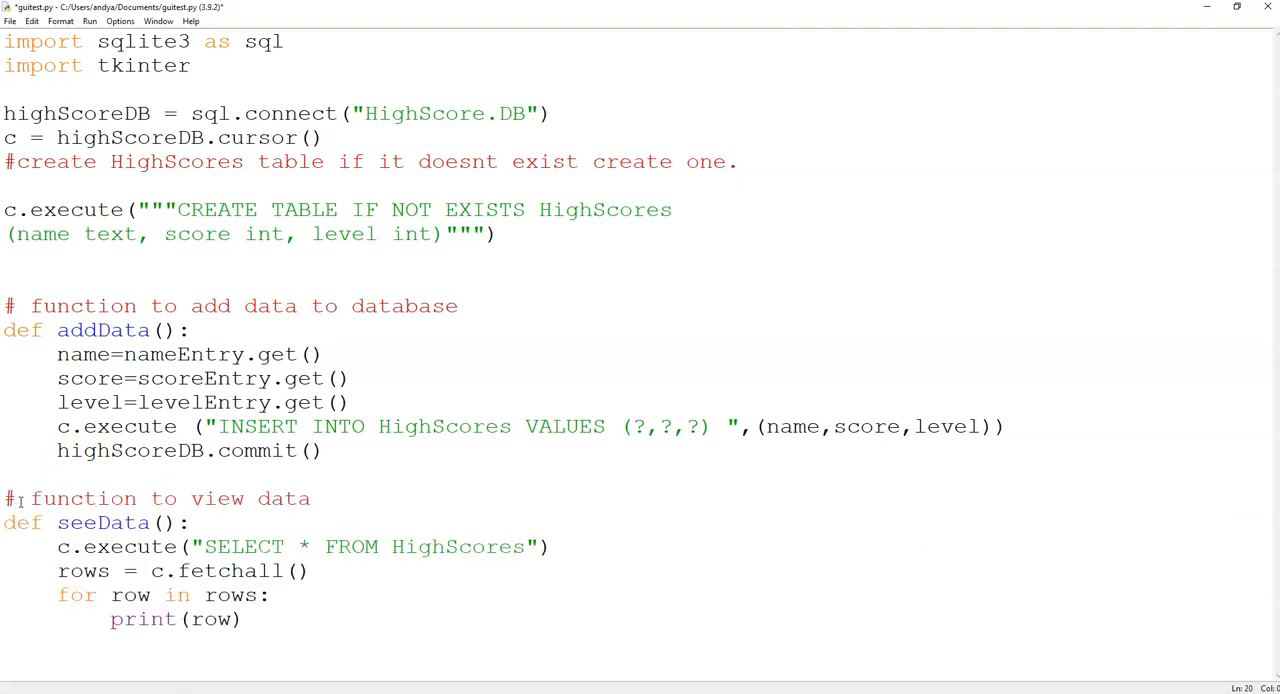
{"action": "left_click", "coordinate": [284, 632]}
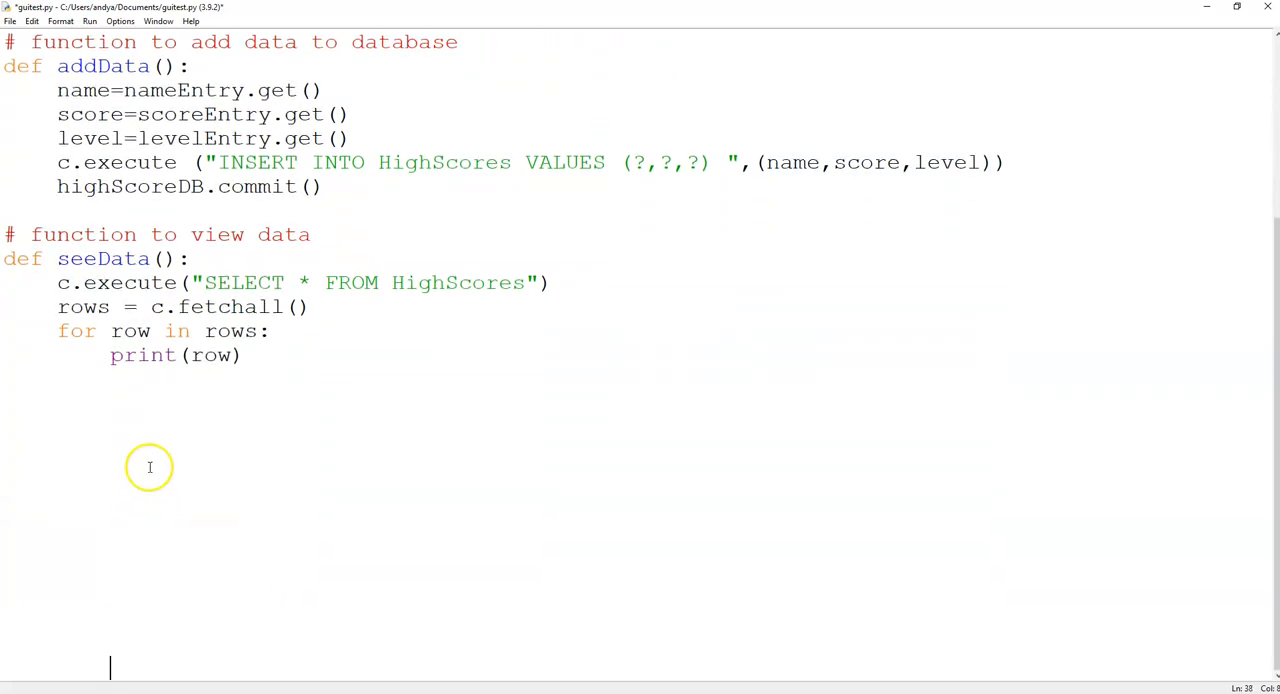
{"action": "mouse_move", "coordinate": [76, 282]}
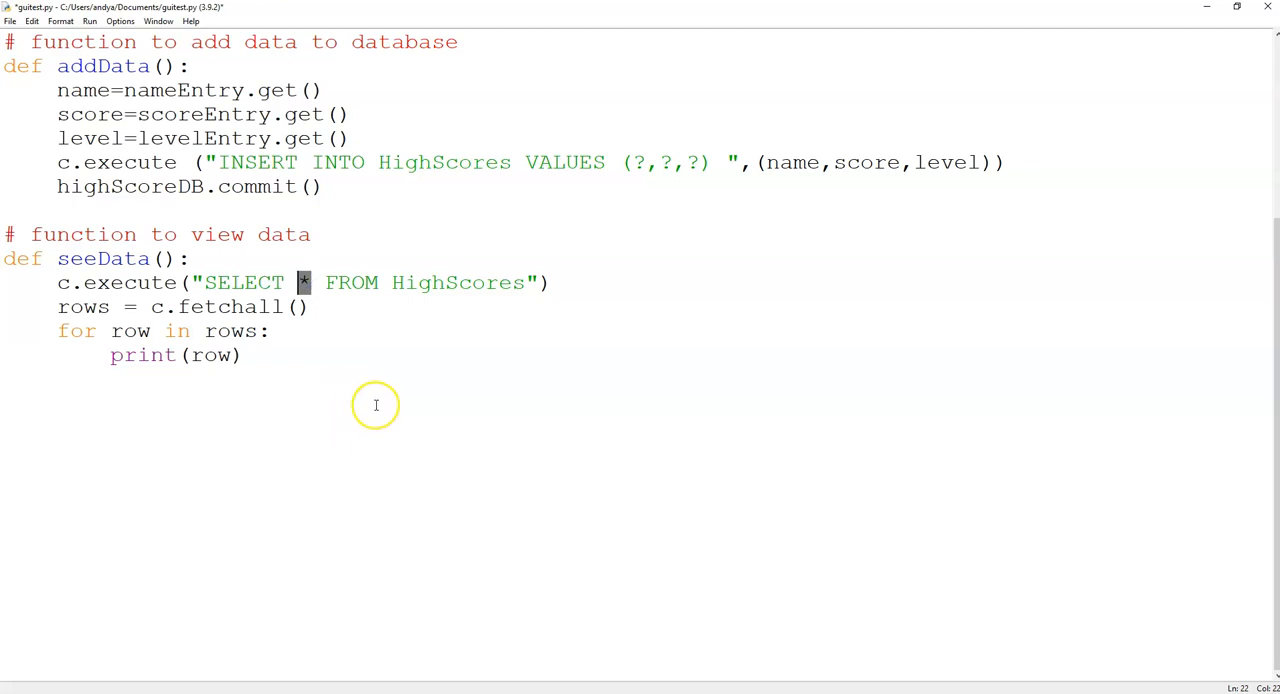
{"action": "mouse_move", "coordinate": [376, 404]}
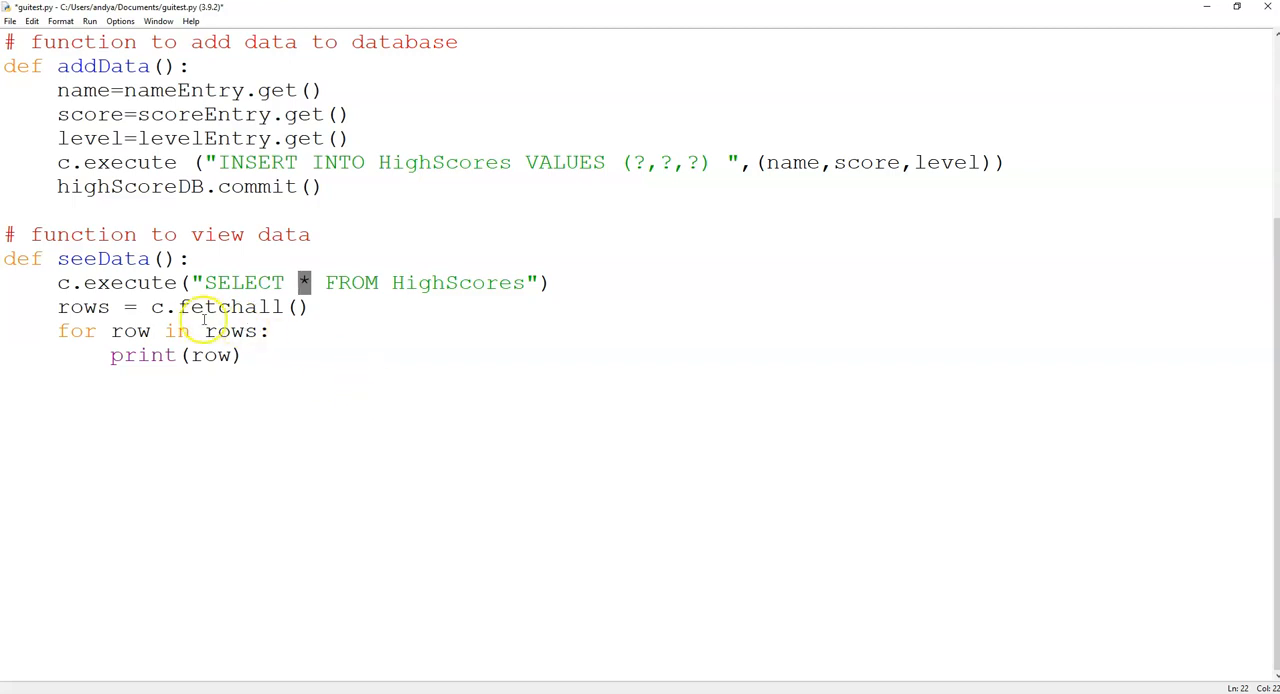
{"action": "double_click", "coordinate": [232, 306]}
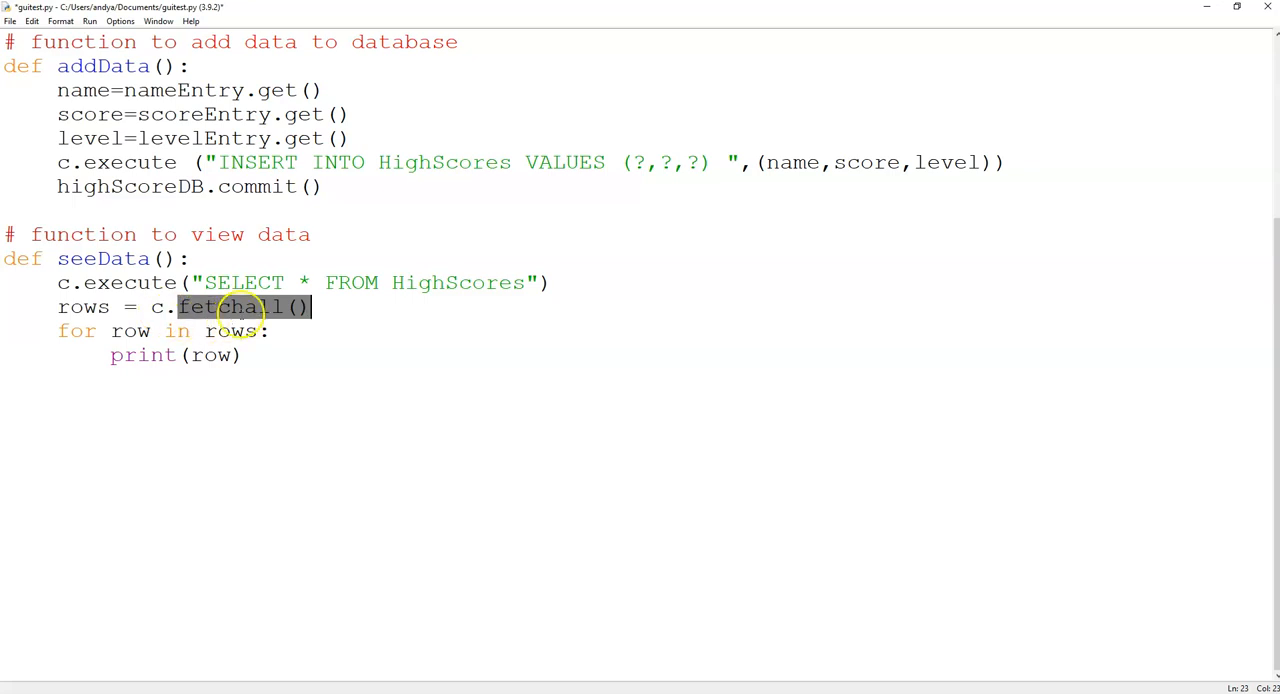
{"action": "mouse_move", "coordinate": [388, 340]}
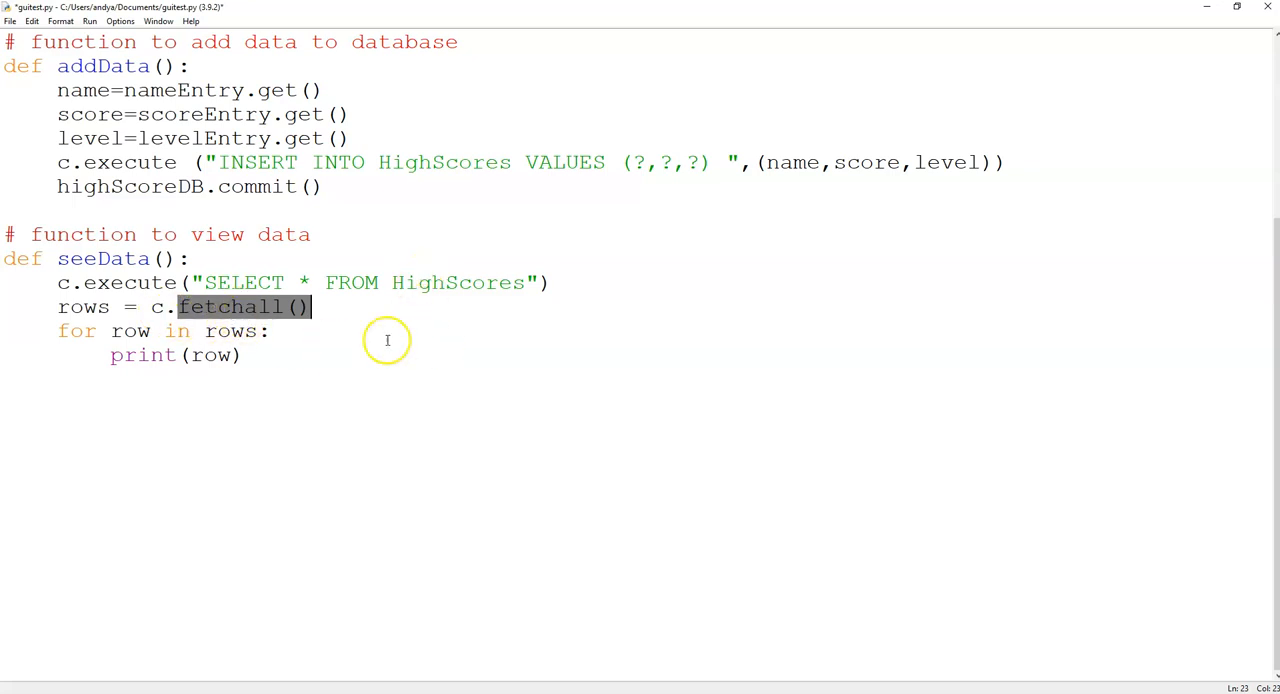
{"action": "double_click", "coordinate": [84, 306]}
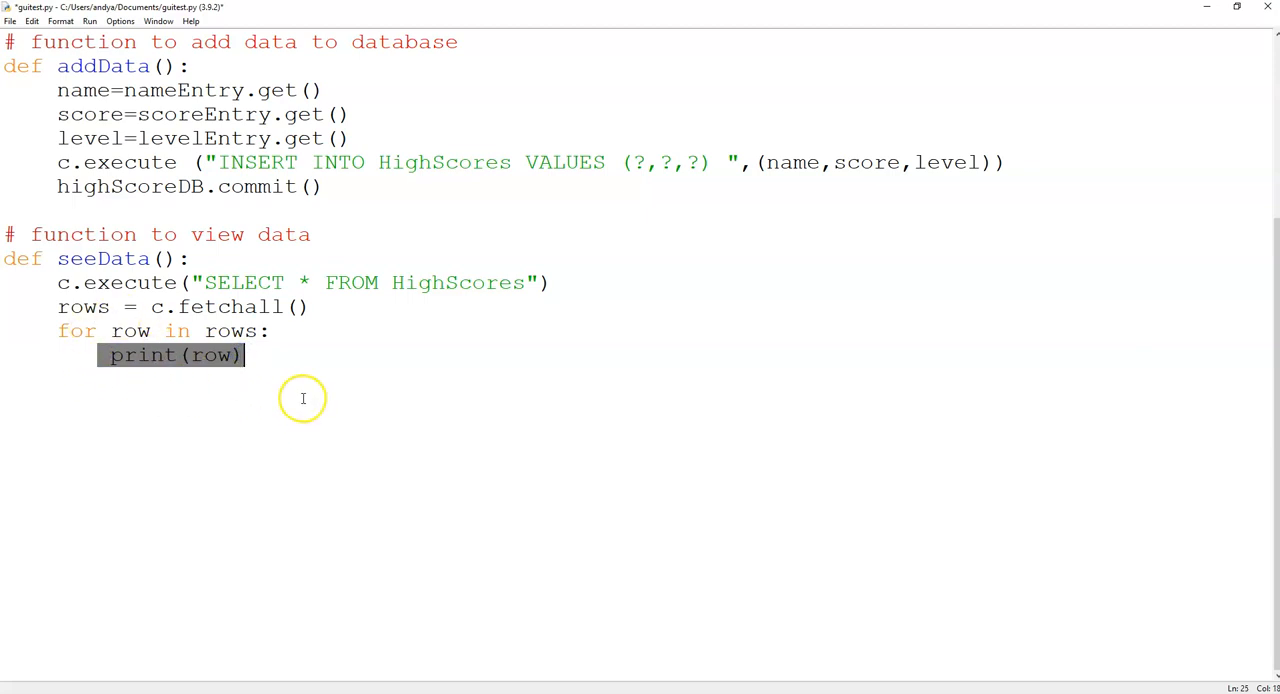
{"action": "mouse_move", "coordinate": [304, 398]}
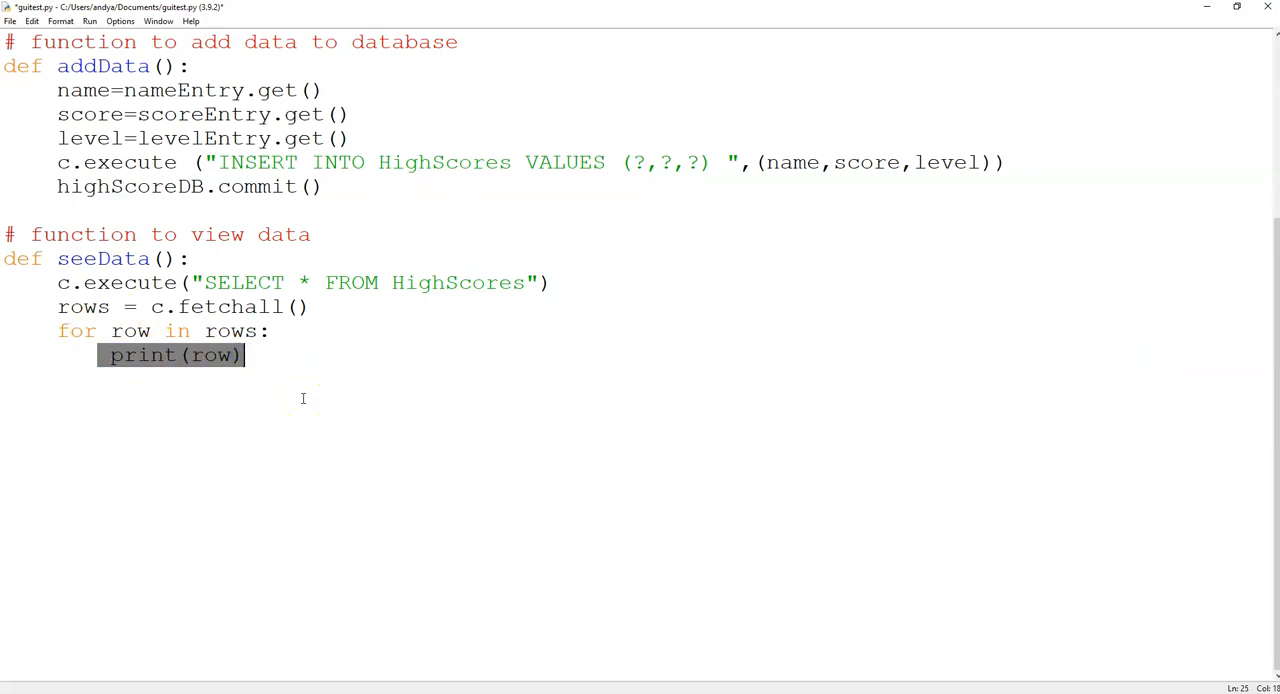
- Finish the for loop printing each row and move to the end of the script
{"action": "left_click", "coordinate": [310, 356]}
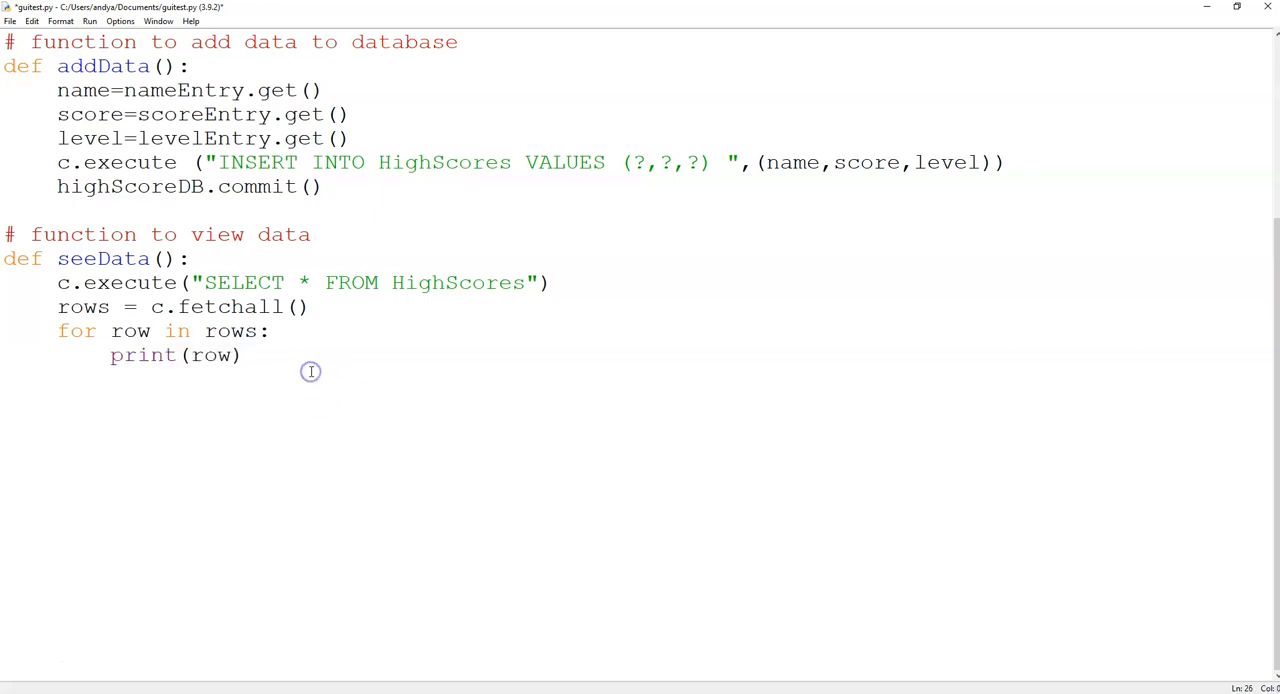
{"action": "left_click", "coordinate": [8, 378]}
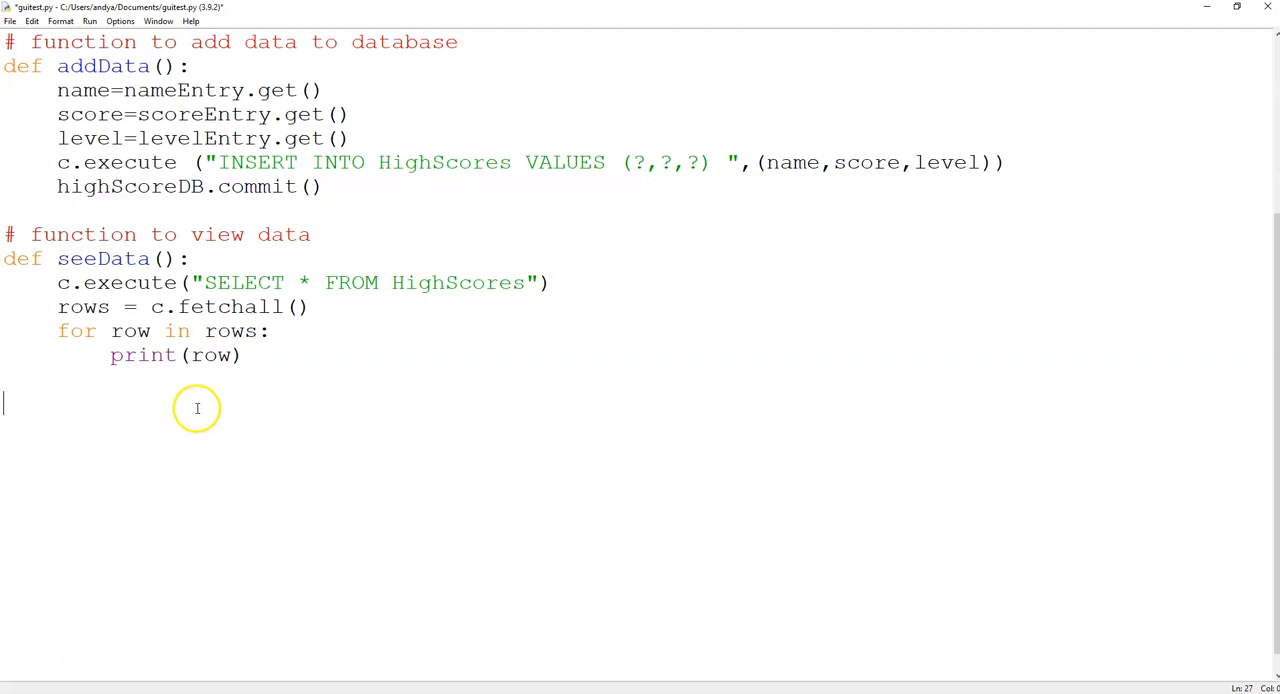
{"action": "scroll", "scroll_direction": "up", "scroll_amount": 3}
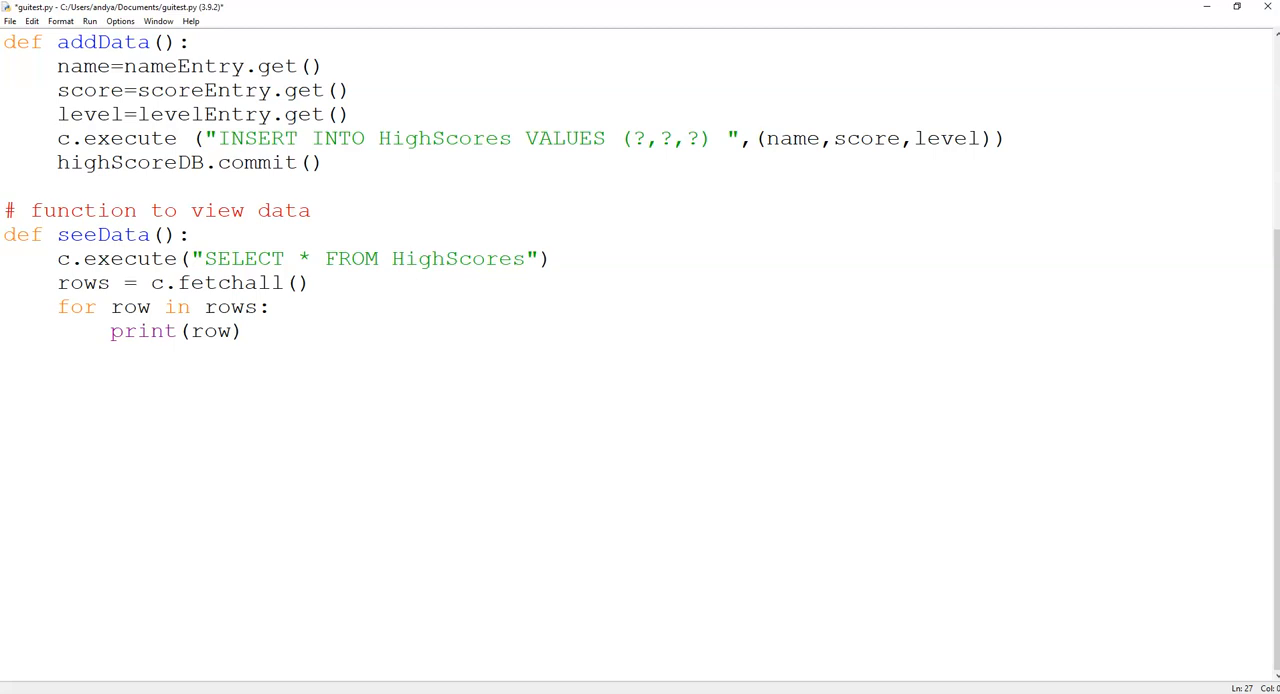
{"action": "left_click", "coordinate": [4, 378]}
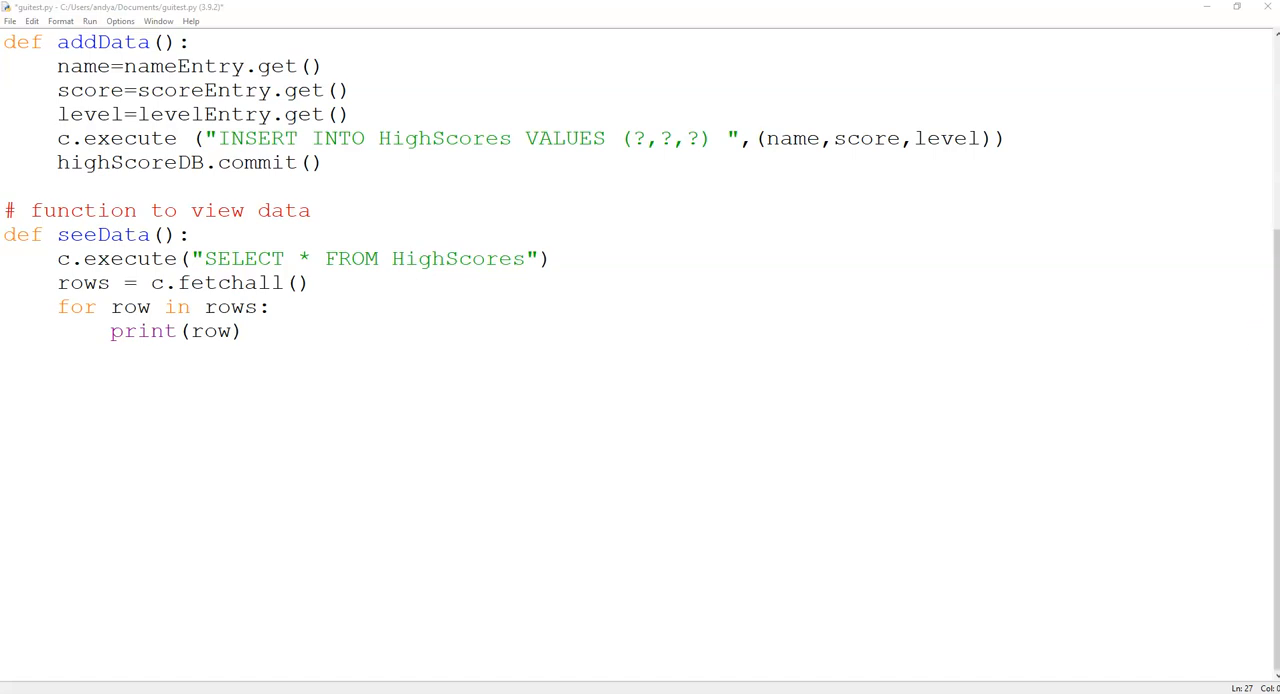
- After the window title line, add viewButton with text 'View Database' and command=seeData
{"action": "key", "text": "Return"}
{"action": "type", "text": "window.title(\"Database editor\")"}
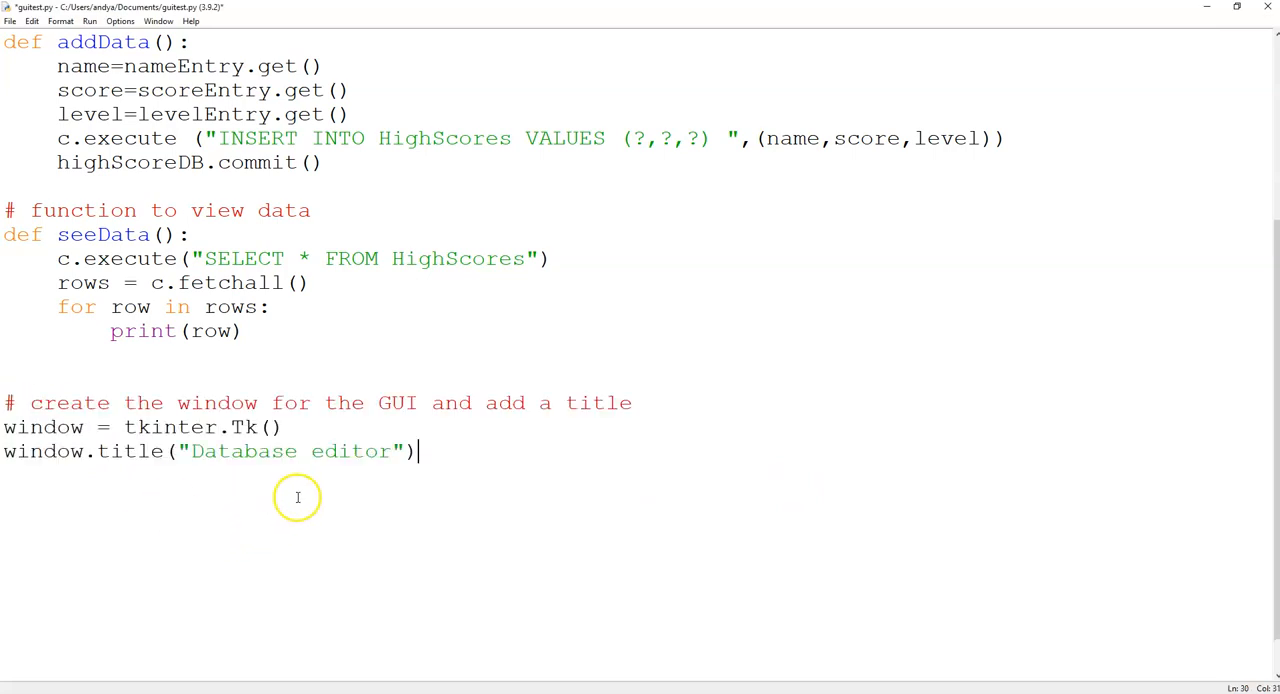
{"action": "double_click", "coordinate": [44, 428]}
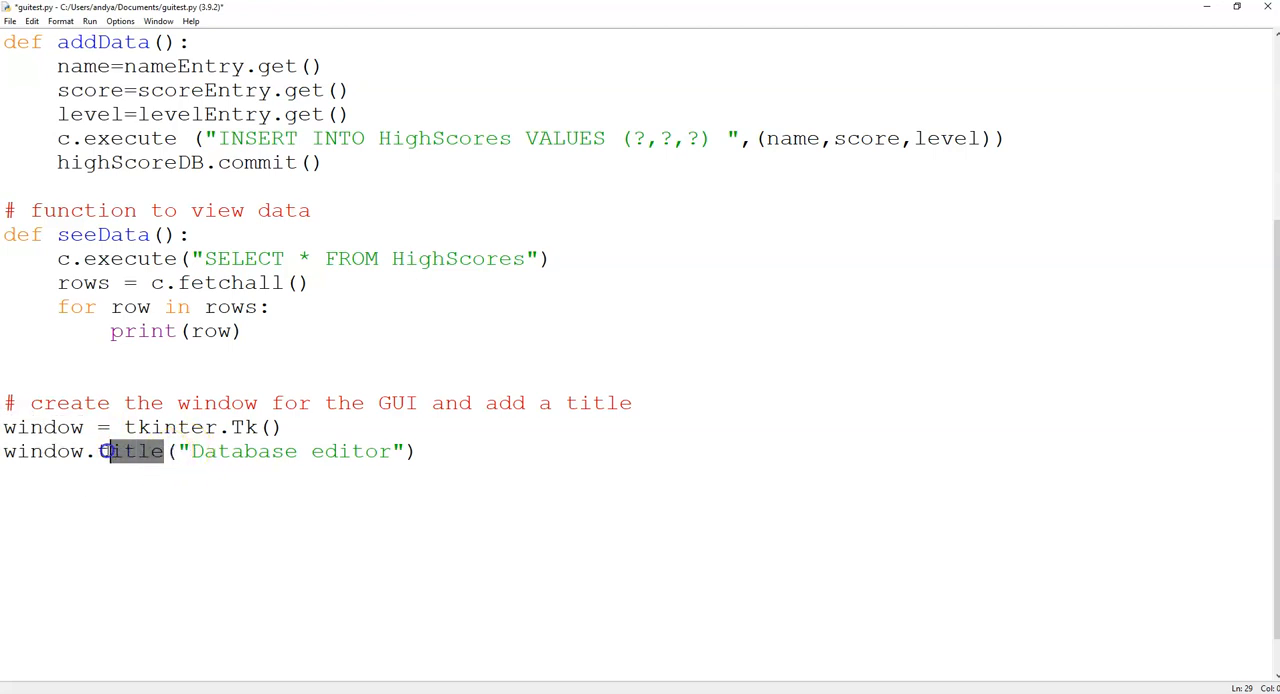
{"action": "left_click", "coordinate": [420, 452]}
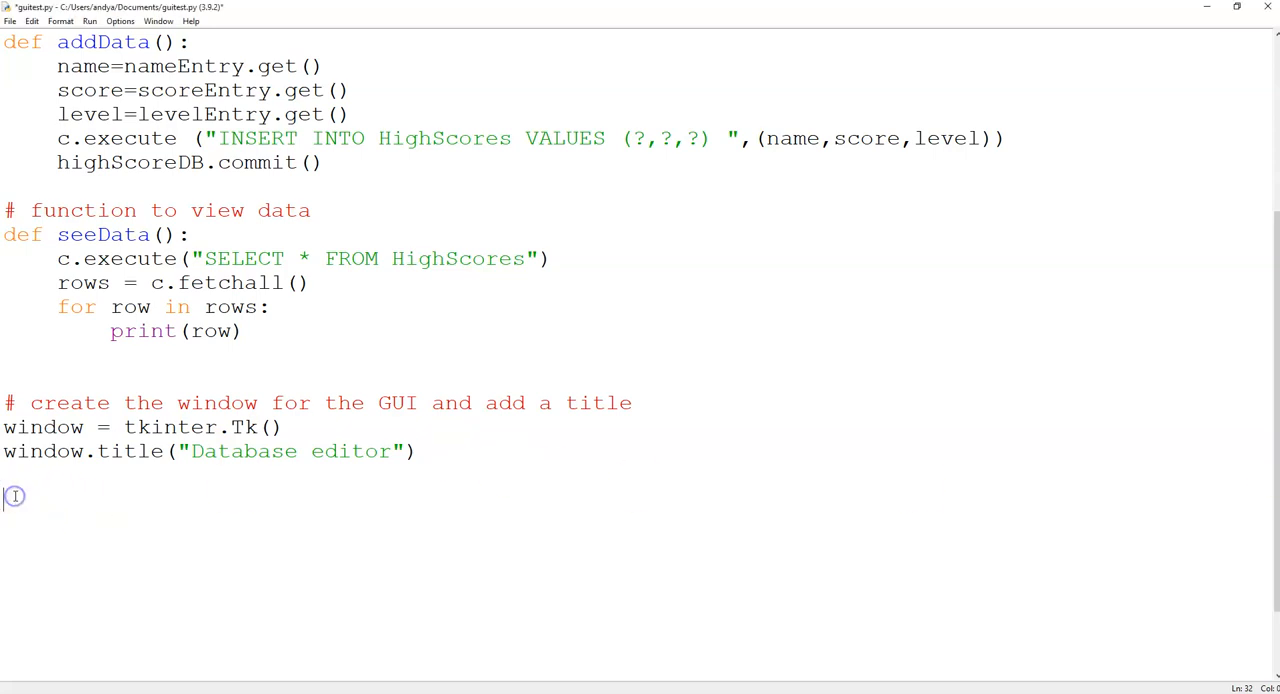
{"action": "type", "text": "viewButton = tkinter.Button(window, text=\"View Database\", command=seeData)"}
{"action": "left_click", "coordinate": [500, 520]}
{"action": "type", "text": "addButton = tkinter.Button(window, text=\"Add Database\", command=addData)"}
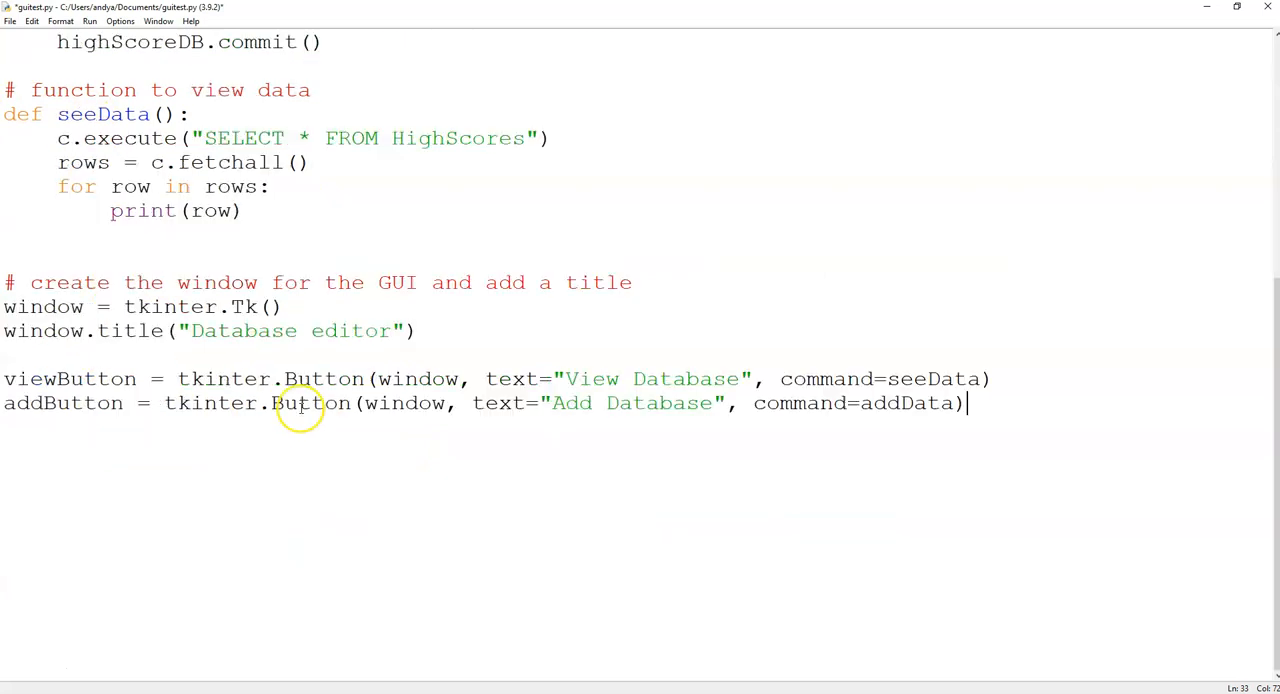
{"action": "mouse_move", "coordinate": [200, 388]}
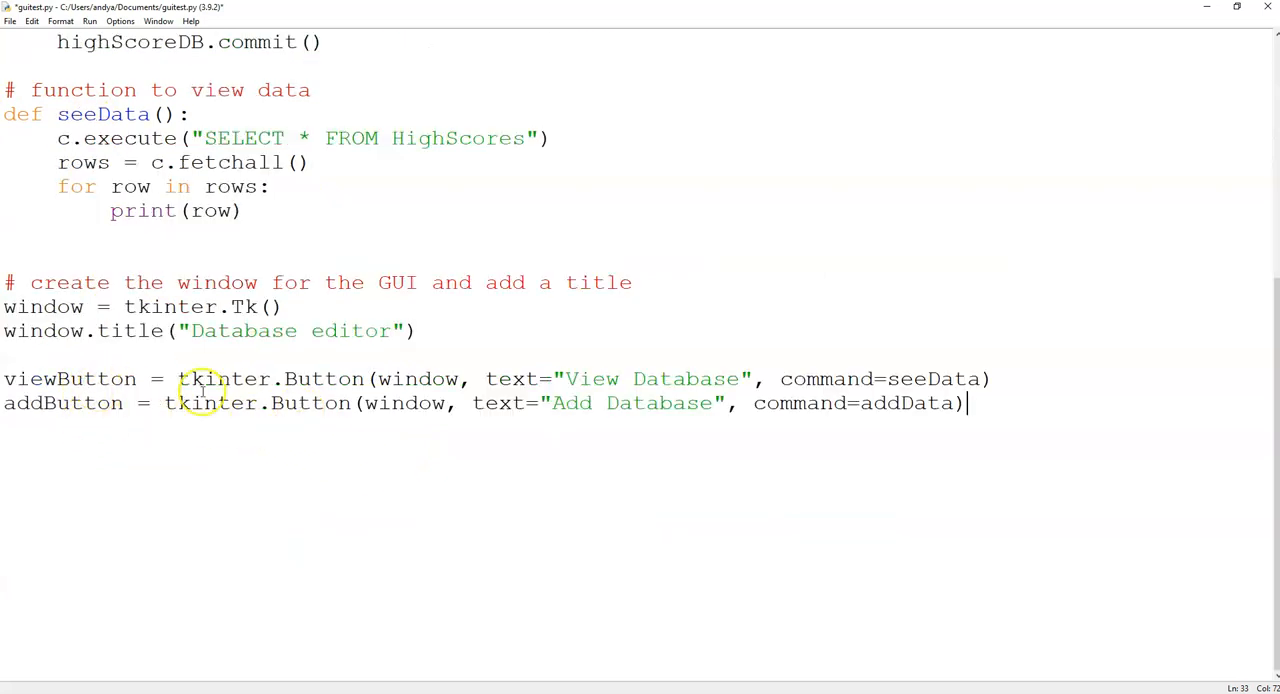
{"action": "mouse_move", "coordinate": [616, 378]}
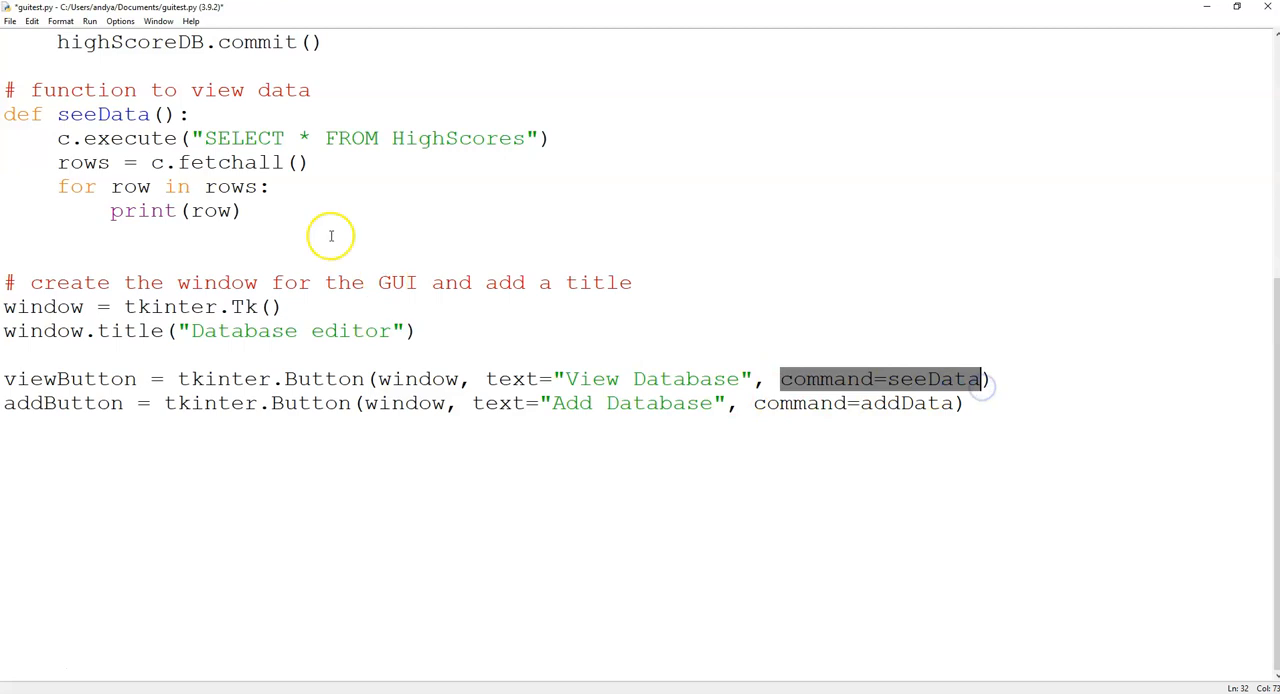
{"action": "mouse_move", "coordinate": [504, 422]}
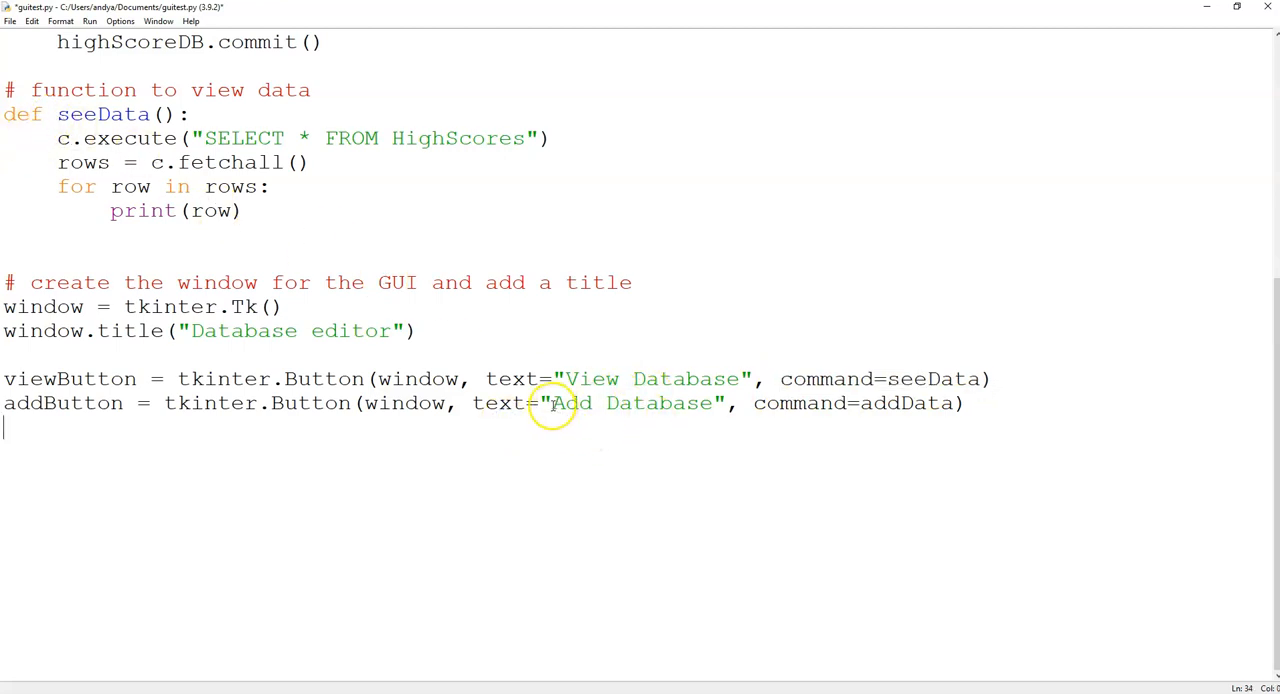
- Add addButton with text 'Add Database' and command=addData
{"action": "double_click", "coordinate": [632, 404]}
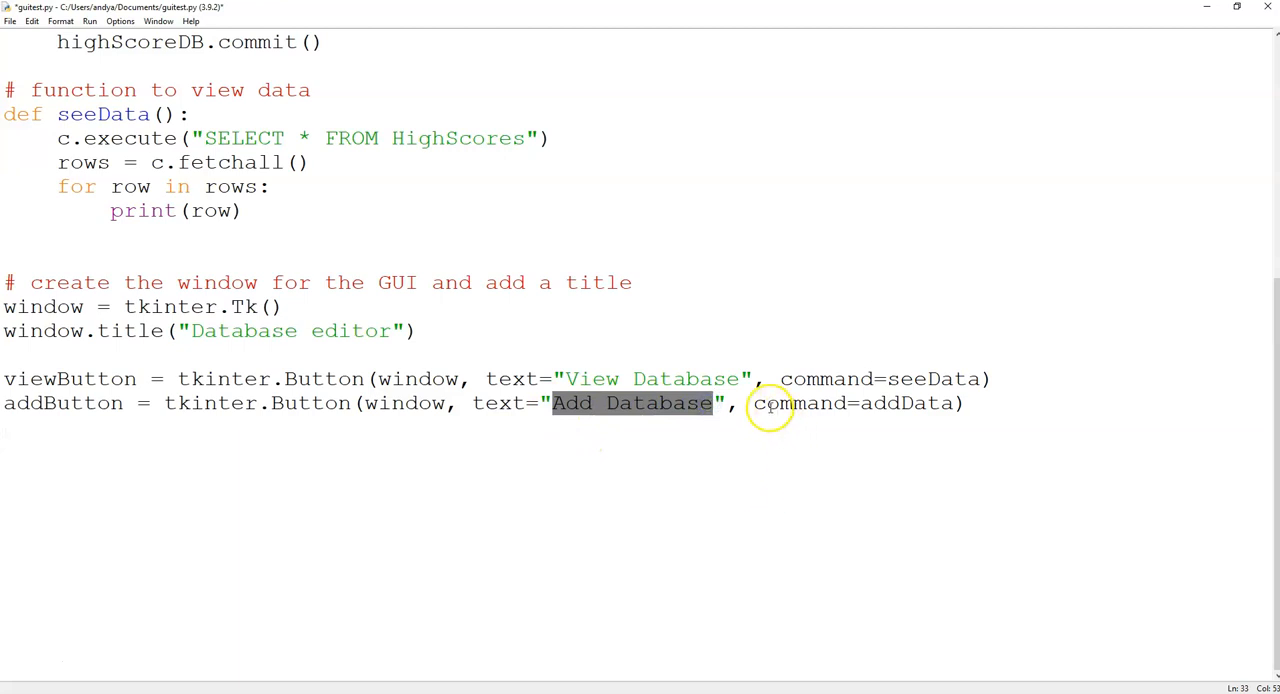
{"action": "double_click", "coordinate": [908, 404]}
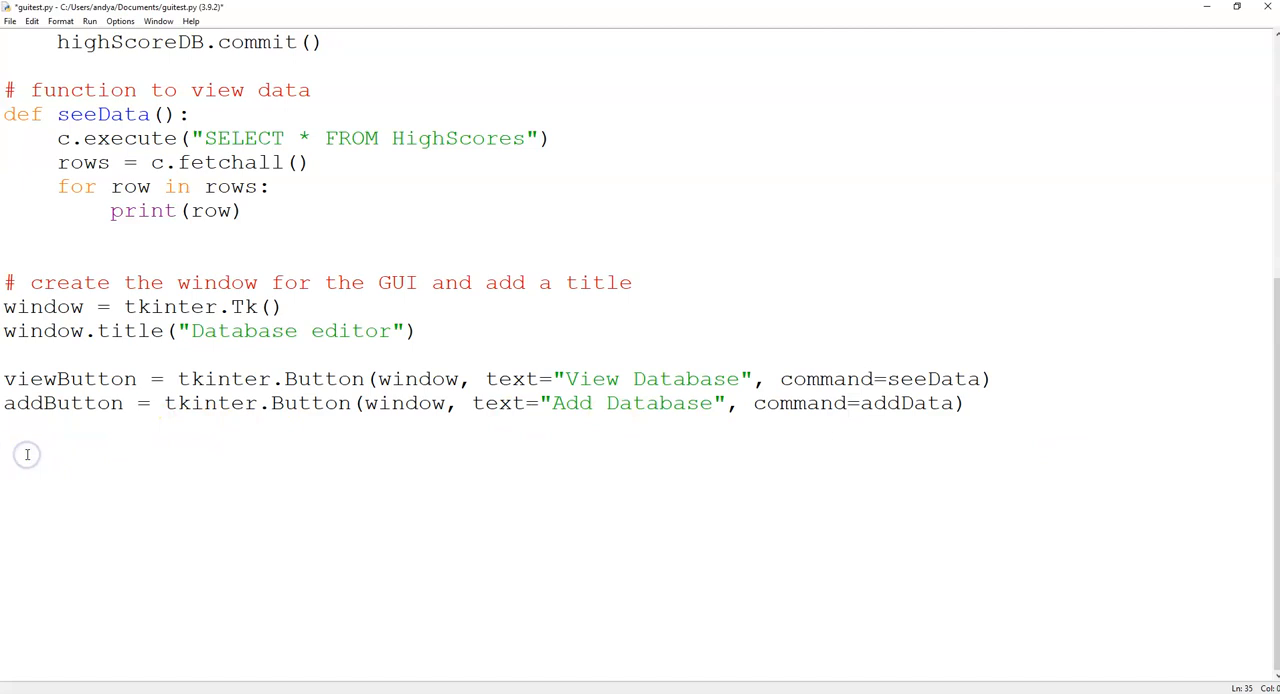
- Add nameLabel 'Enter name: ' with its entry, plus score and level Label/Entry pairs in separate blocks
{"action": "type", "text": "nameLabel = tkinter.Label(window, text=\"Enter name: \")"}
{"action": "type", "text": "nameEntry = tkinter.Entry(window)"}
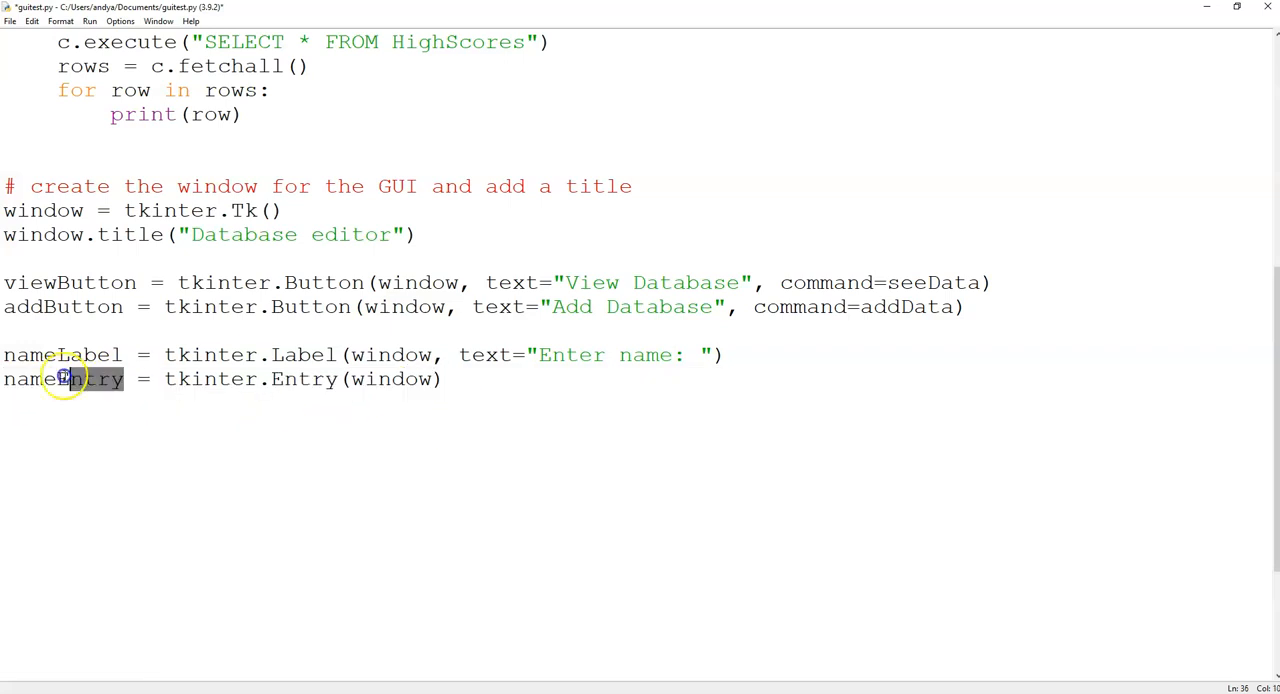
{"action": "scroll", "scroll_direction": "up", "scroll_amount": 3}
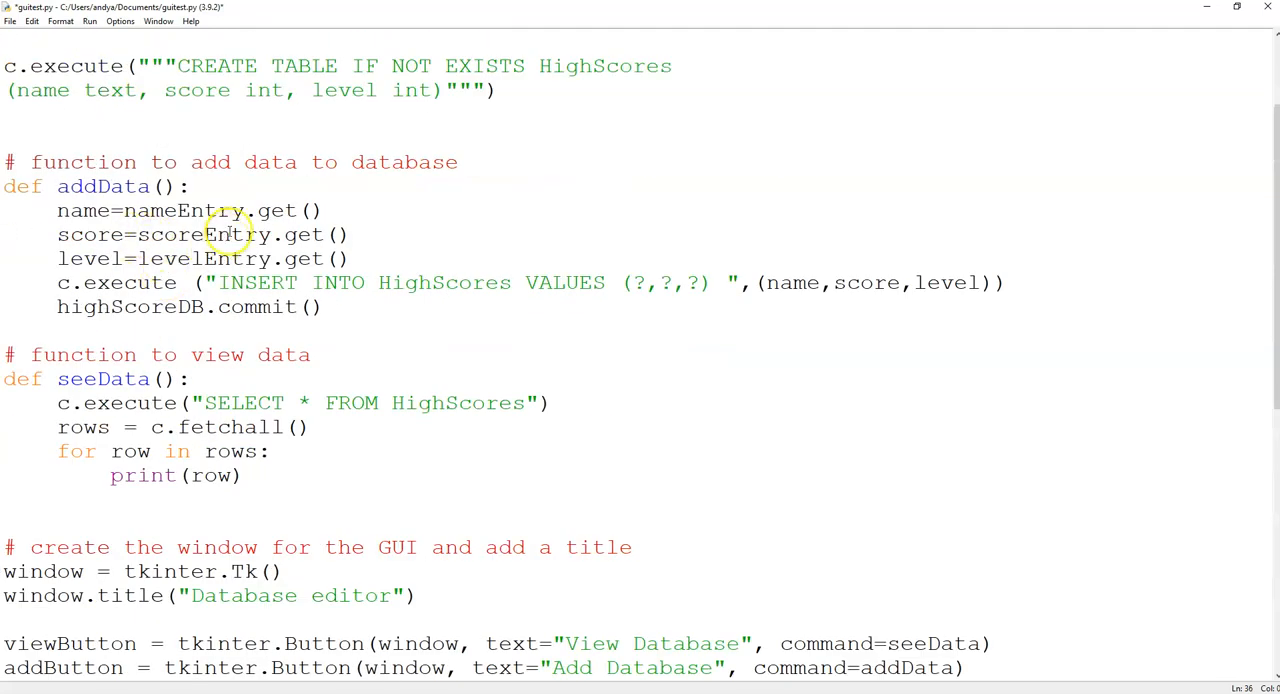
{"action": "double_click", "coordinate": [186, 210]}
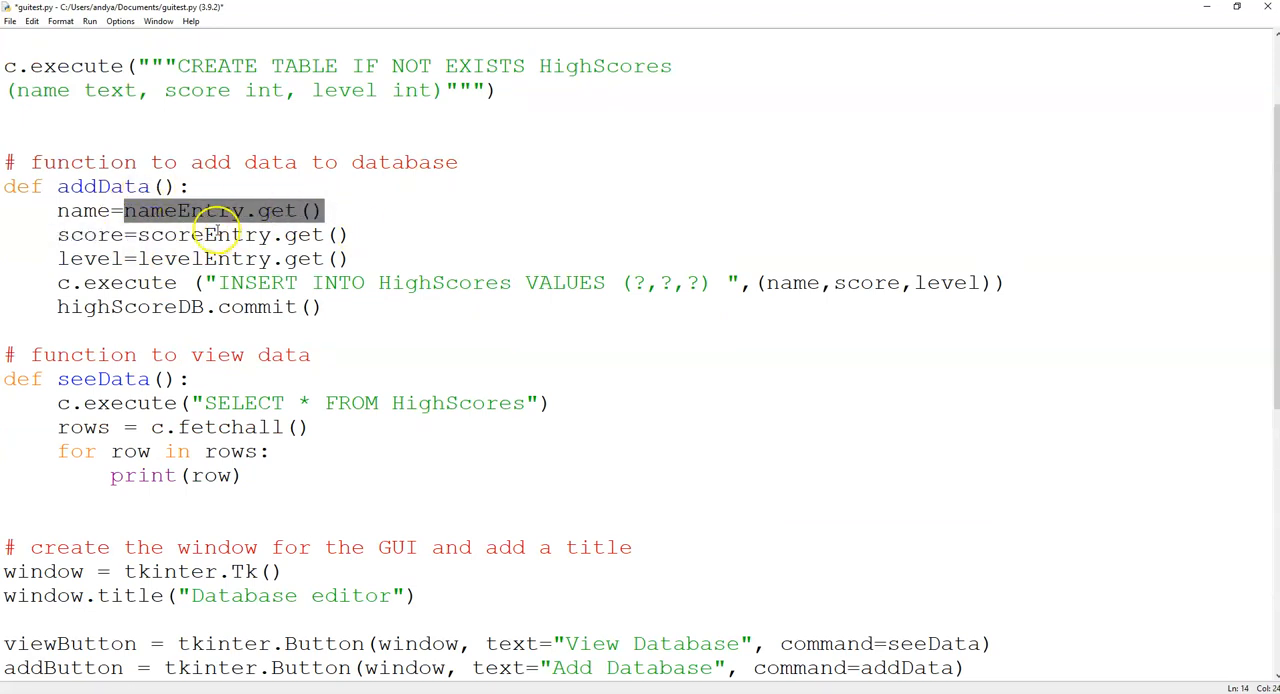
{"action": "scroll", "scroll_direction": "down", "scroll_amount": 3}
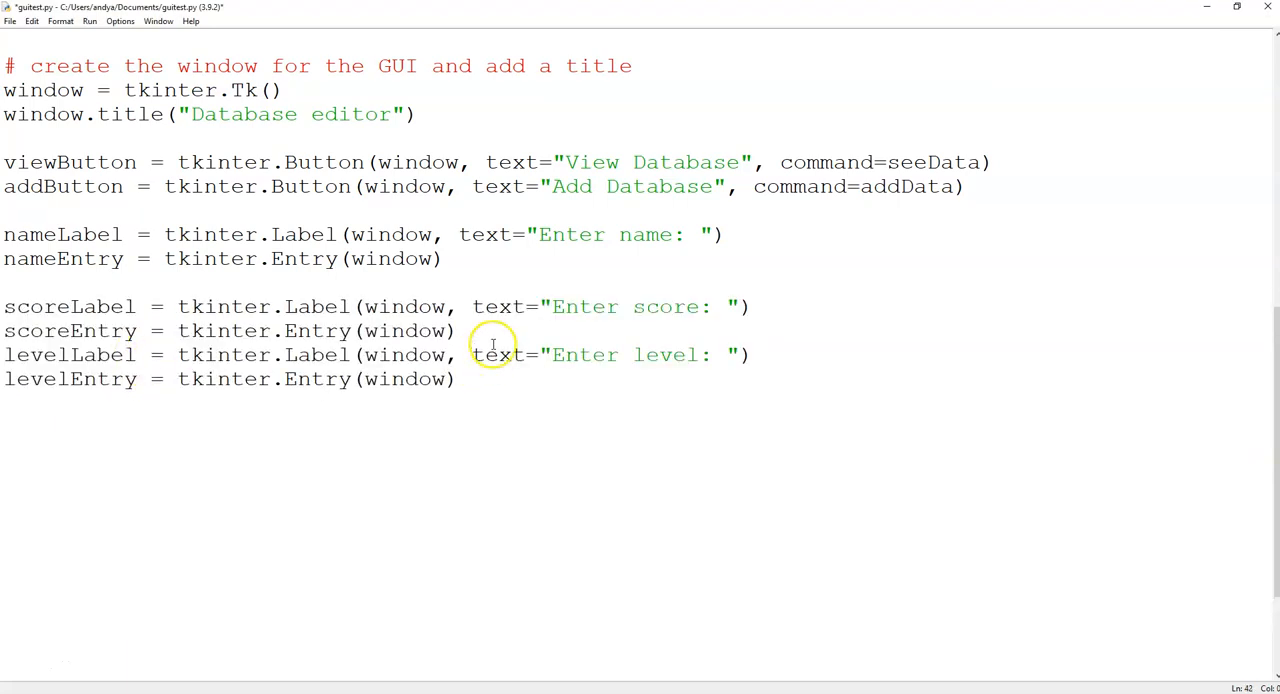
{"action": "key", "text": "Return"}
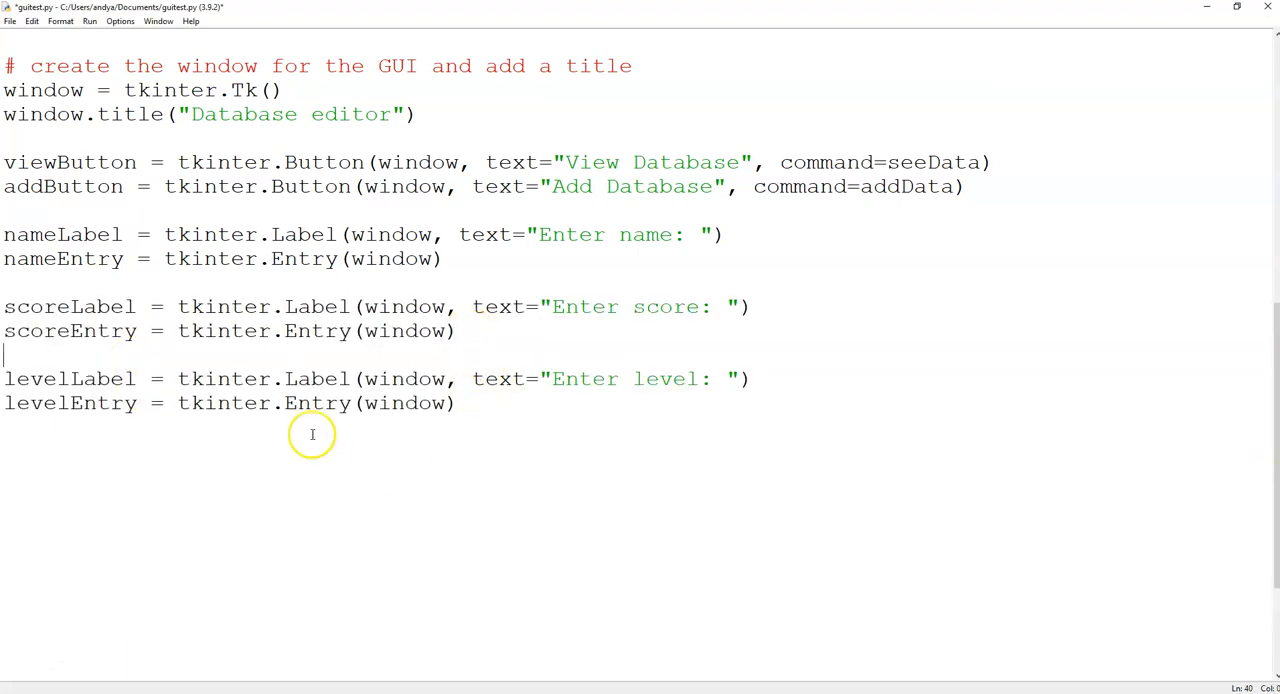
{"action": "mouse_move", "coordinate": [100, 306]}
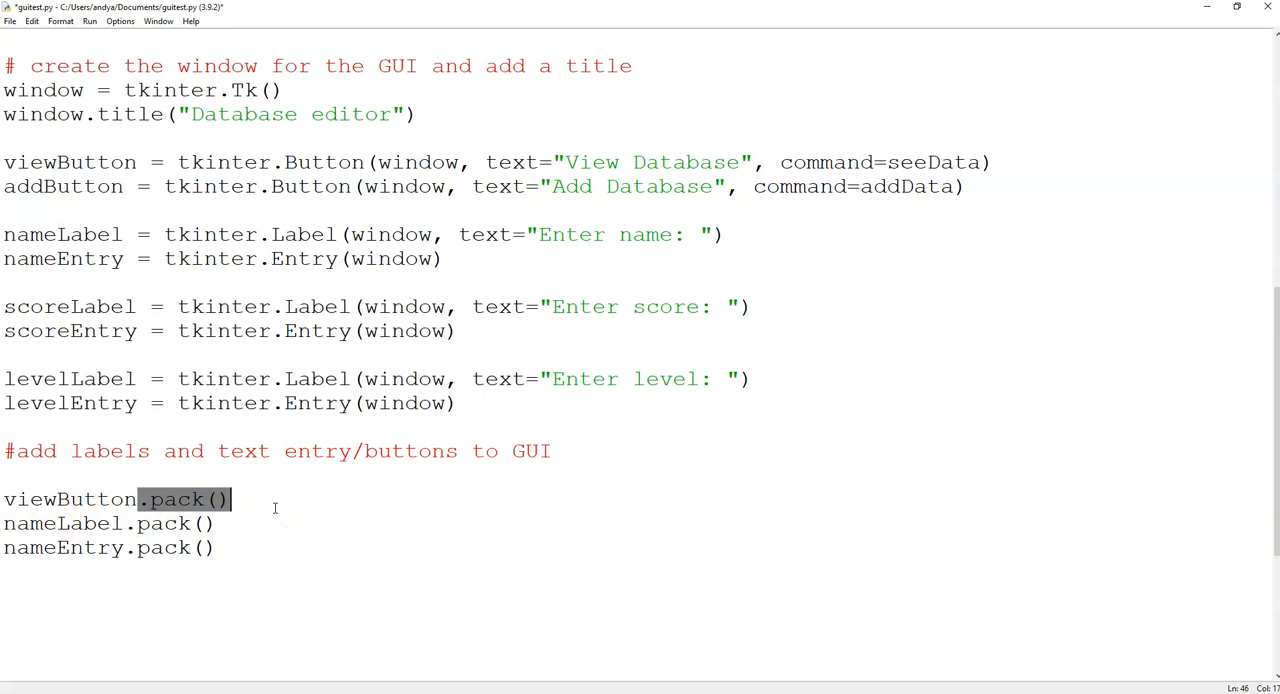
- Pack every widget, then end with window.mainloop() and highScoreDB.close()
{"action": "left_click", "coordinate": [190, 498]}
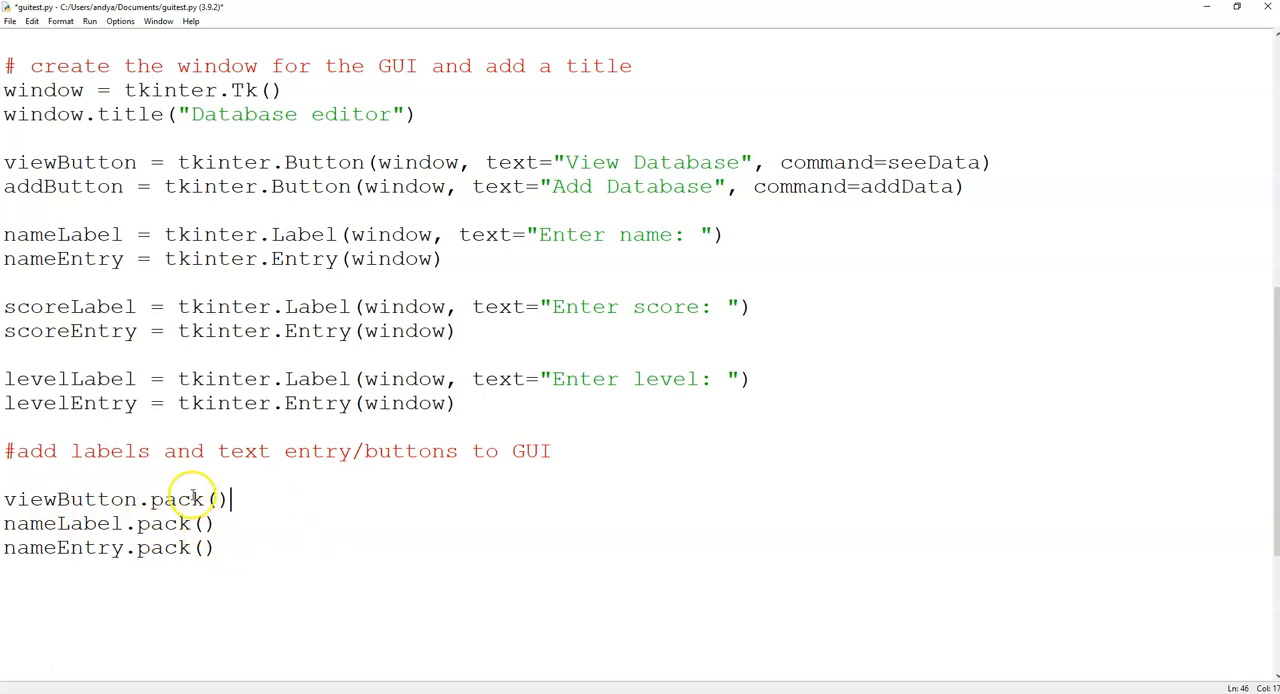
{"action": "mouse_move", "coordinate": [148, 548]}
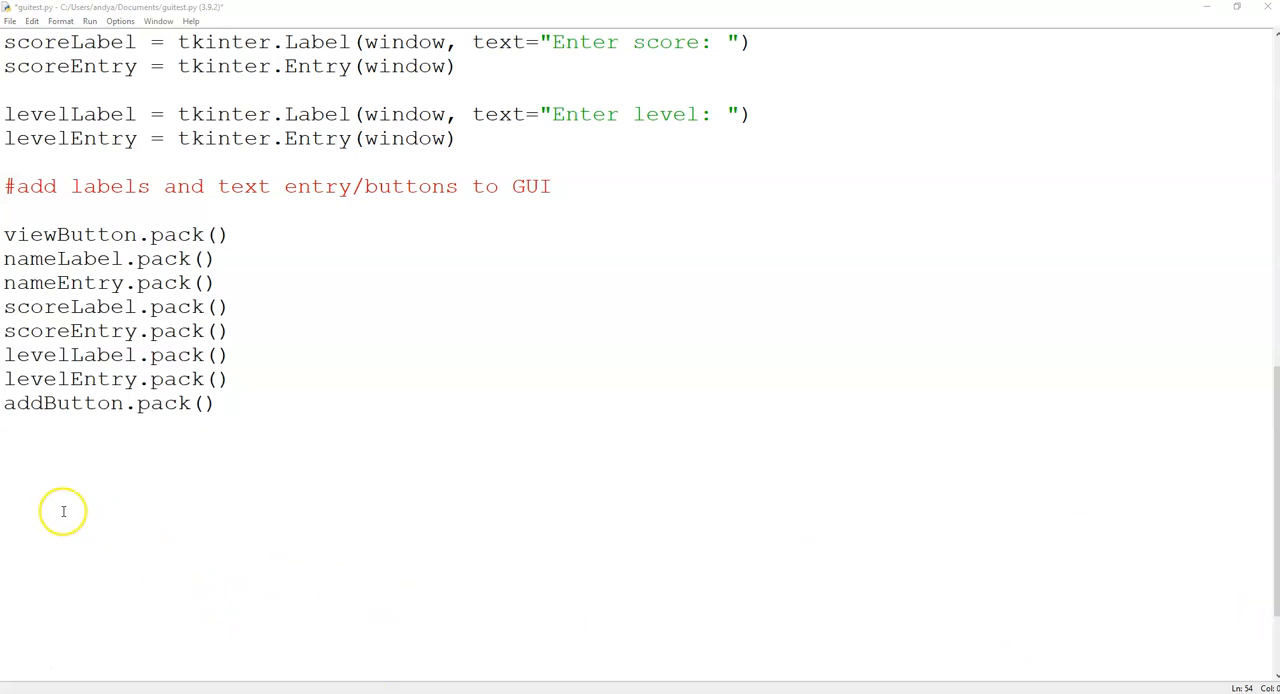
{"action": "type", "text": "window.mainloop()"}
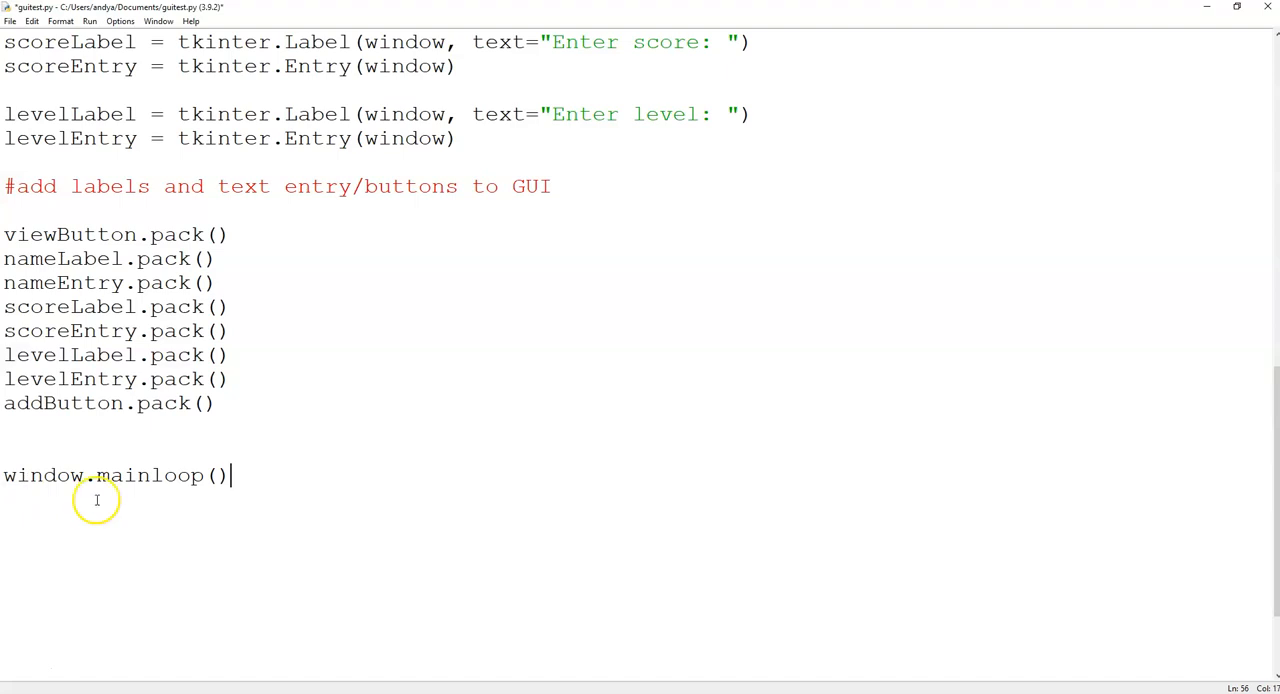
{"action": "mouse_move", "coordinate": [228, 310]}
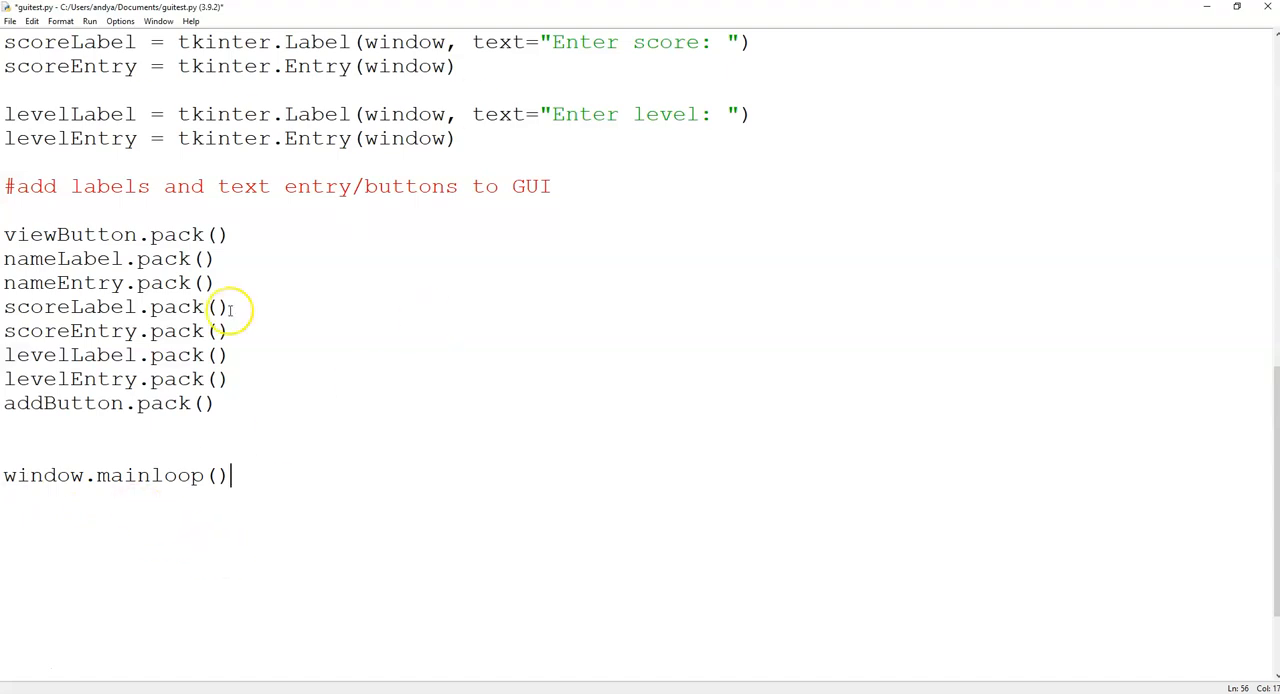
{"action": "mouse_move", "coordinate": [304, 424]}
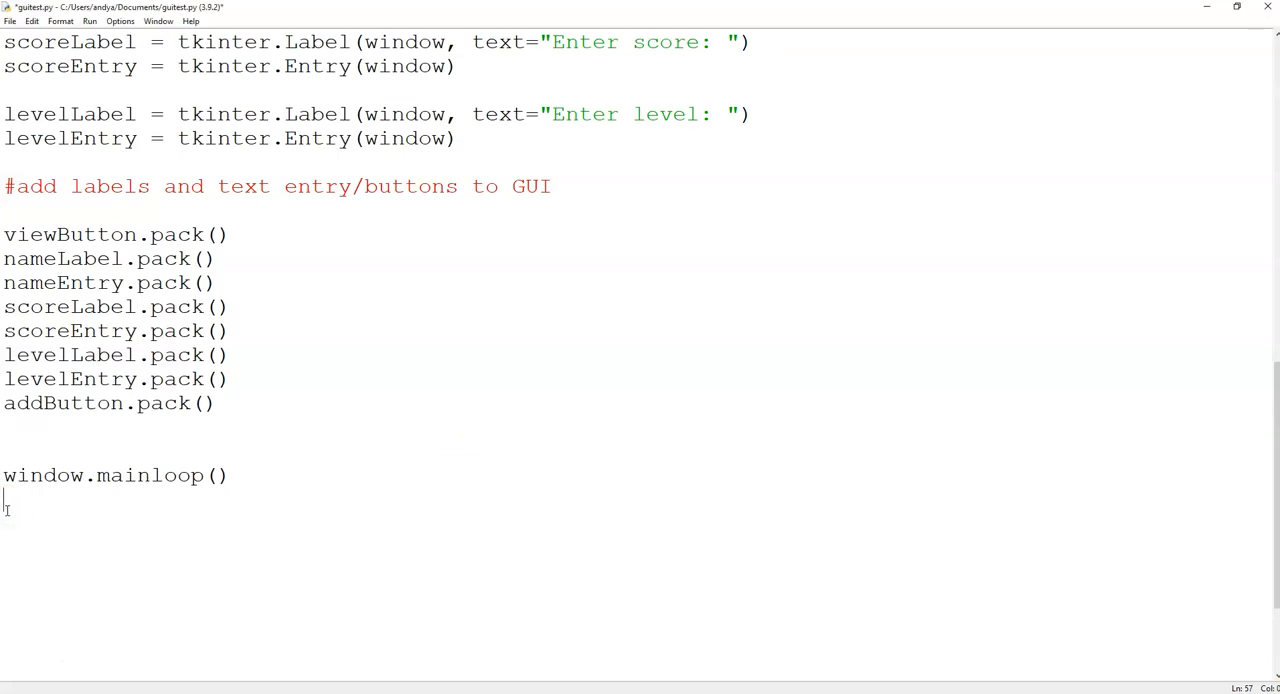
{"action": "type", "text": "highScoreDB.close()"}
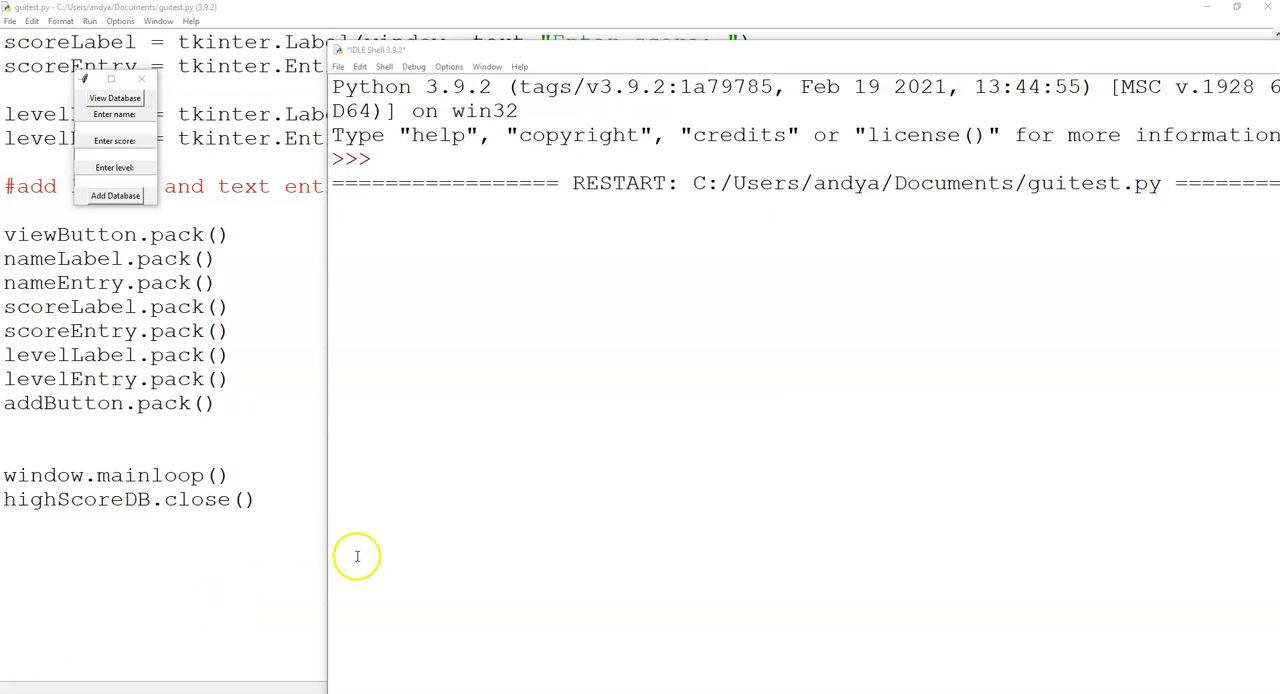
{"action": "mouse_move", "coordinate": [434, 450]}
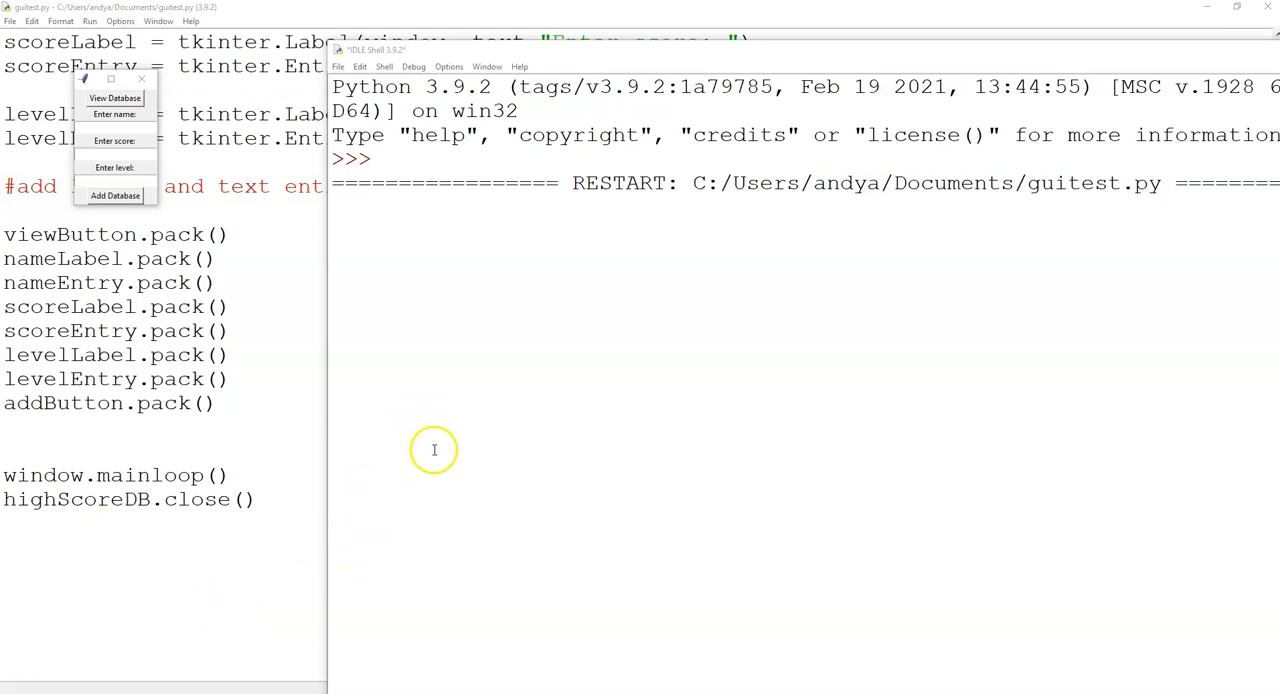
{"action": "mouse_move", "coordinate": [376, 420]}
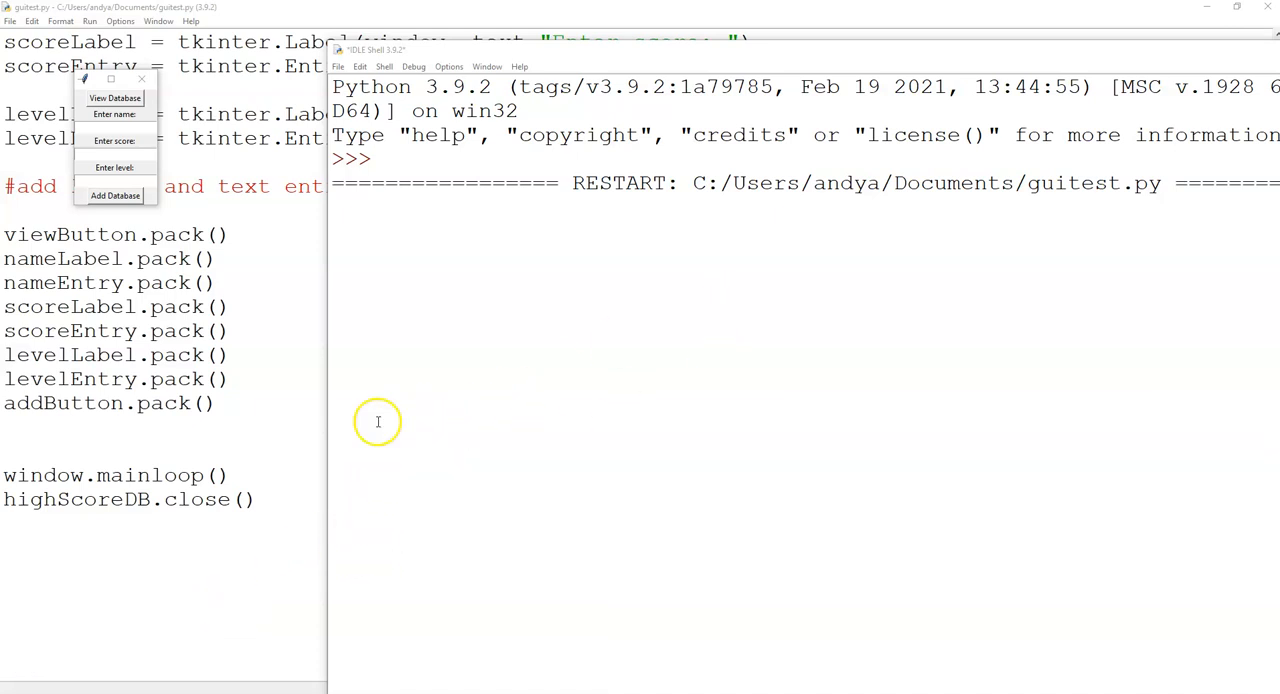
{"action": "mouse_move", "coordinate": [88, 78]}
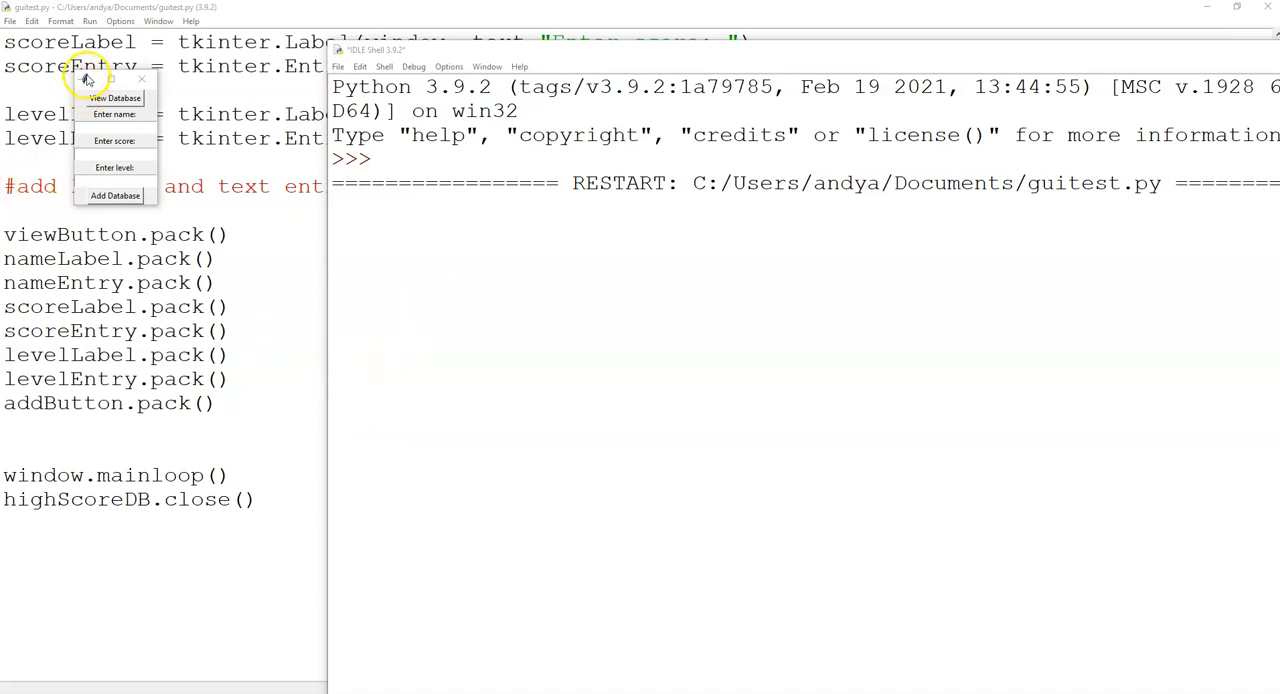
{"action": "mouse_move", "coordinate": [104, 176]}
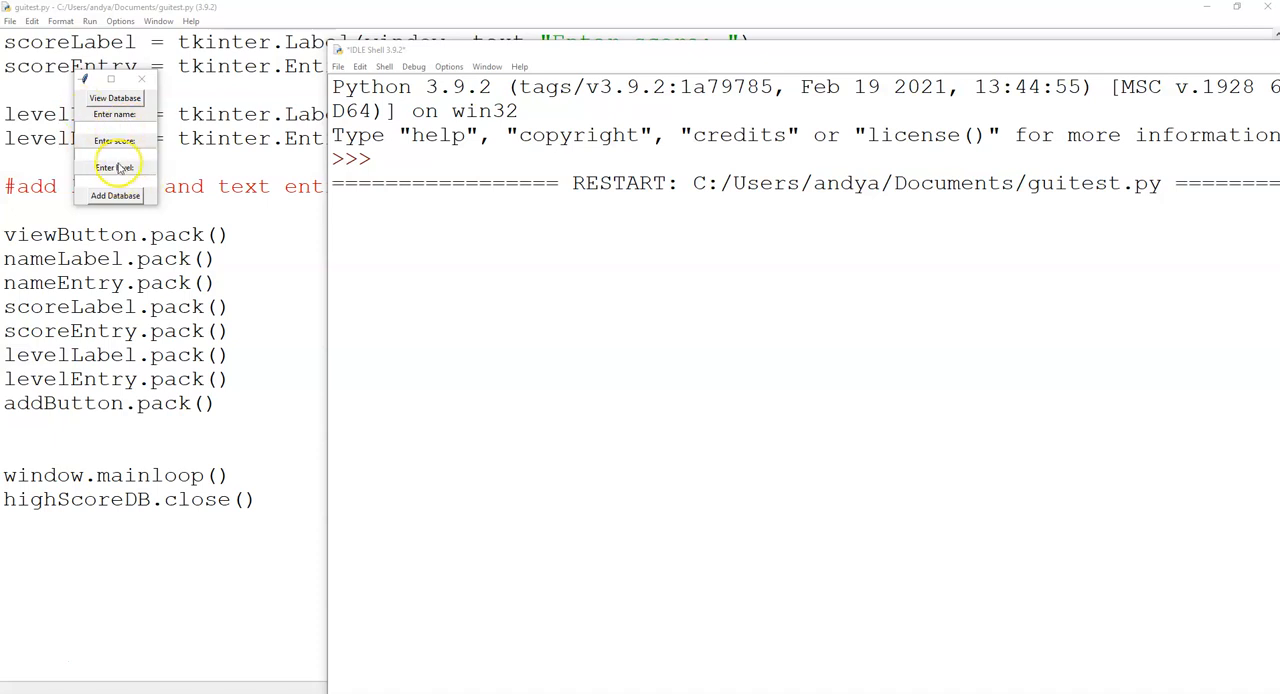
{"action": "mouse_move", "coordinate": [114, 112]}
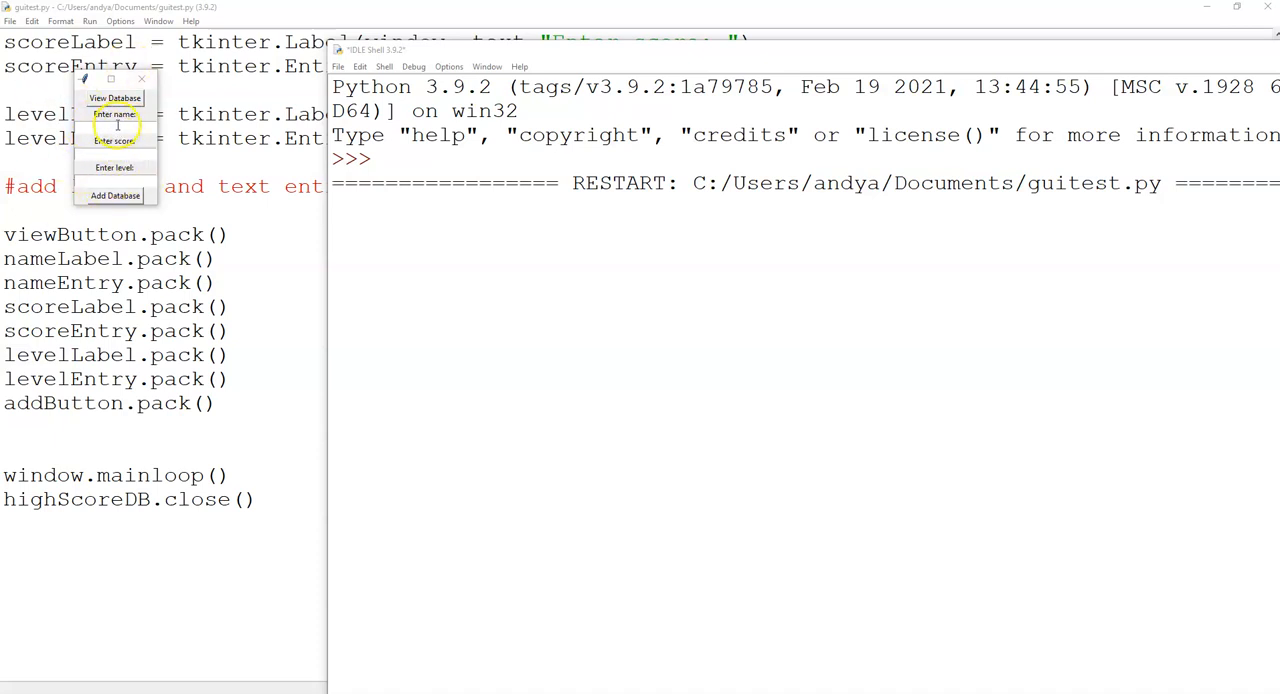
{"action": "mouse_move", "coordinate": [118, 152]}
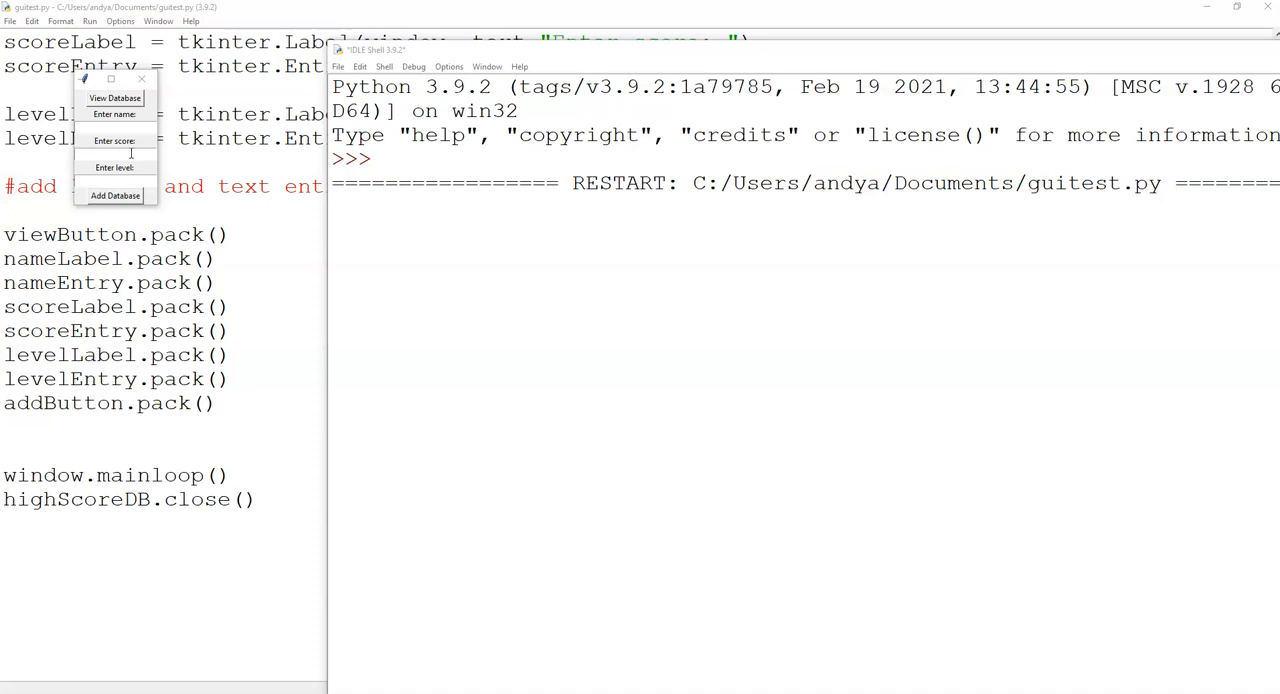
{"action": "mouse_move", "coordinate": [86, 80]}
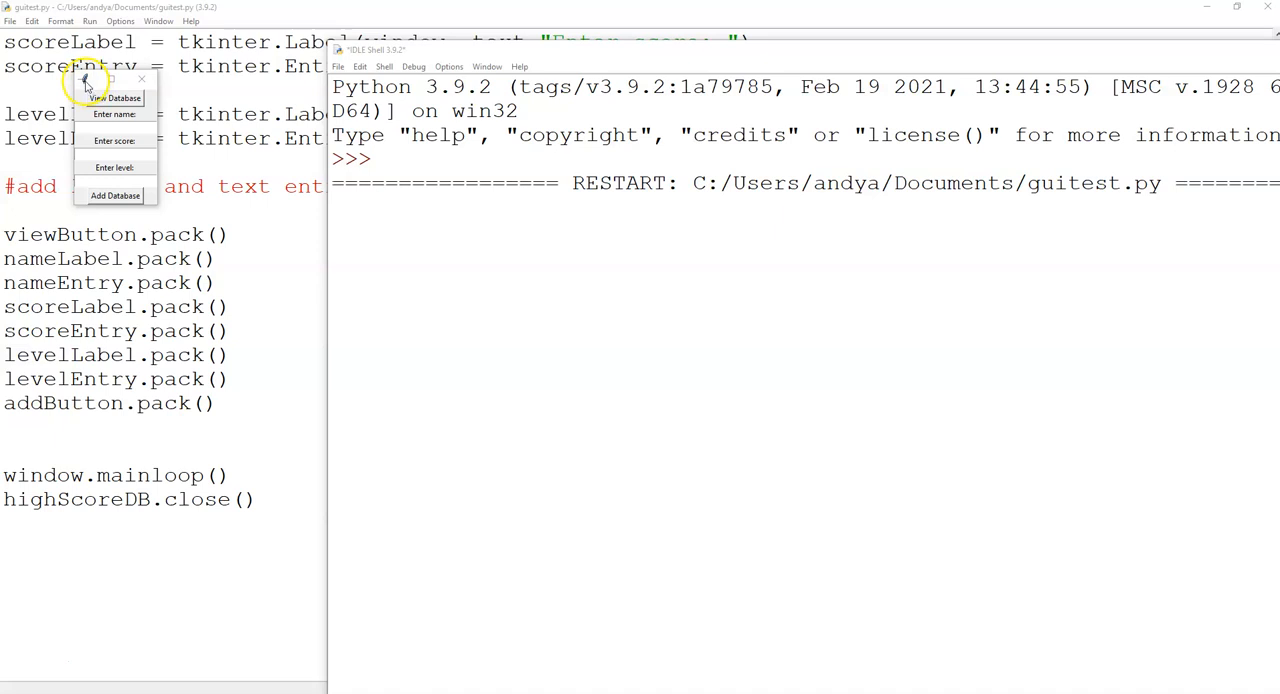
{"action": "mouse_move", "coordinate": [96, 132]}
{"action": "type", "text": "1"}
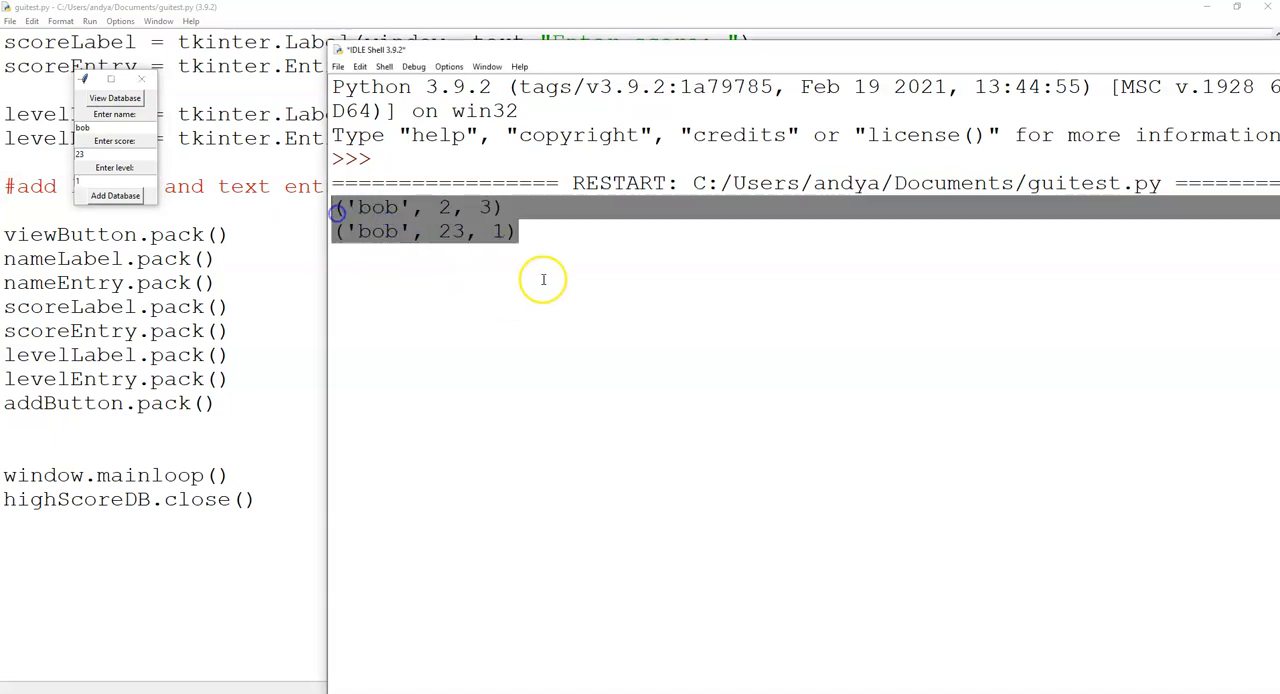
- Run with F5, add name/score/level entries and view the printed rows including ('Fred', 200, 5)
{"action": "left_click", "coordinate": [392, 256]}
{"action": "type", "text": "Fred"}
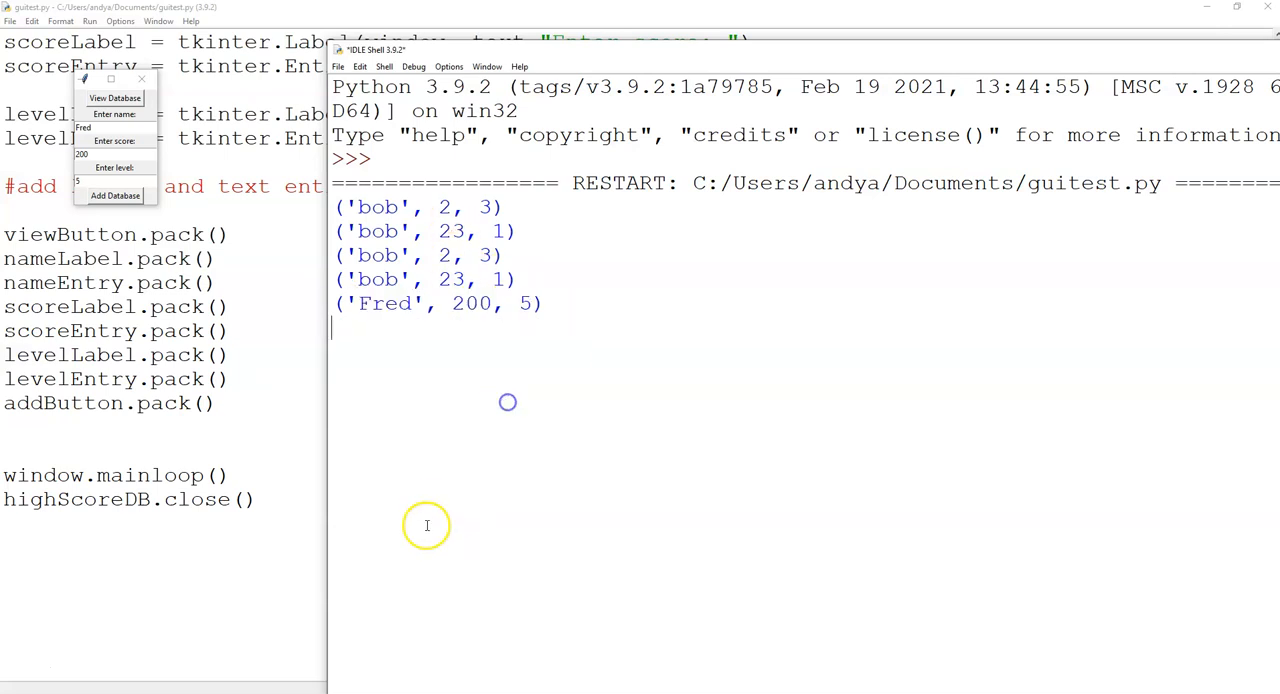
{"action": "mouse_move", "coordinate": [472, 508]}
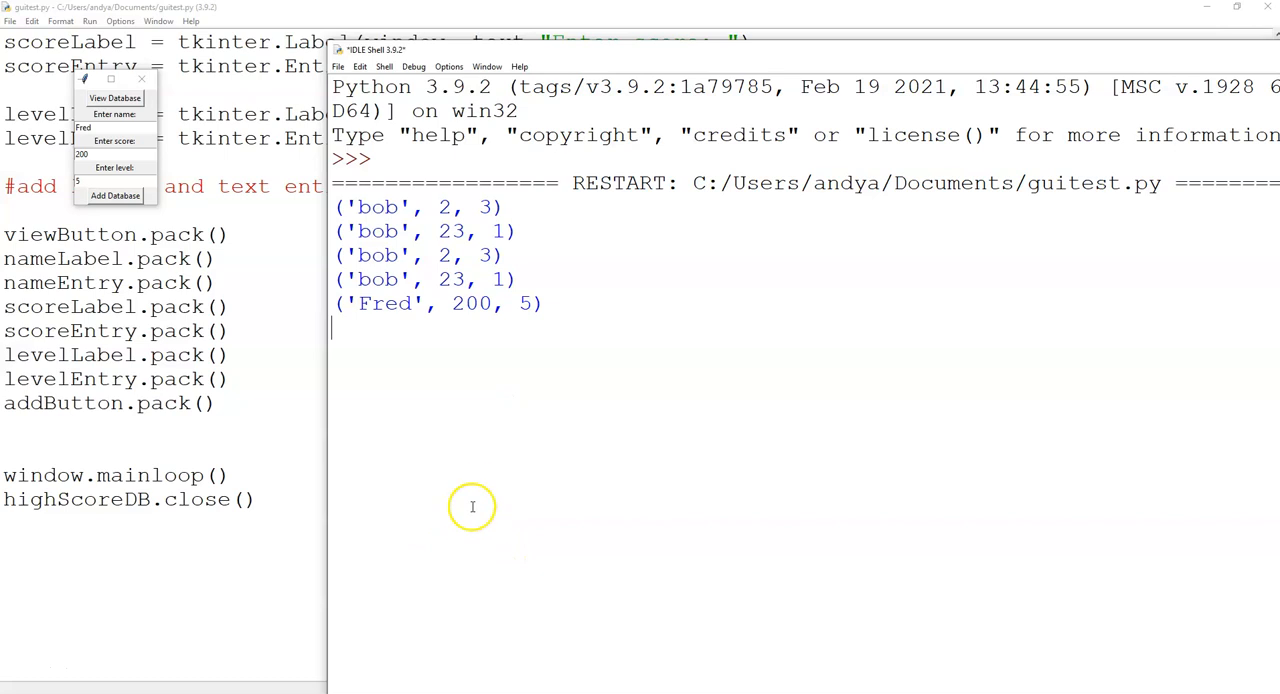
{"action": "mouse_move", "coordinate": [524, 360]}
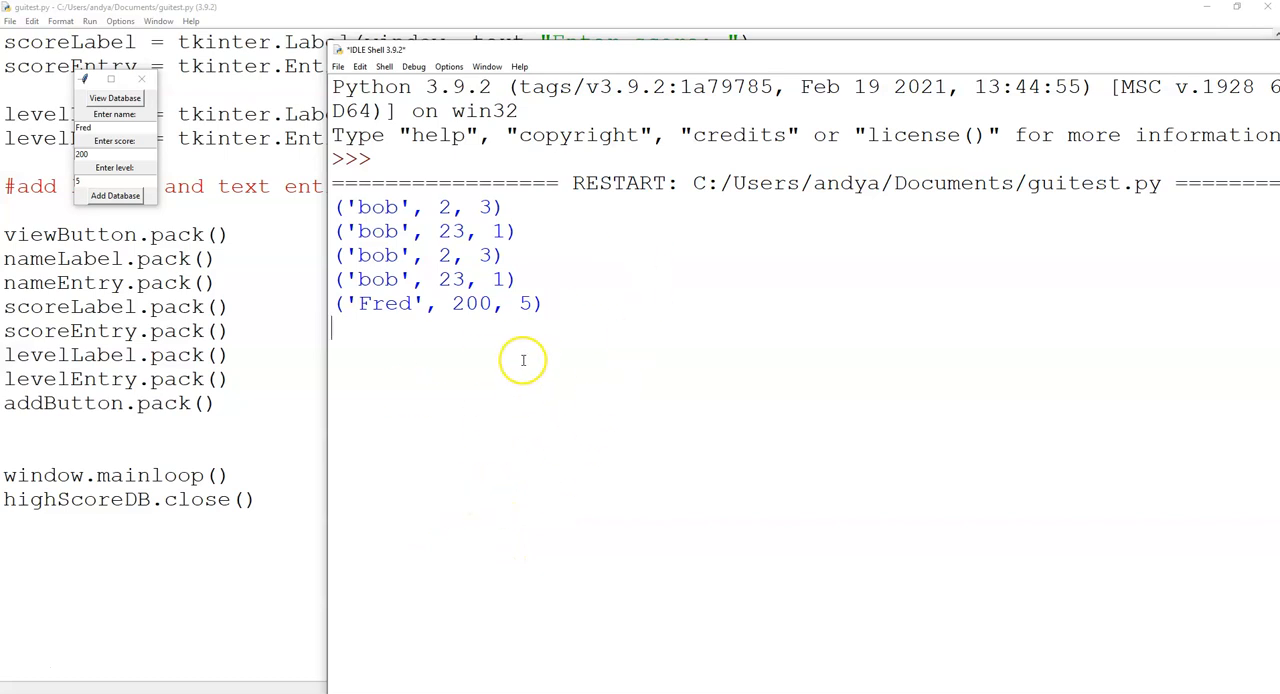
{"action": "mouse_move", "coordinate": [476, 398]}
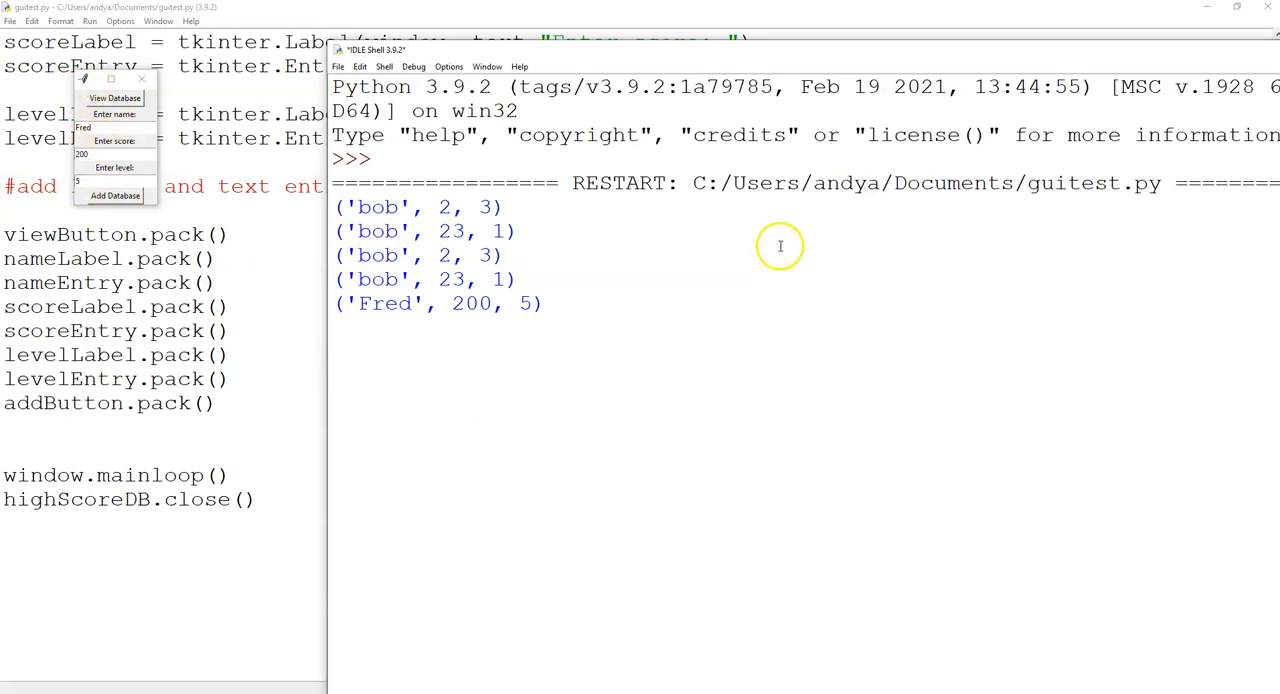
{"action": "mouse_move", "coordinate": [780, 216]}
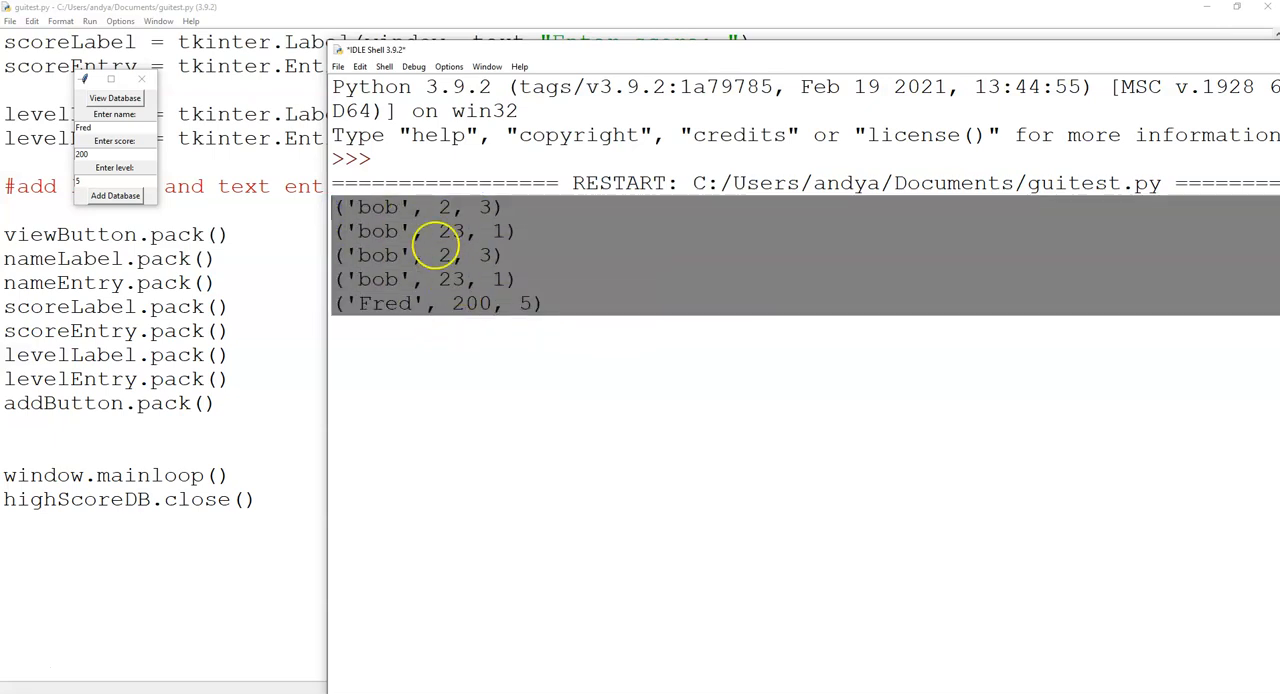
{"action": "mouse_move", "coordinate": [628, 258]}
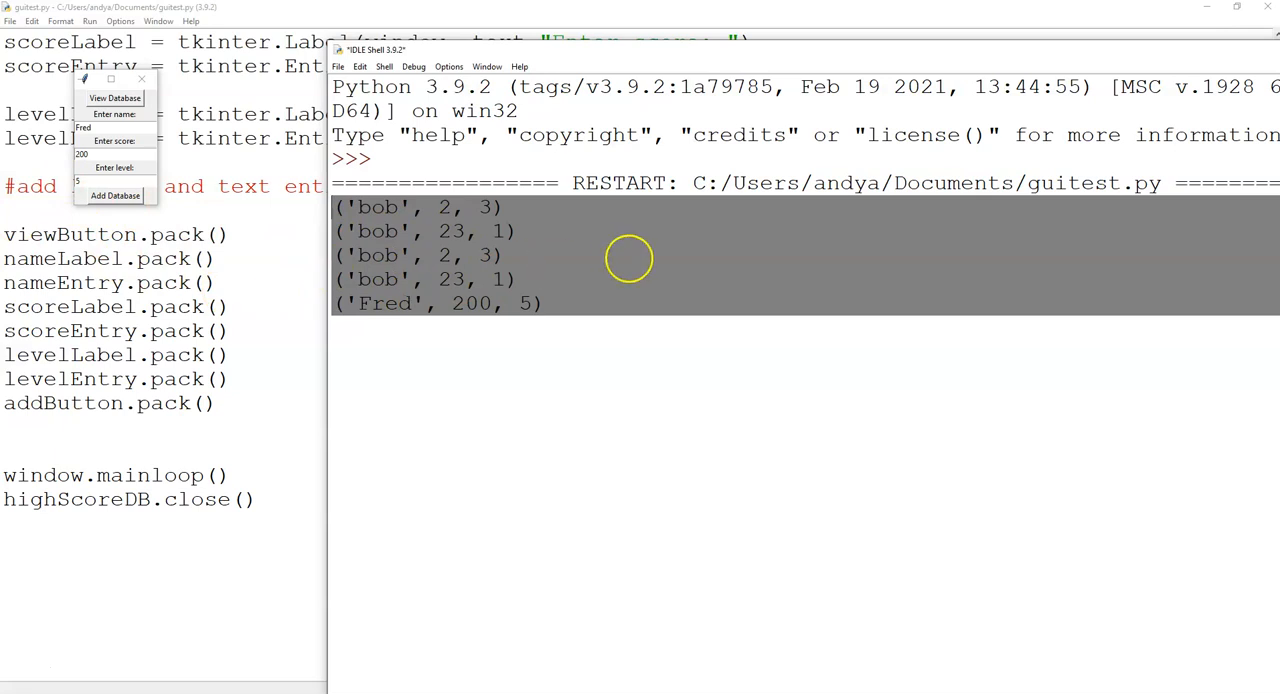
{"action": "mouse_move", "coordinate": [24, 668]}
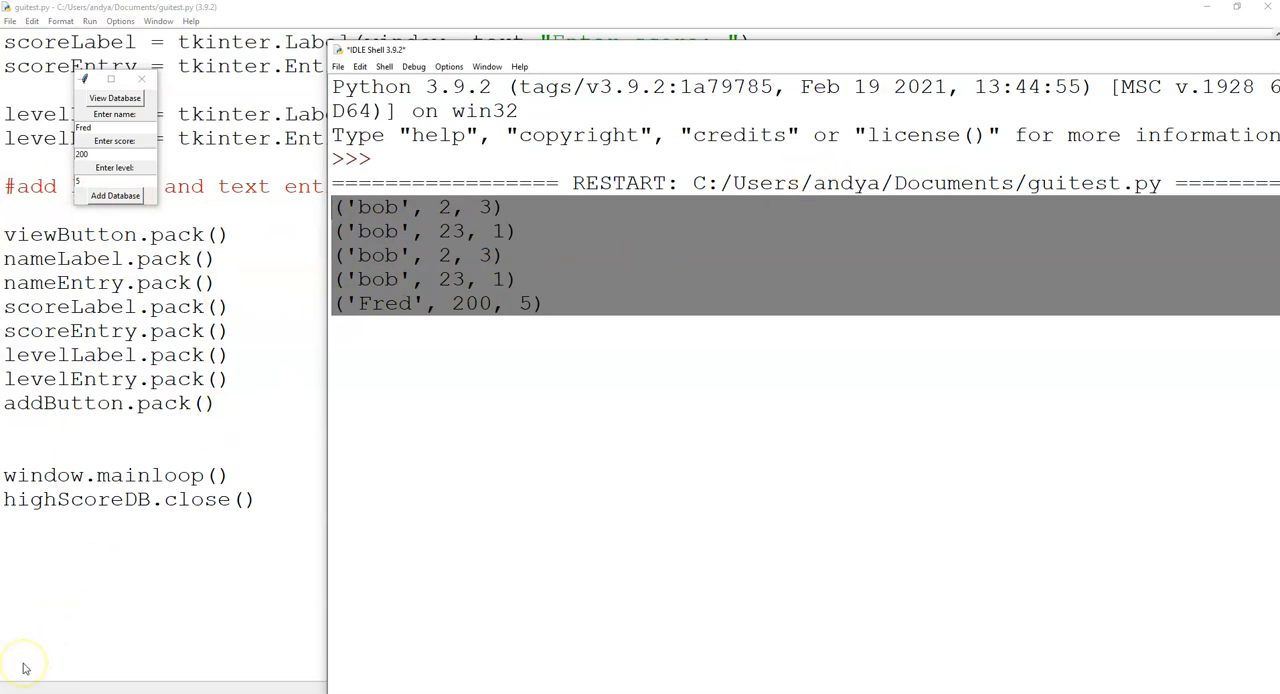